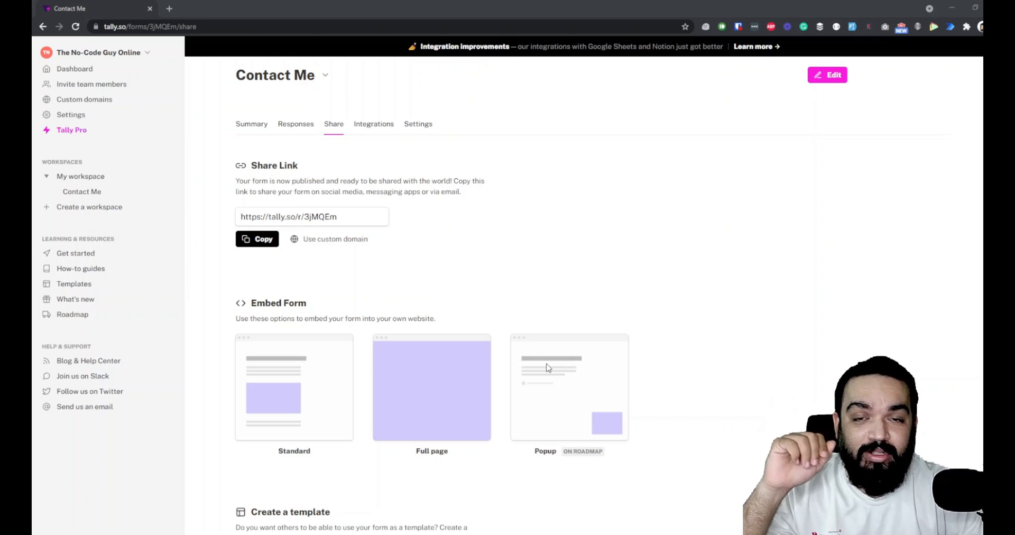
{"action": "mouse_move", "coordinate": [571, 333]}
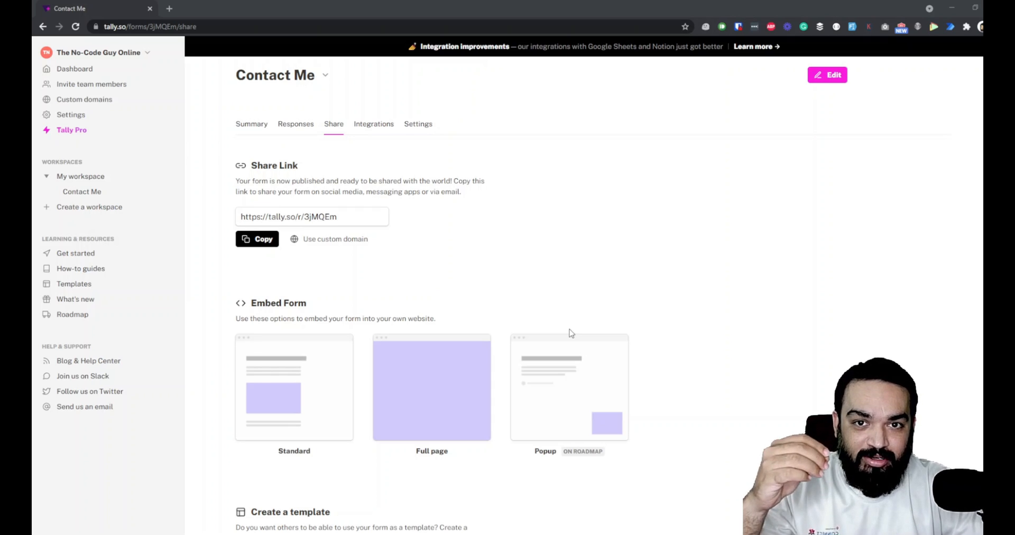
{"action": "mouse_move", "coordinate": [566, 334]}
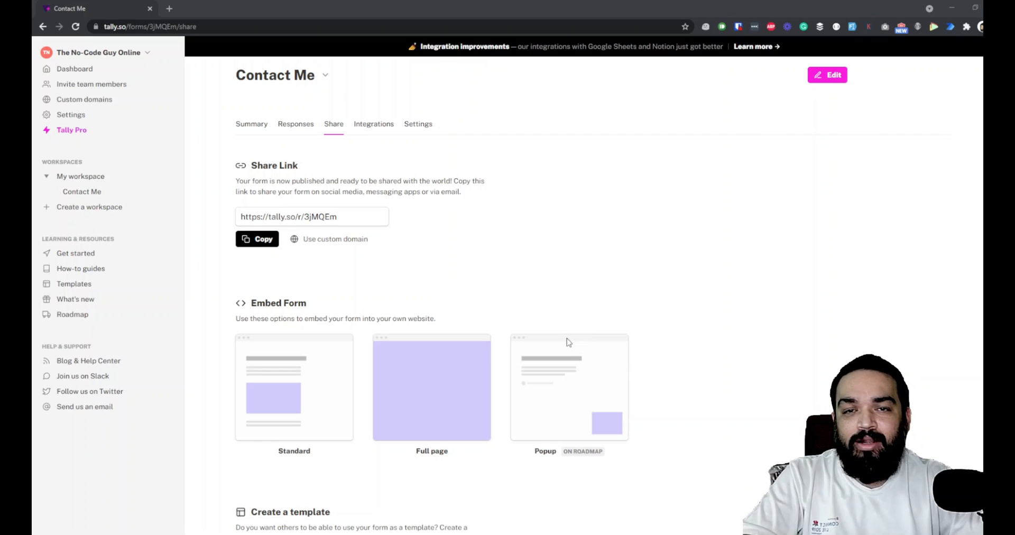
{"action": "mouse_move", "coordinate": [450, 329]}
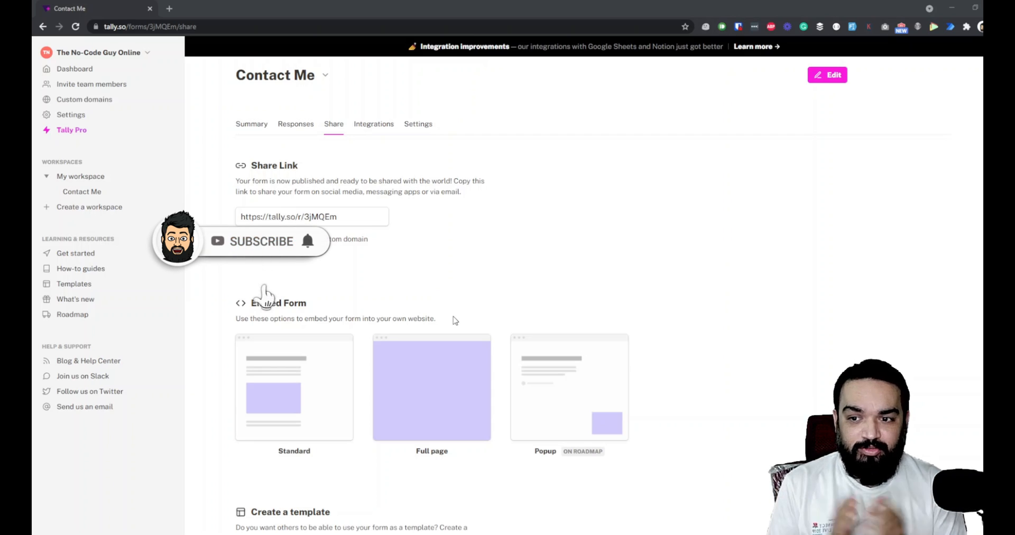
{"action": "mouse_move", "coordinate": [312, 241]}
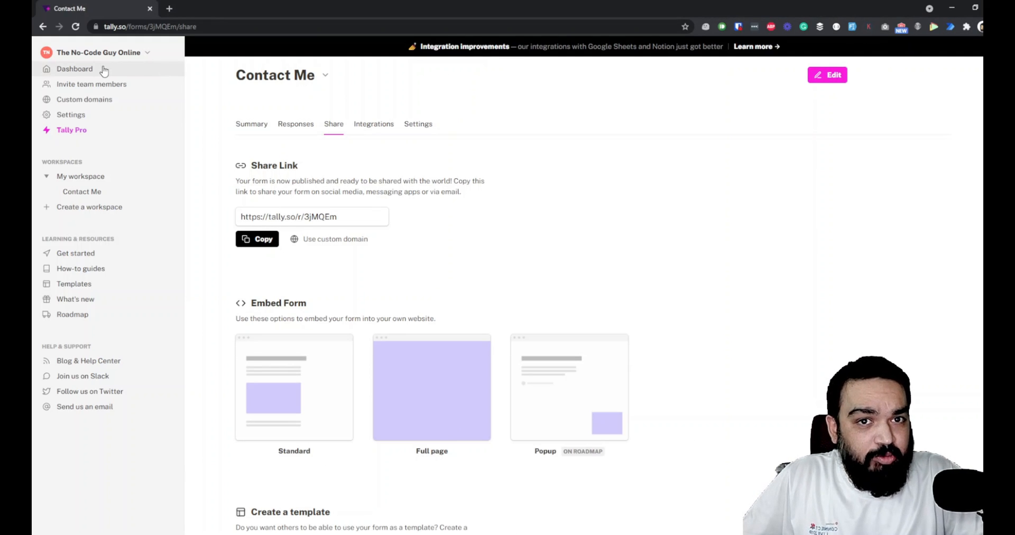
- Go back to the workspace dashboard and create a new blank form
{"action": "left_click", "coordinate": [75, 68]}
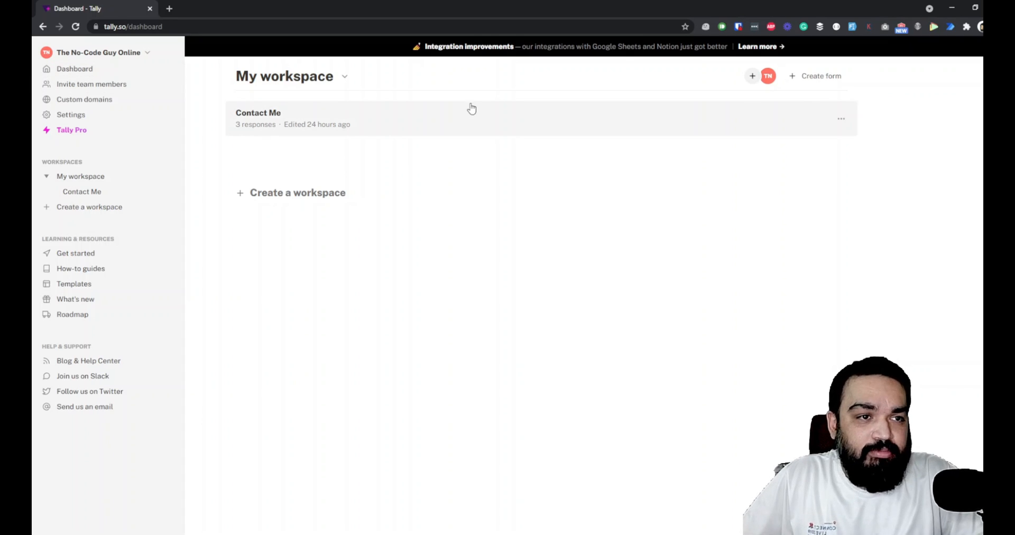
{"action": "left_click", "coordinate": [820, 76]}
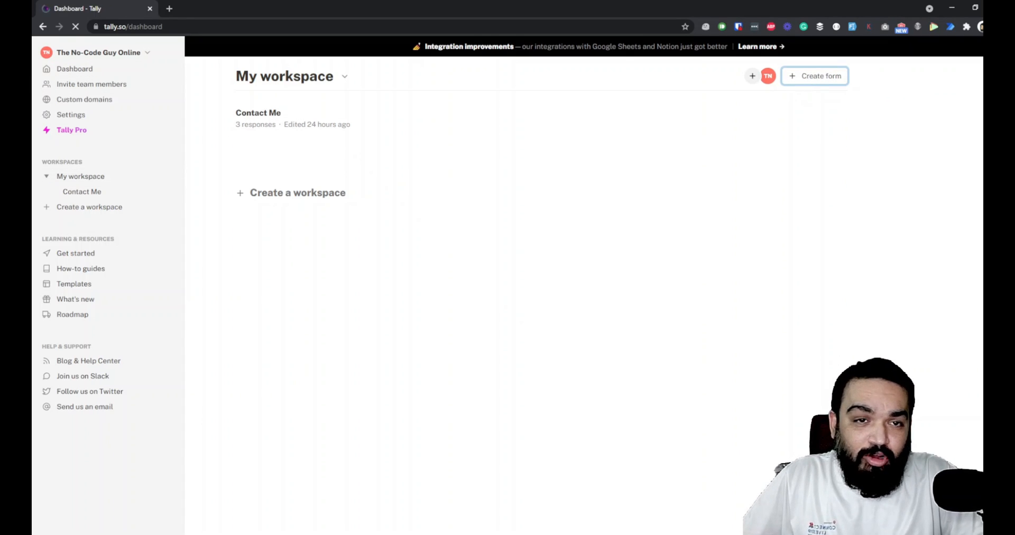
{"action": "left_click", "coordinate": [814, 75]}
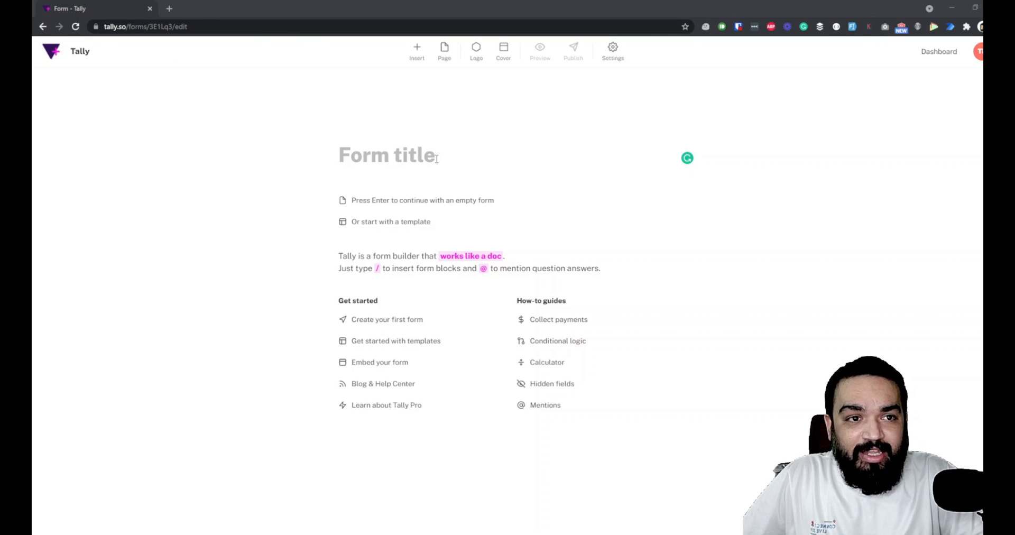
- Title the form 'Quickly turn your ideas into apps!', add its description, and label the button 'Start my 30-day trial'
{"action": "type", "text": "Quickly turn your ideas into apps!"}
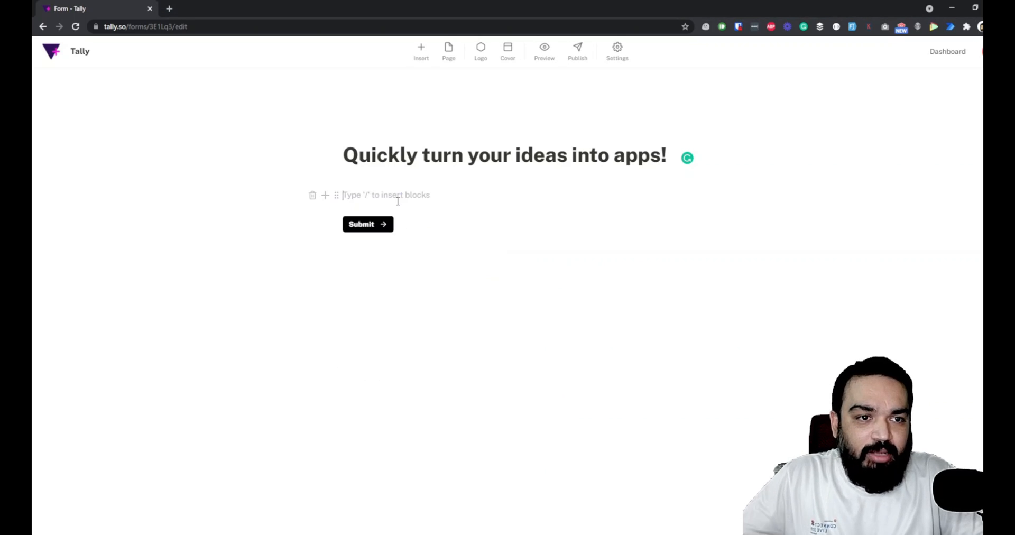
{"action": "type", "text": "Create, customize, and launch apps all from your browser."}
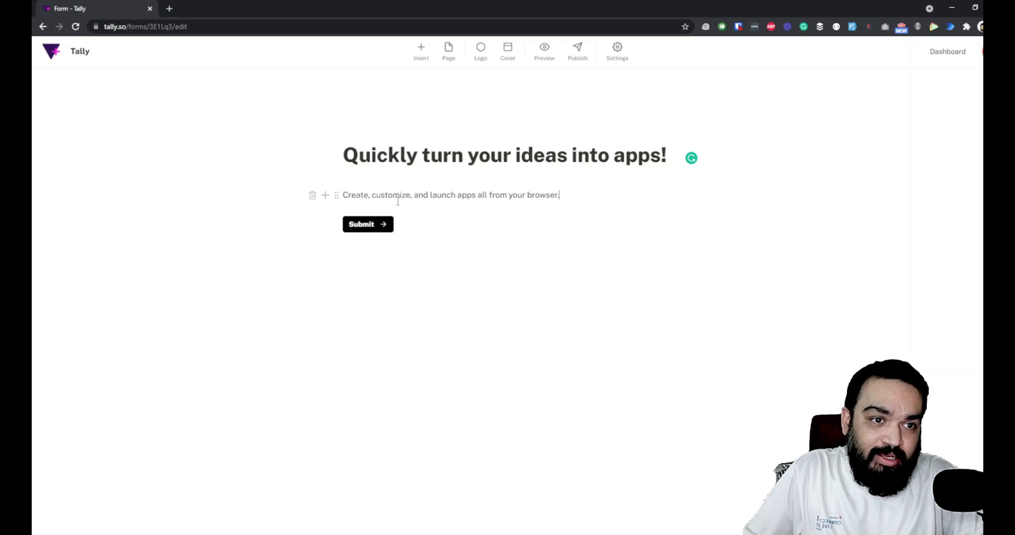
{"action": "mouse_move", "coordinate": [360, 223]}
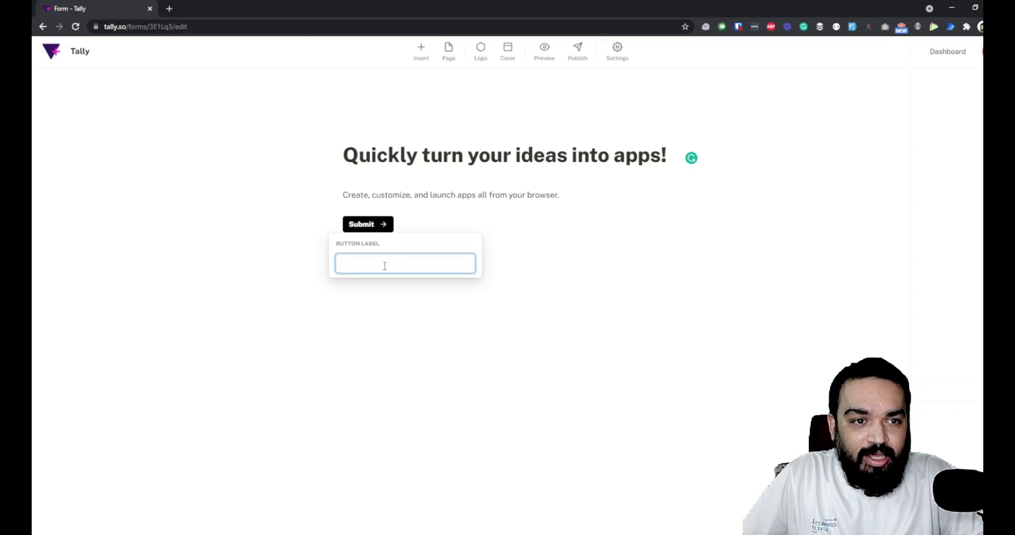
{"action": "type", "text": "Start"}
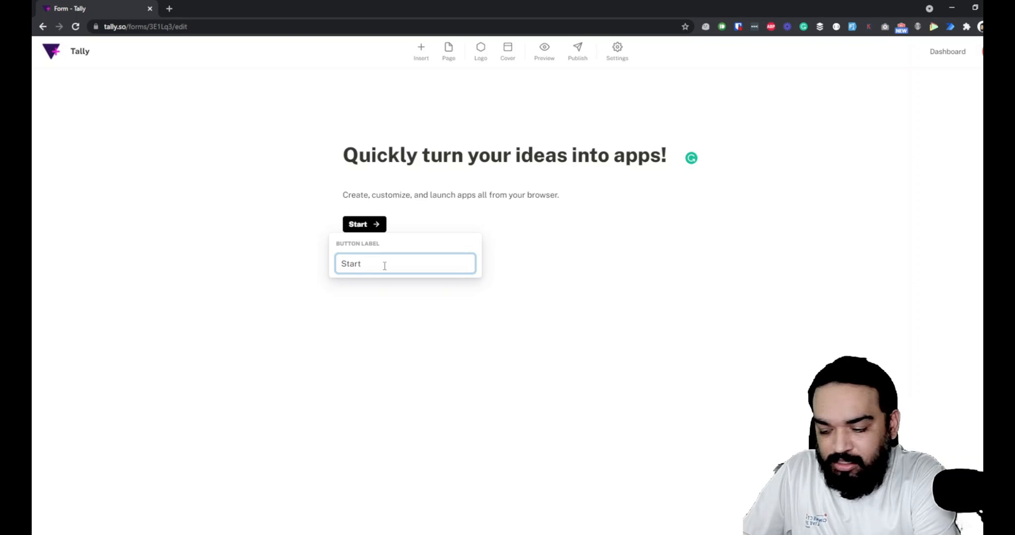
{"action": "type", "text": "my"}
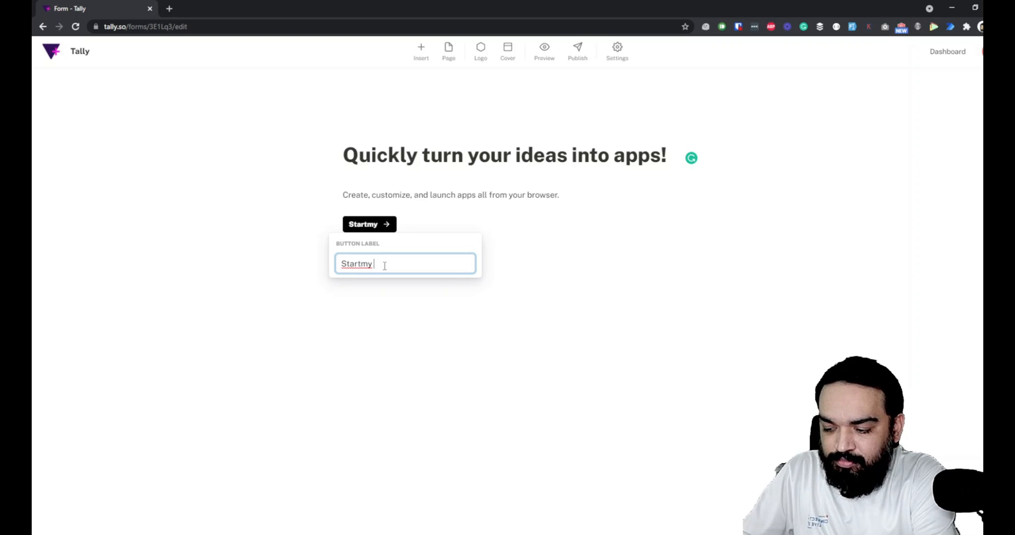
{"action": "type", "text": "30-dayu"}
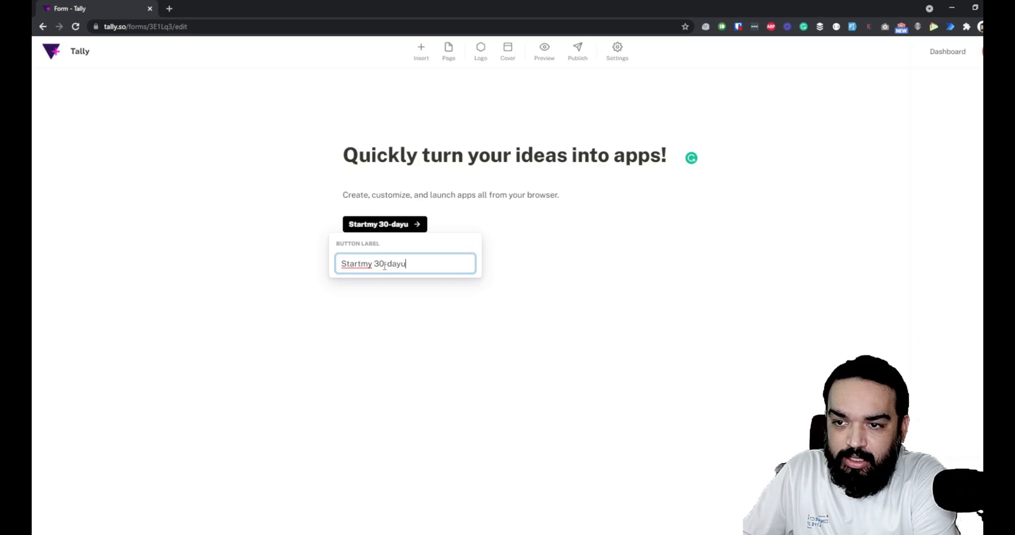
{"action": "type", "text": "trial"}
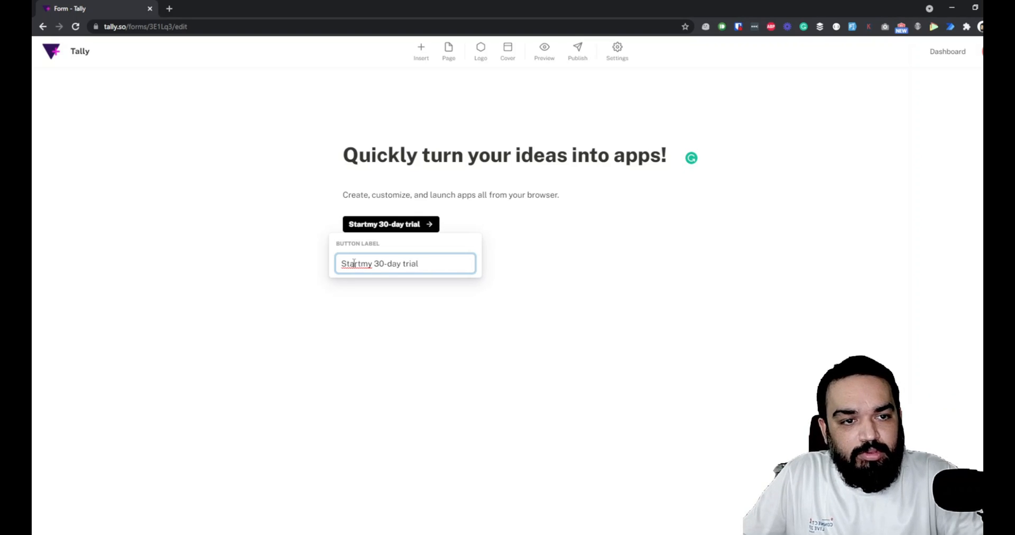
{"action": "left_click", "coordinate": [417, 310]}
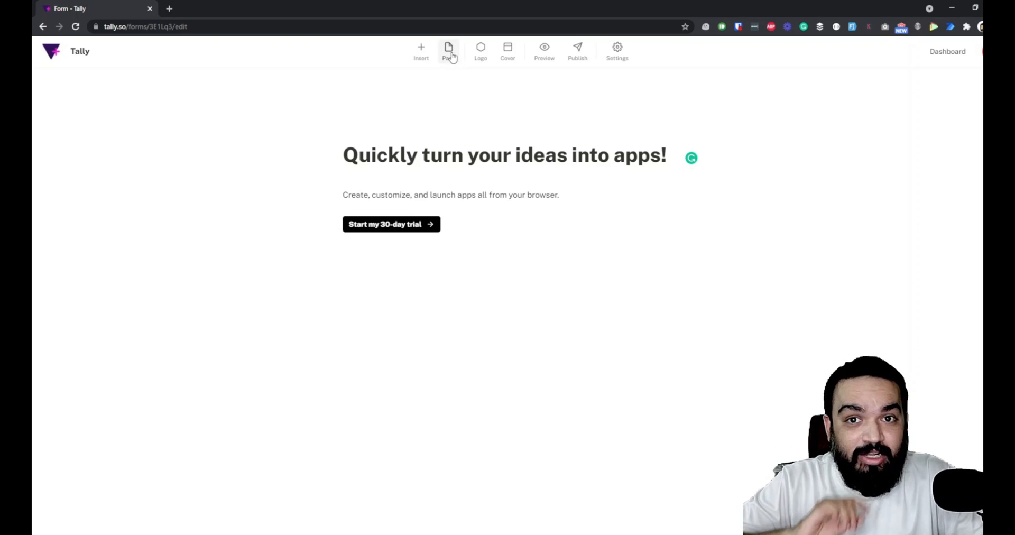
{"action": "mouse_move", "coordinate": [450, 58]}
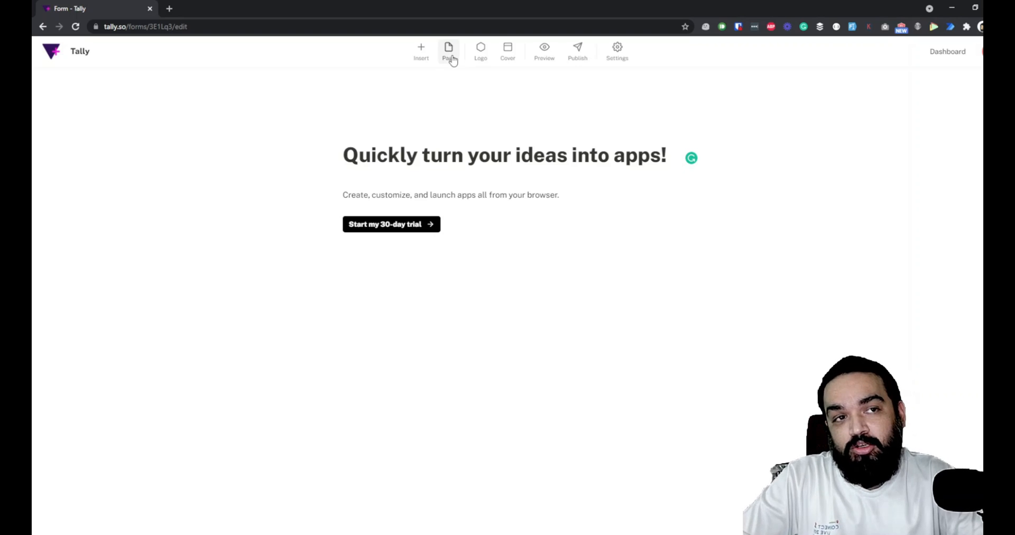
- Add page two with its trial sign-up heading and a short answer field
{"action": "left_click", "coordinate": [448, 50]}
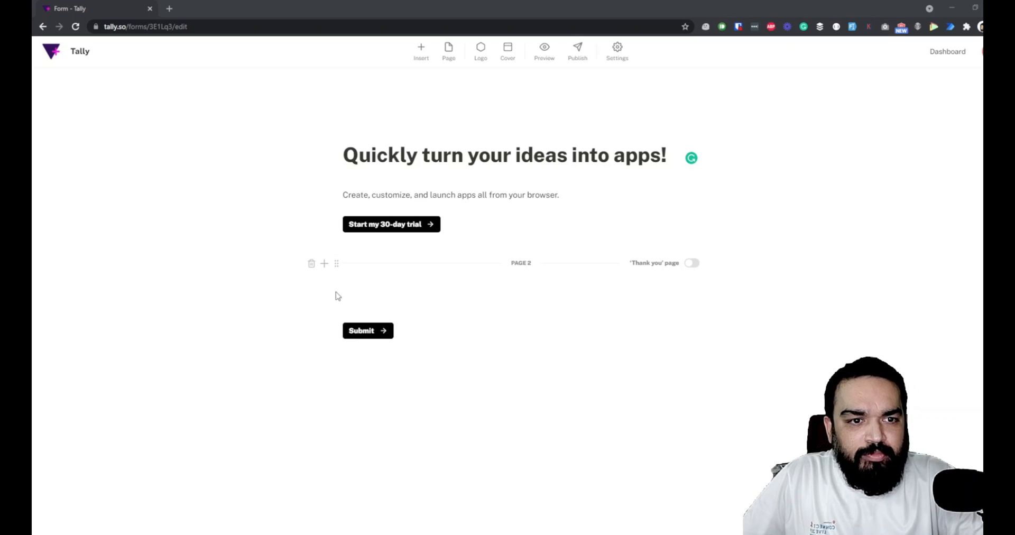
{"action": "left_click", "coordinate": [324, 264]}
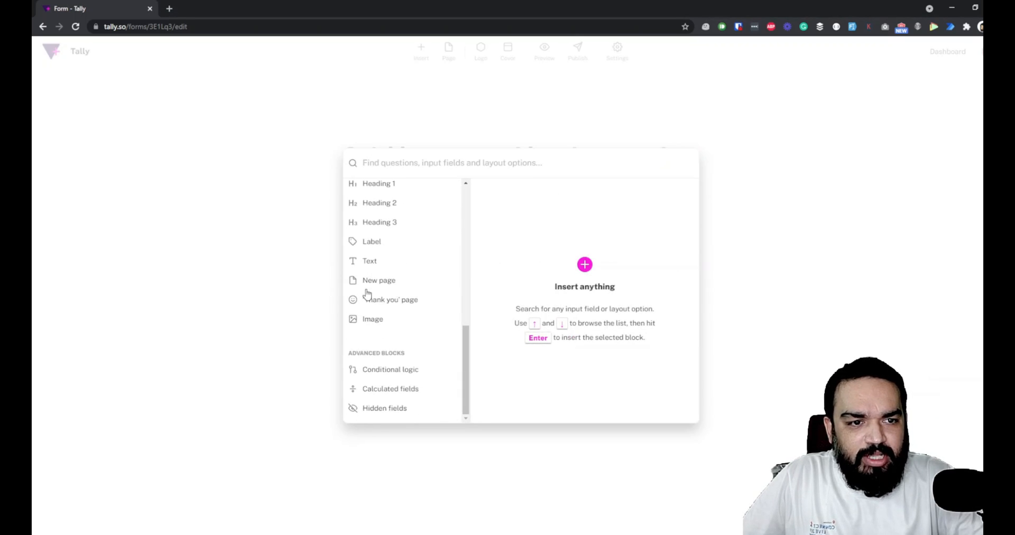
{"action": "mouse_move", "coordinate": [380, 202]}
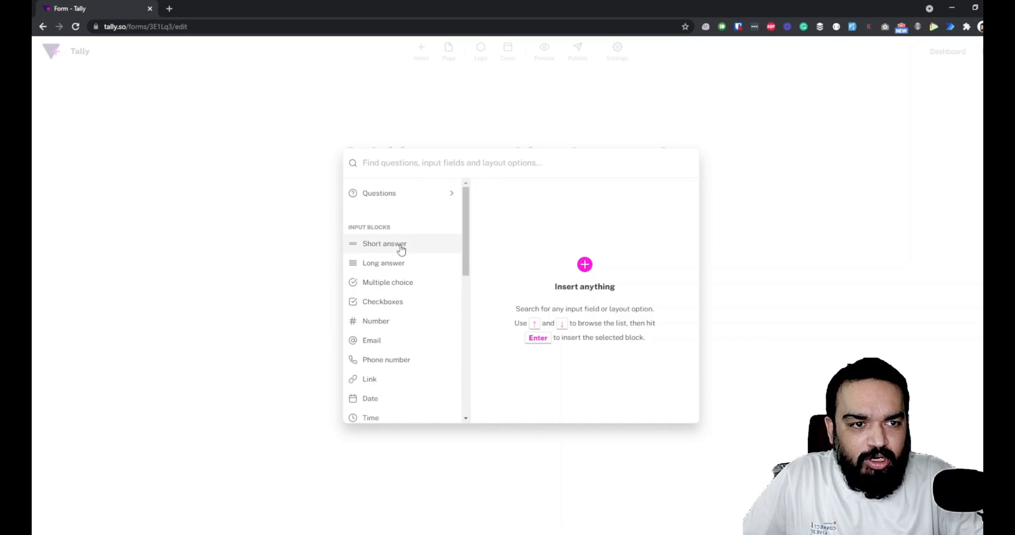
{"action": "left_click", "coordinate": [384, 244]}
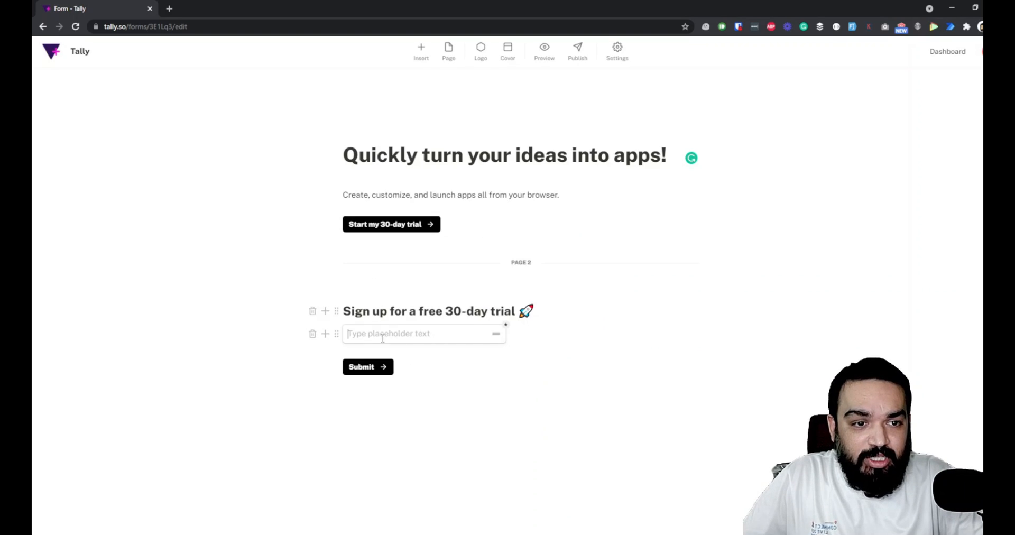
{"action": "mouse_move", "coordinate": [336, 333]}
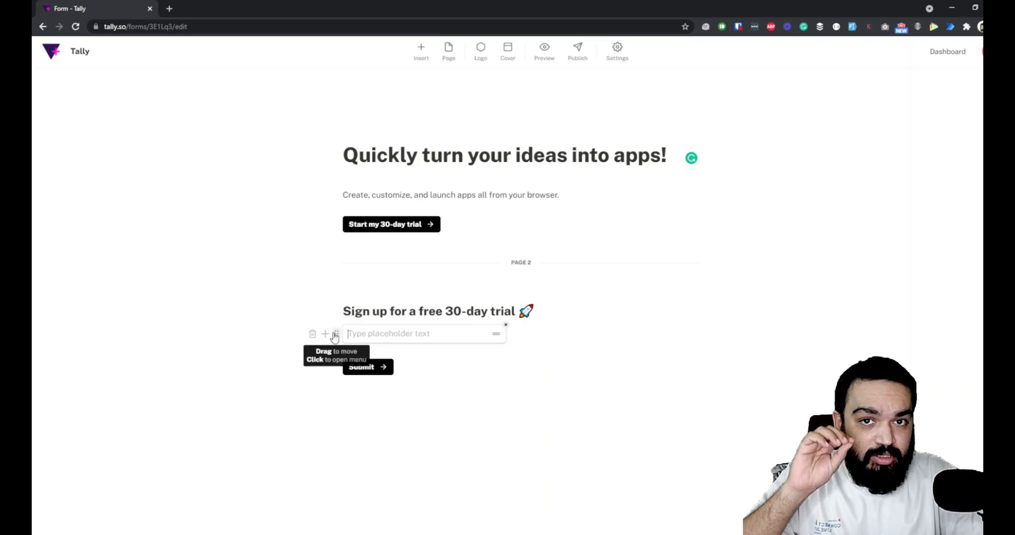
{"action": "mouse_move", "coordinate": [413, 334]}
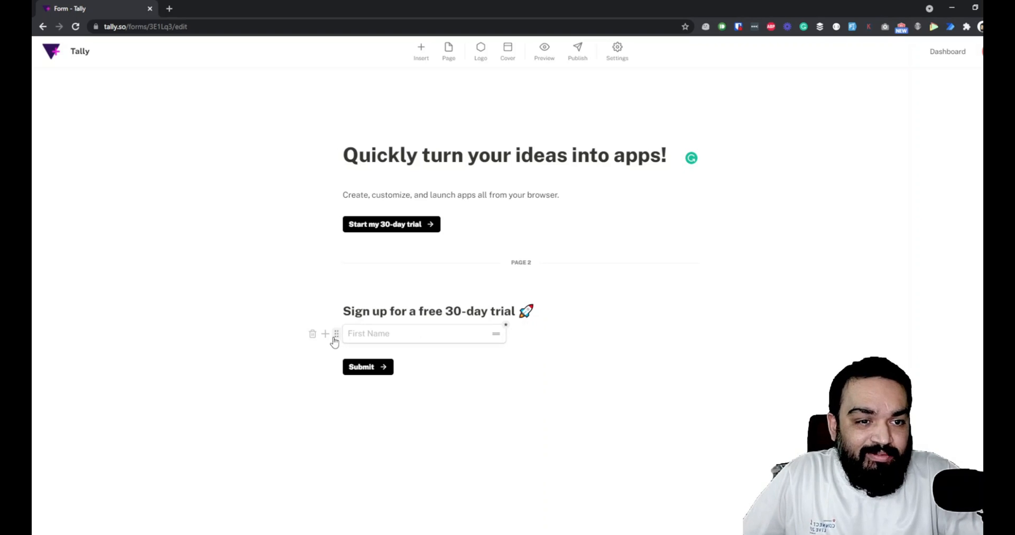
- Add Last Name, Business email and Country fields below First Name on page two
{"action": "left_click", "coordinate": [325, 333]}
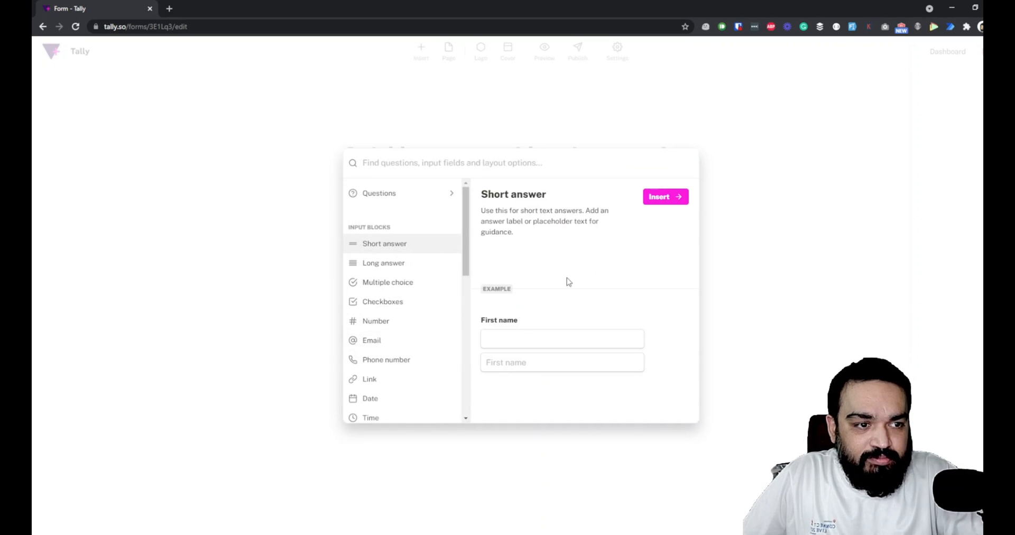
{"action": "left_click", "coordinate": [665, 196]}
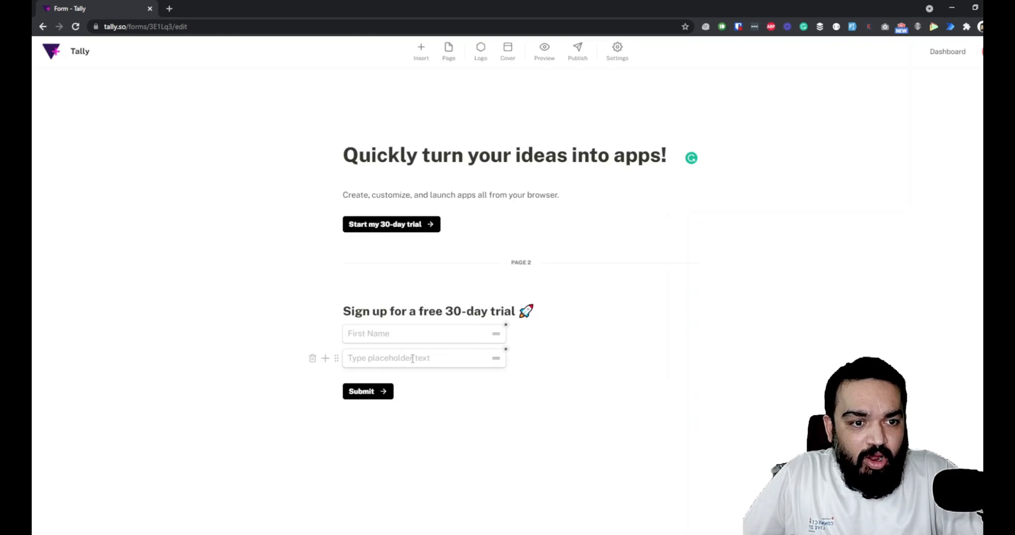
{"action": "type", "text": "Last Name"}
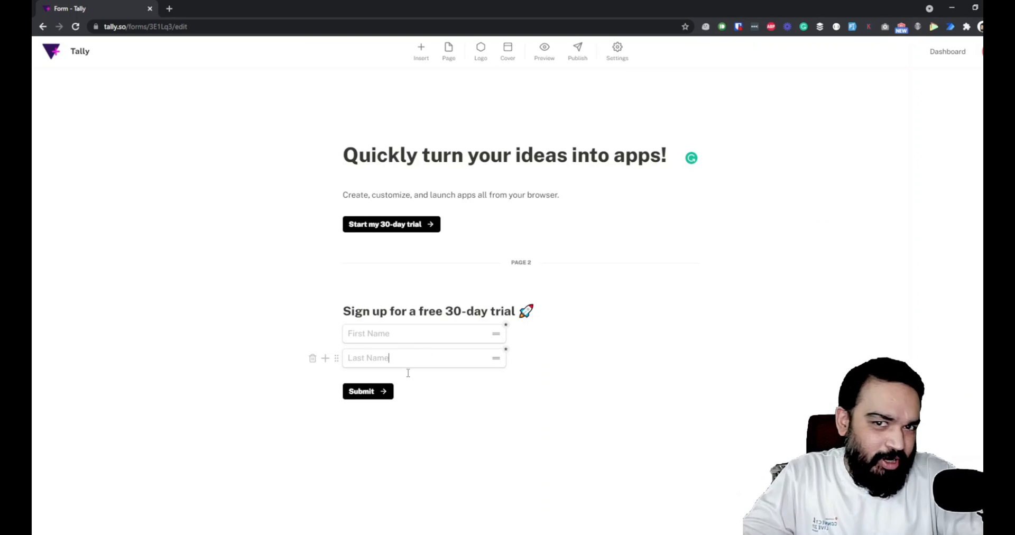
{"action": "mouse_move", "coordinate": [325, 358]}
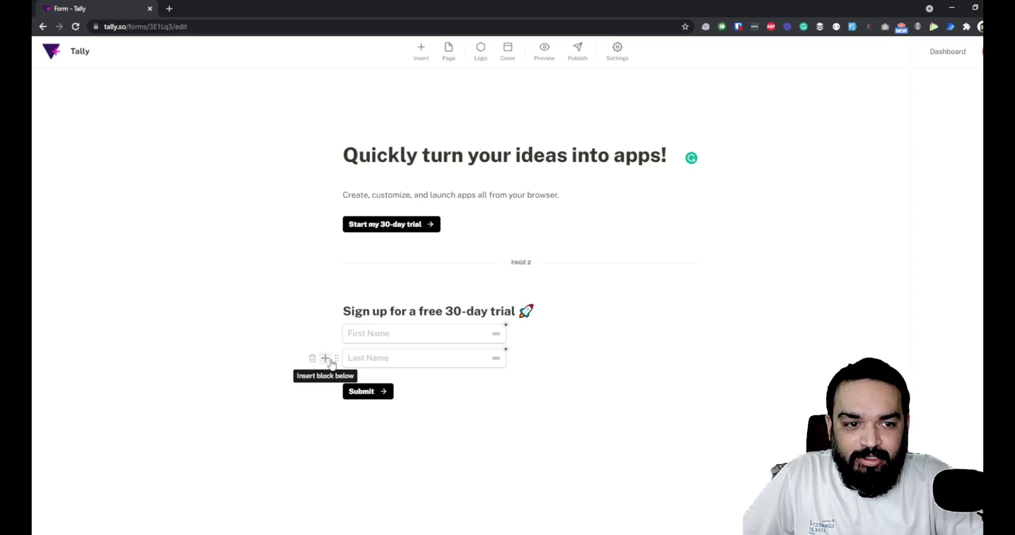
{"action": "left_click", "coordinate": [325, 359]}
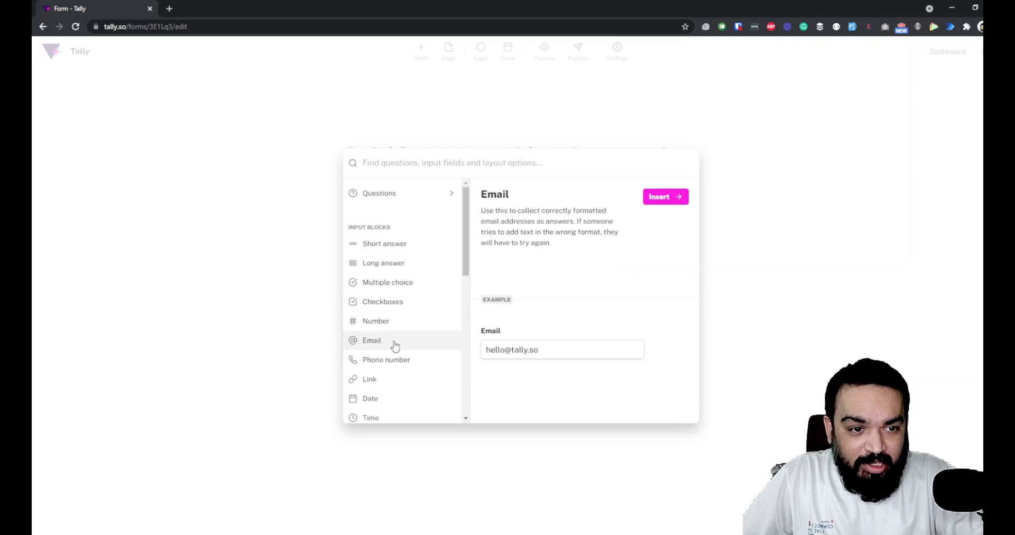
{"action": "left_click", "coordinate": [665, 196]}
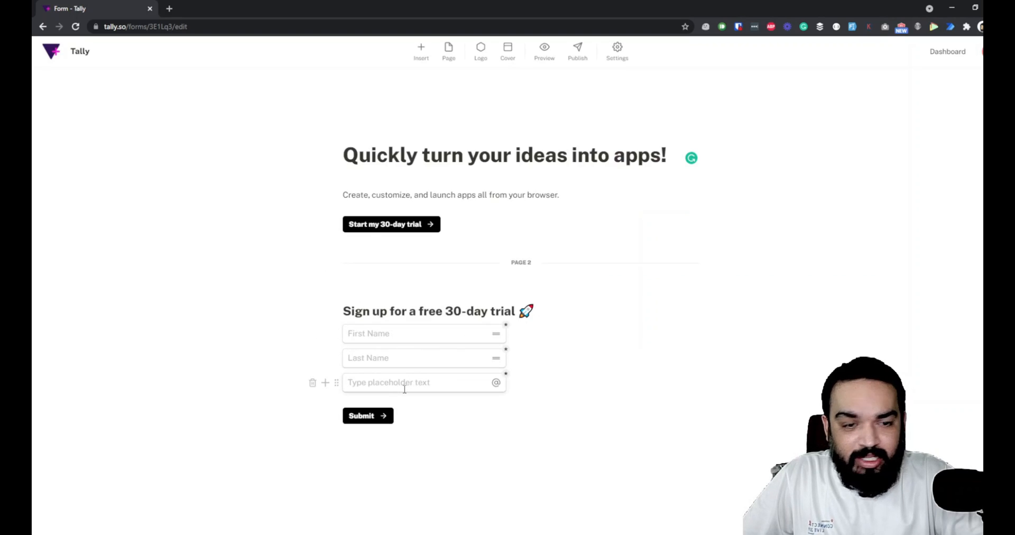
{"action": "type", "text": "Business email"}
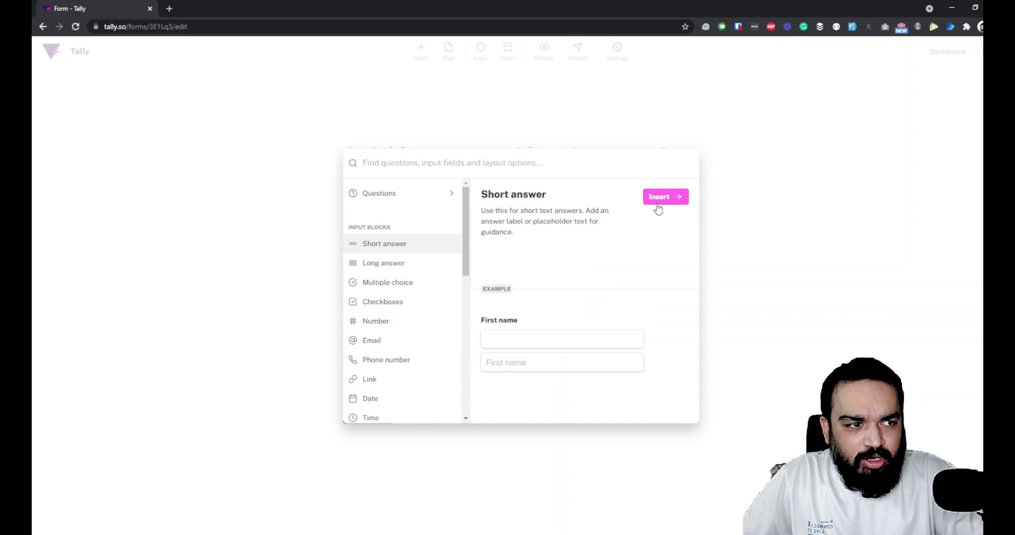
{"action": "left_click", "coordinate": [665, 196]}
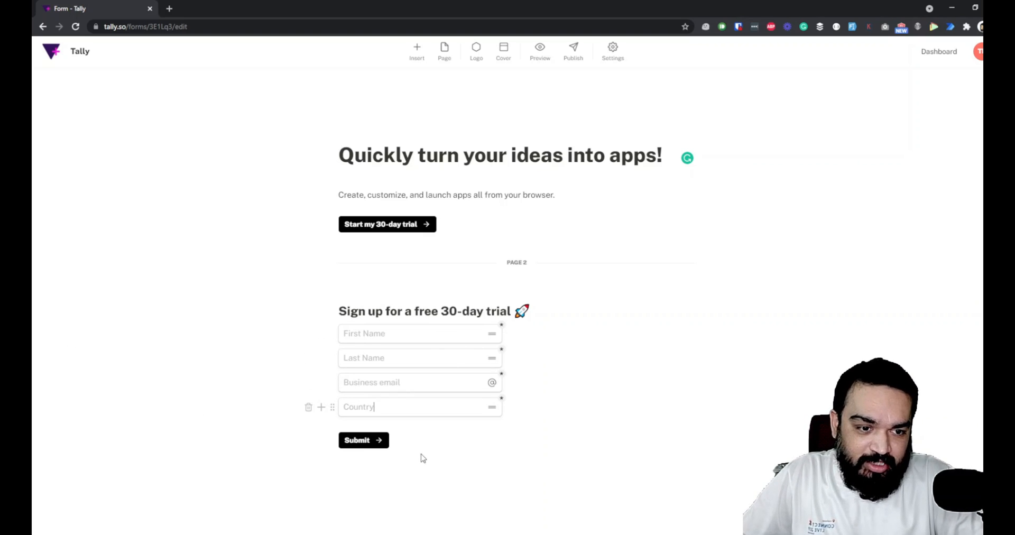
{"action": "left_click", "coordinate": [363, 440]}
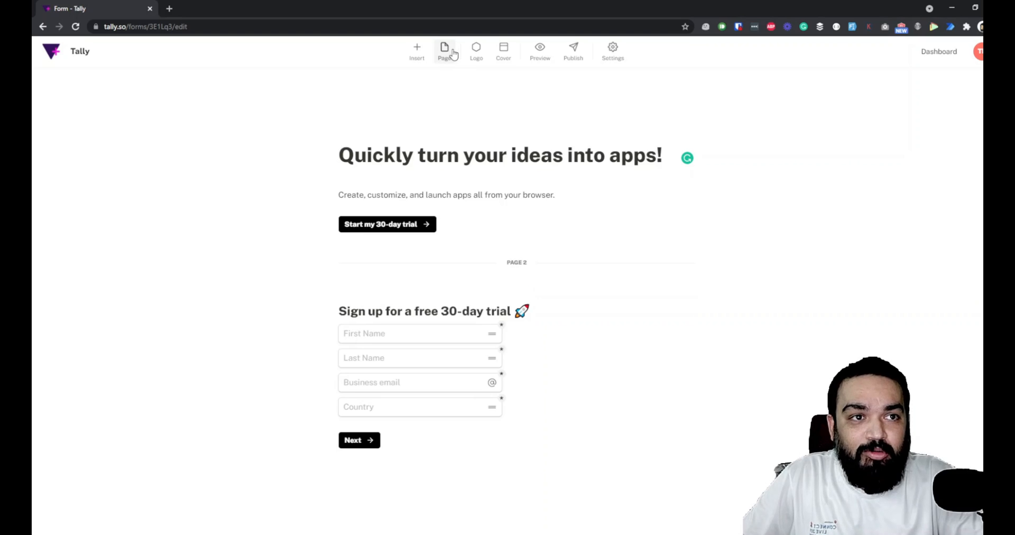
- Give page 3 a Heading 2 and a short answer field with placeholder 'Company Name'
{"action": "scroll", "scroll_direction": "down", "scroll_amount": 3}
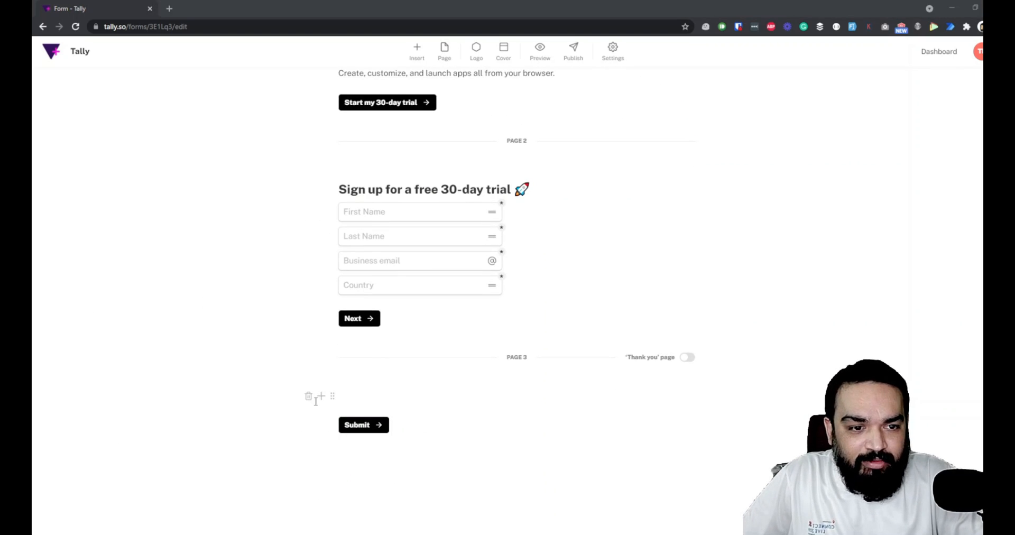
{"action": "left_click", "coordinate": [320, 396]}
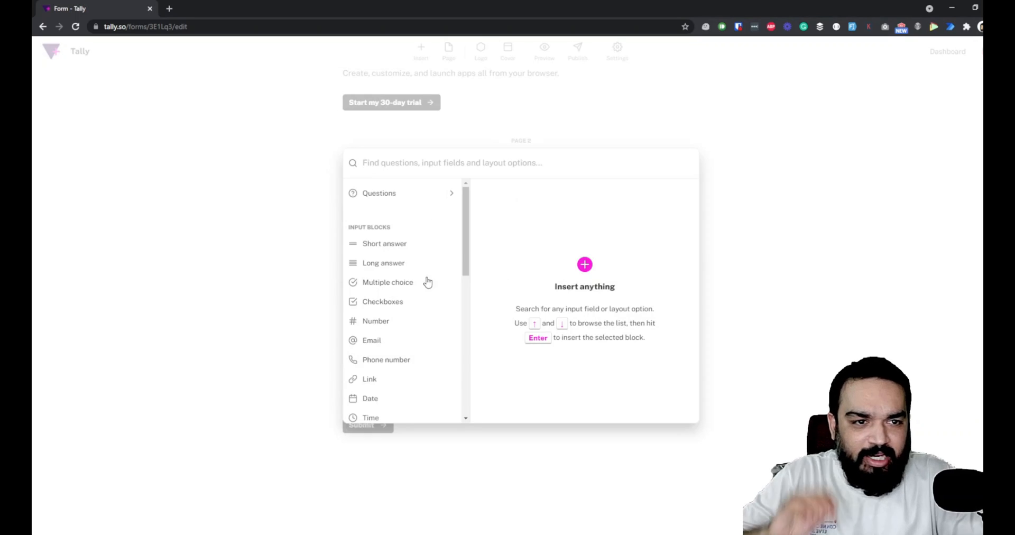
{"action": "scroll", "scroll_direction": "down", "scroll_amount": 3}
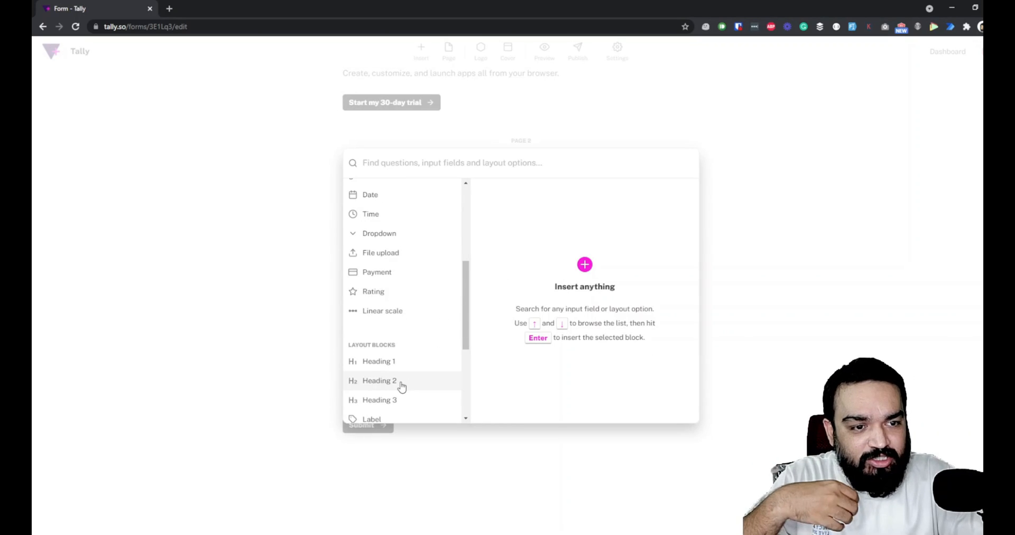
{"action": "left_click", "coordinate": [378, 380]}
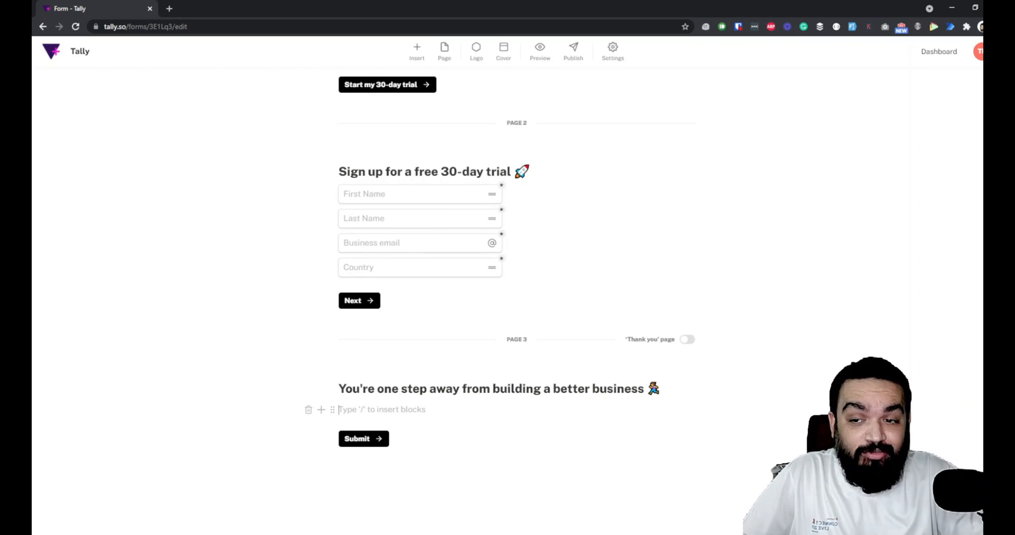
{"action": "left_click", "coordinate": [320, 409]}
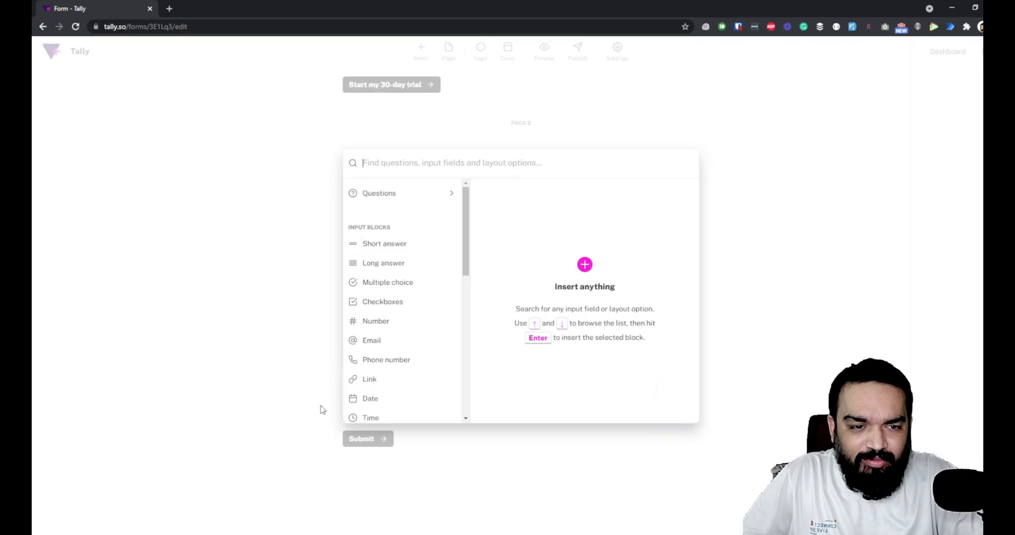
{"action": "mouse_move", "coordinate": [412, 244]}
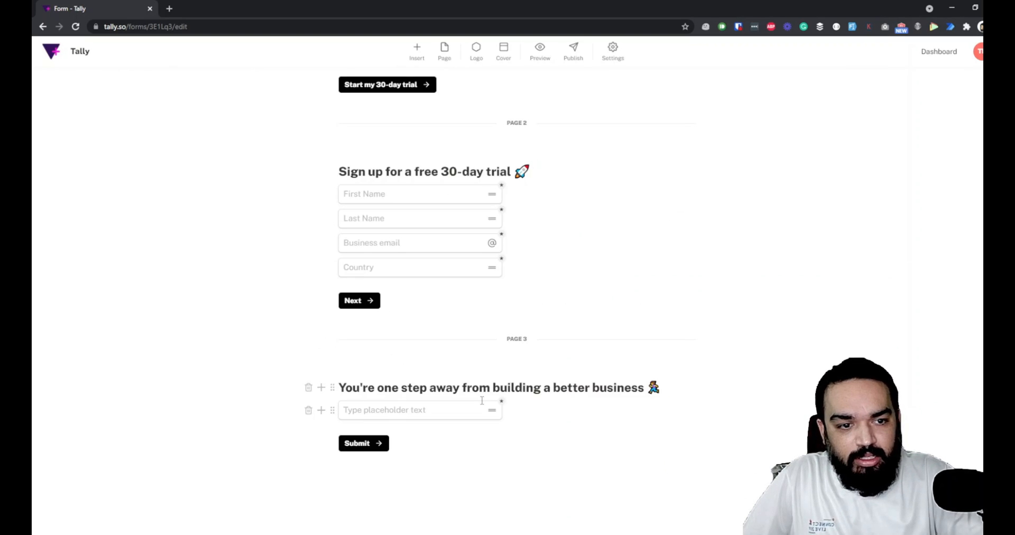
{"action": "type", "text": "Company Name"}
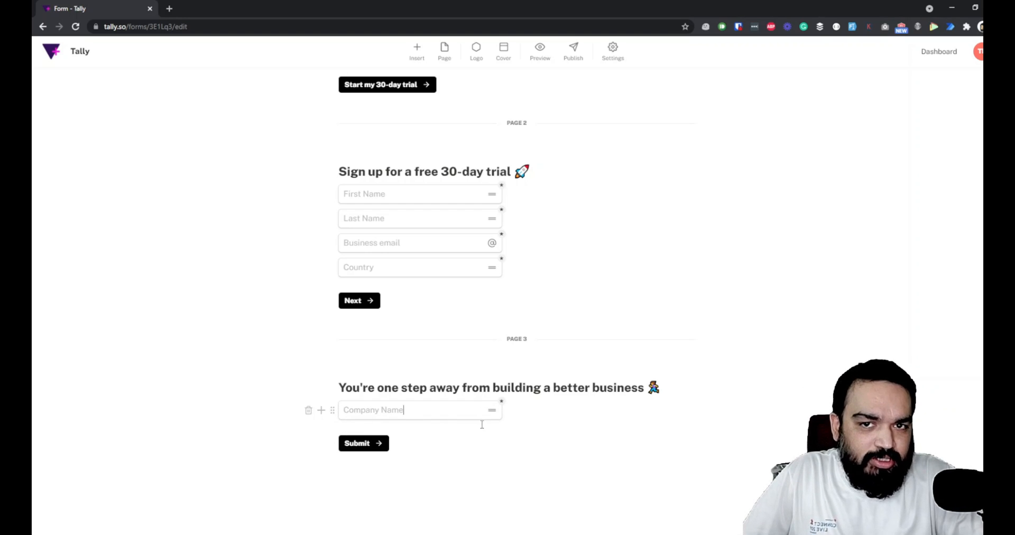
{"action": "mouse_move", "coordinate": [321, 410]}
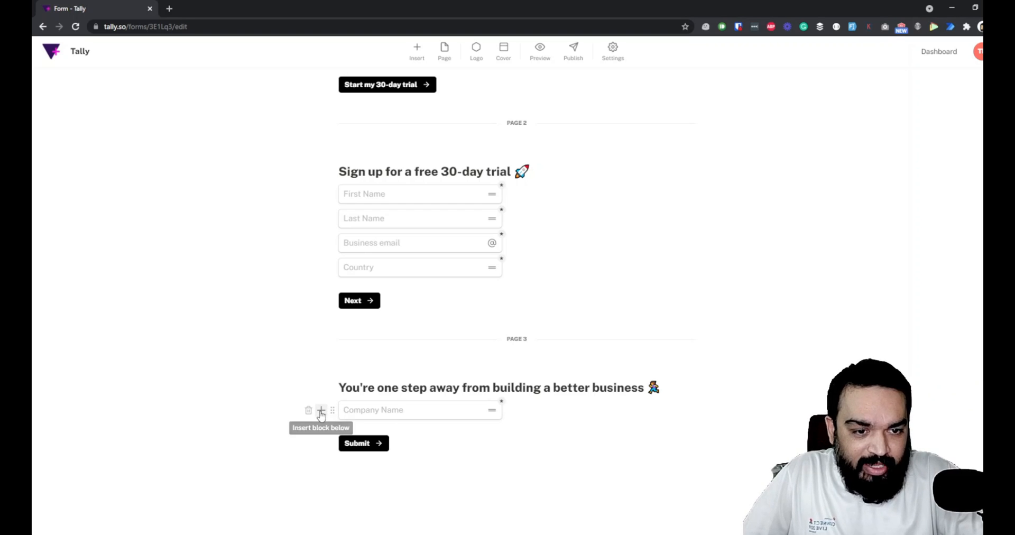
- Open the insert menu below Company Name and scroll down to the layout blocks
{"action": "left_click", "coordinate": [321, 410]}
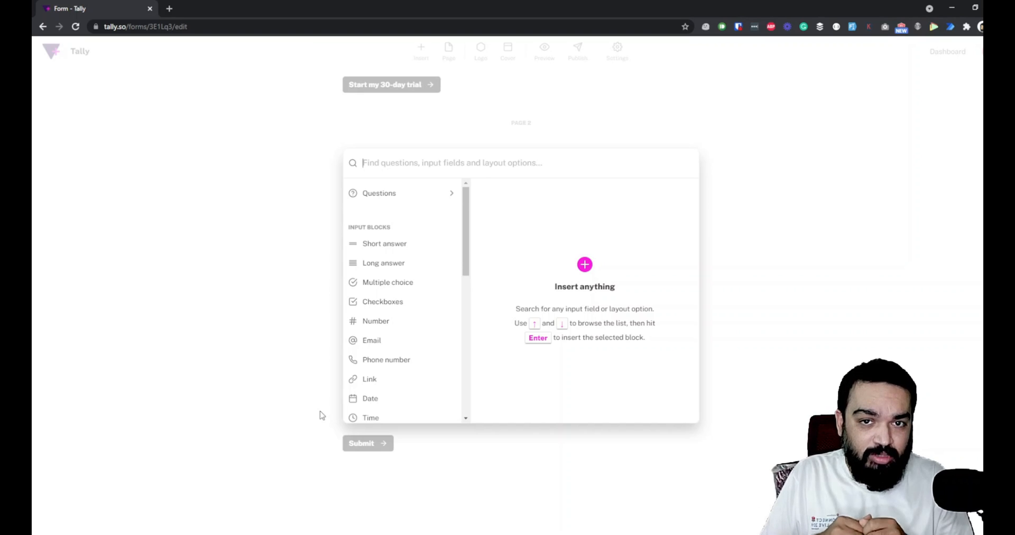
{"action": "mouse_move", "coordinate": [427, 285]}
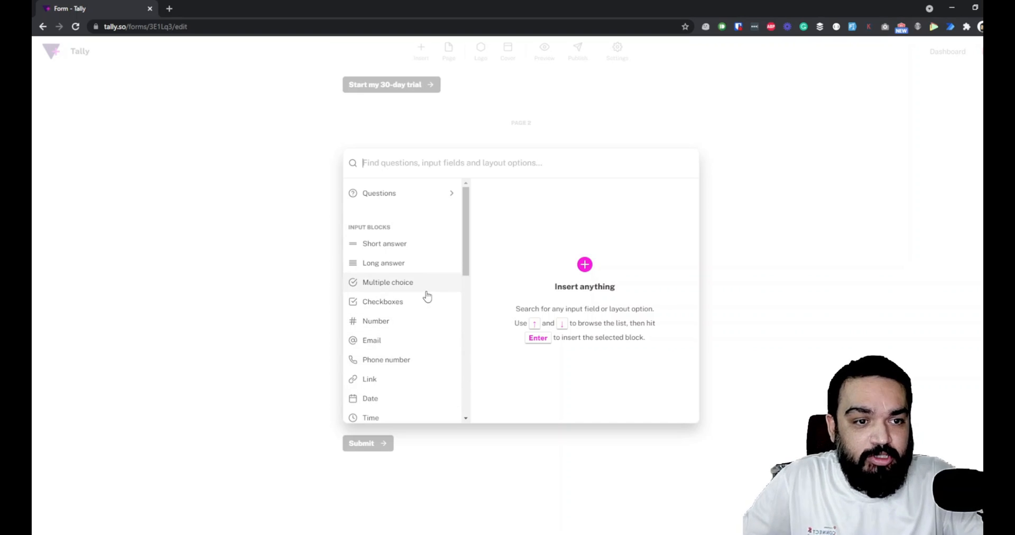
{"action": "scroll", "scroll_direction": "down", "scroll_amount": 3}
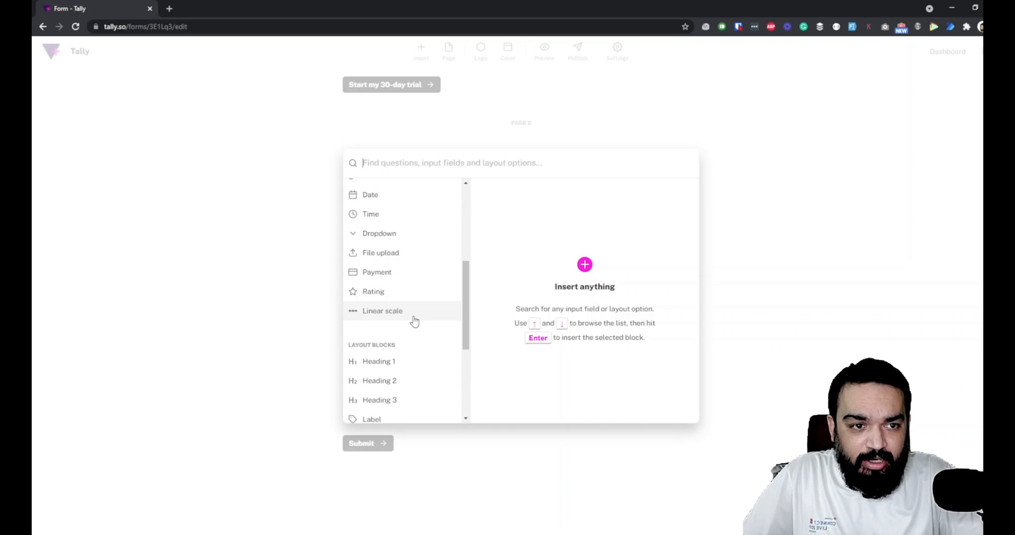
{"action": "scroll", "scroll_direction": "down", "scroll_amount": 3}
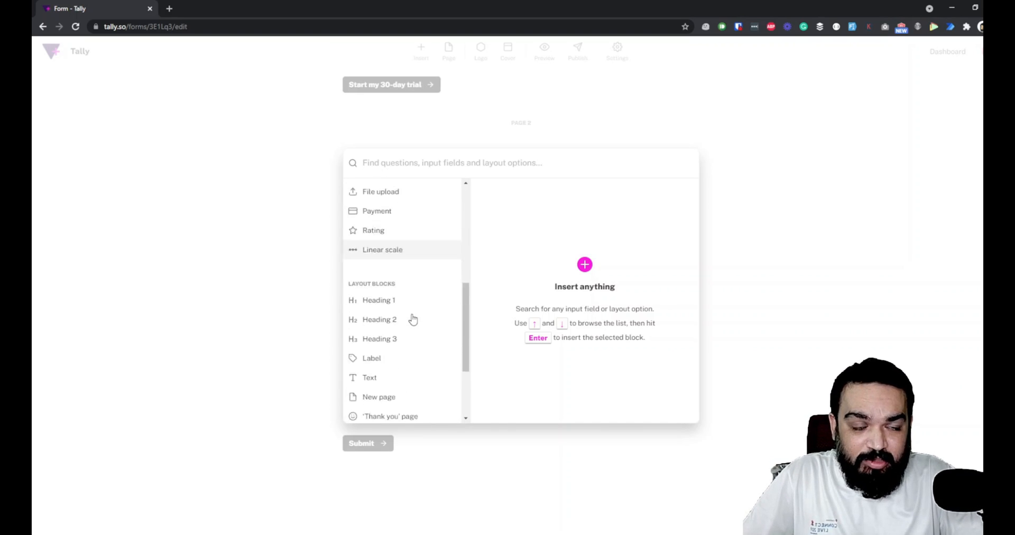
{"action": "scroll", "scroll_direction": "down", "scroll_amount": 3}
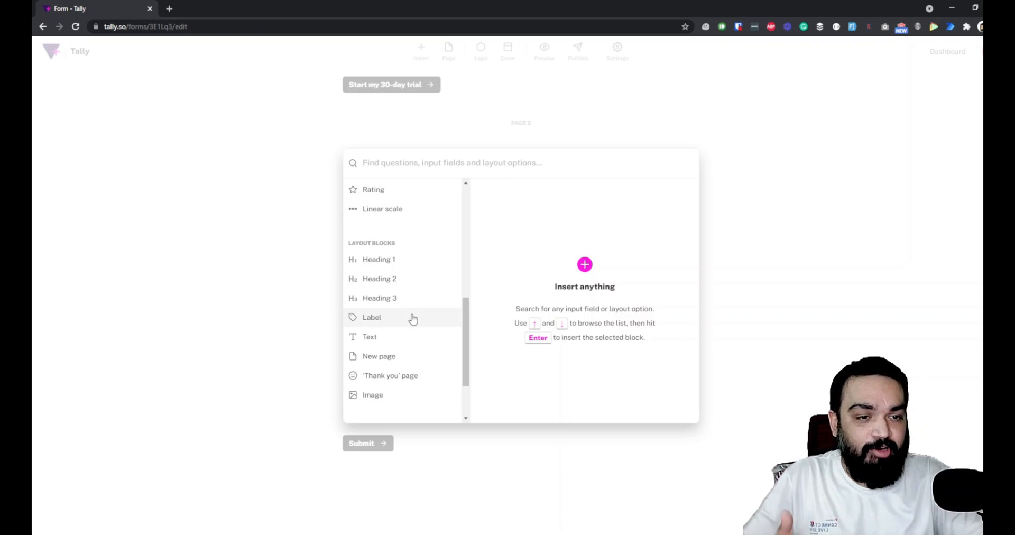
{"action": "mouse_move", "coordinate": [380, 319]}
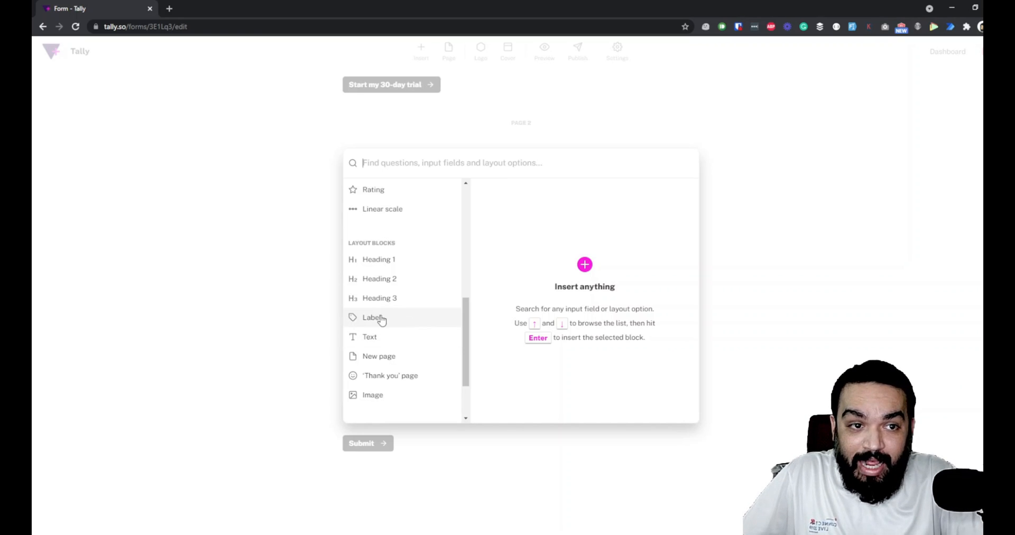
- Insert a Label block reading 'Company Size' beneath Company Name
{"action": "left_click", "coordinate": [372, 317]}
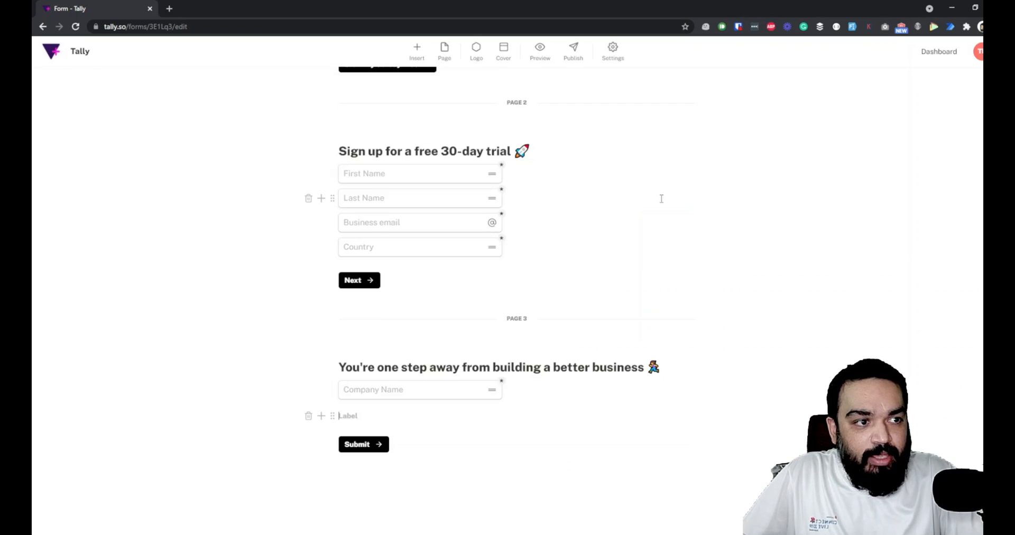
{"action": "type", "text": "Company"}
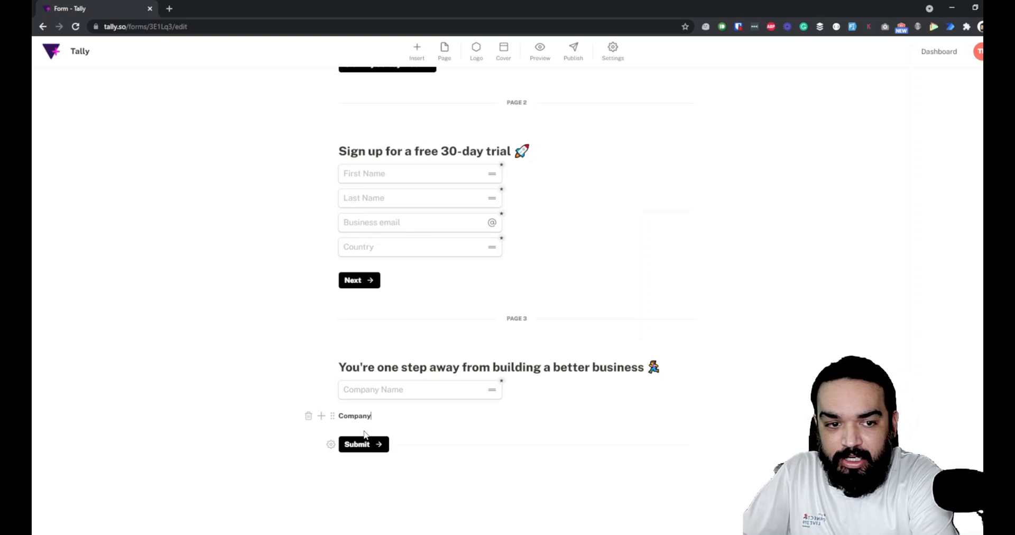
{"action": "type", "text": "Size"}
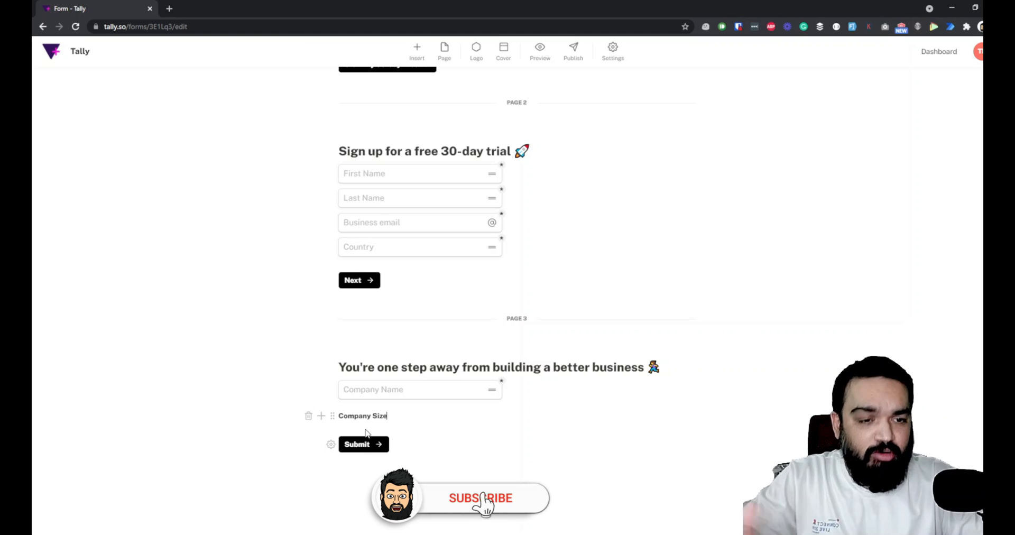
- Insert a dropdown under Company Size with options 1-10, 11-50, 50-200 and 200+
{"action": "left_click", "coordinate": [320, 416]}
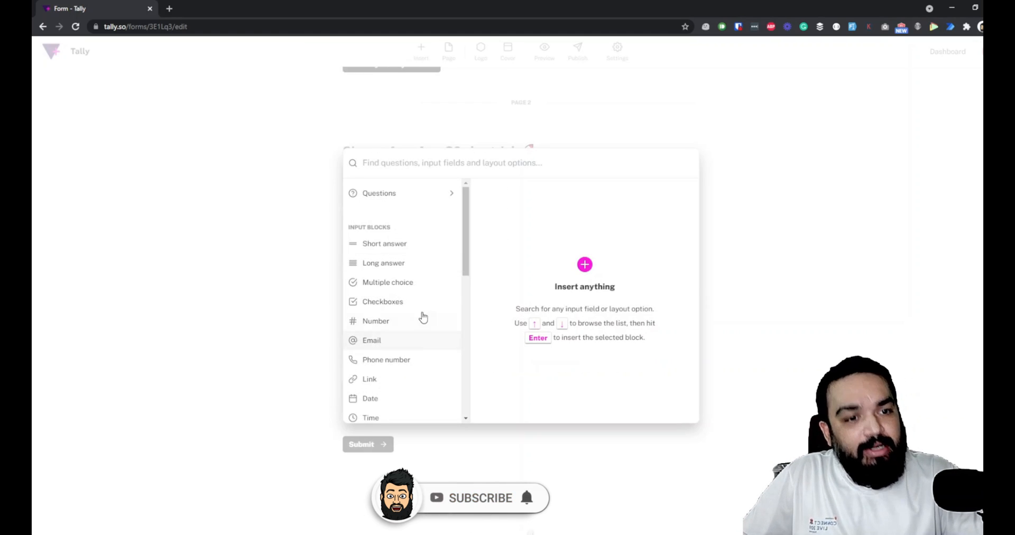
{"action": "scroll", "scroll_direction": "down", "scroll_amount": 3}
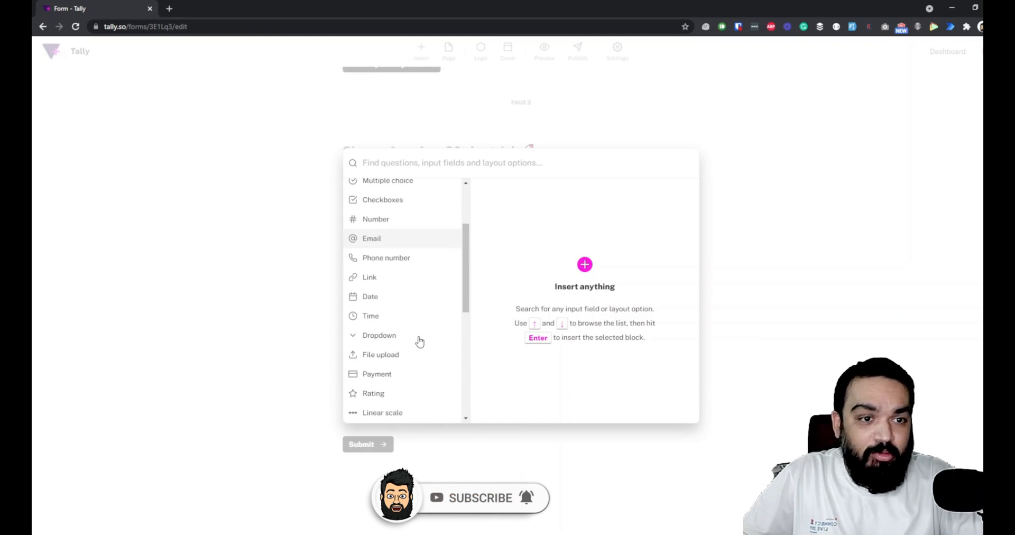
{"action": "left_click", "coordinate": [379, 334]}
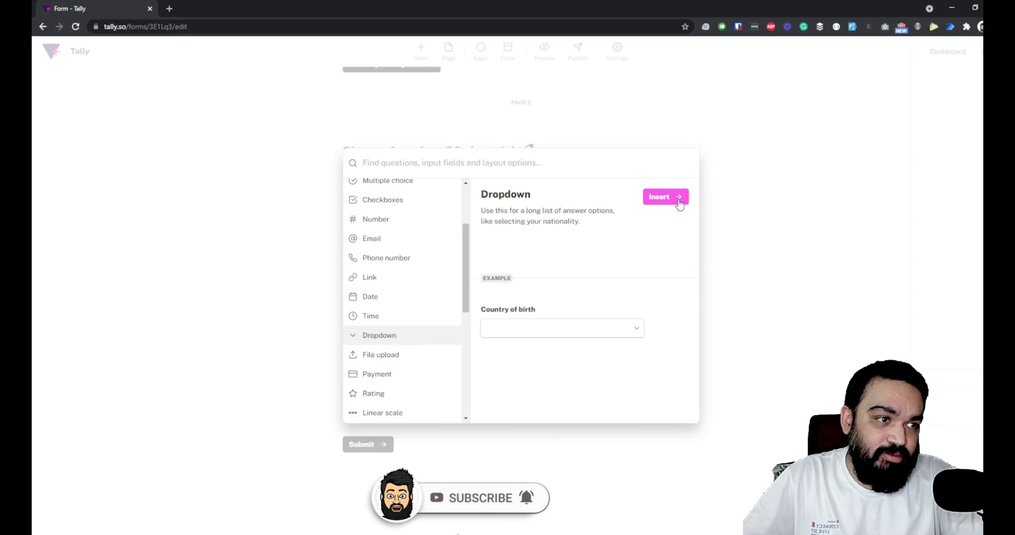
{"action": "left_click", "coordinate": [664, 197]}
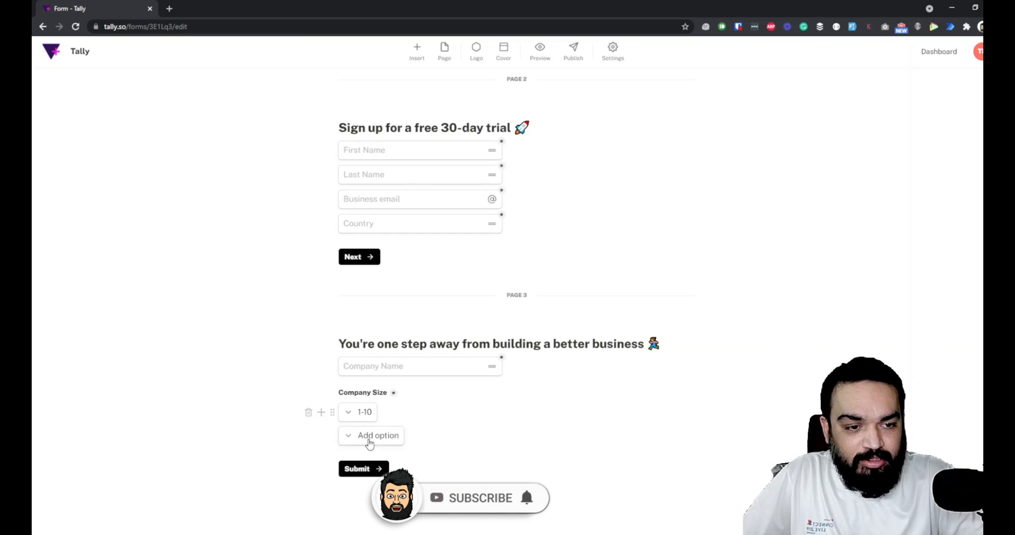
{"action": "left_click", "coordinate": [378, 435]}
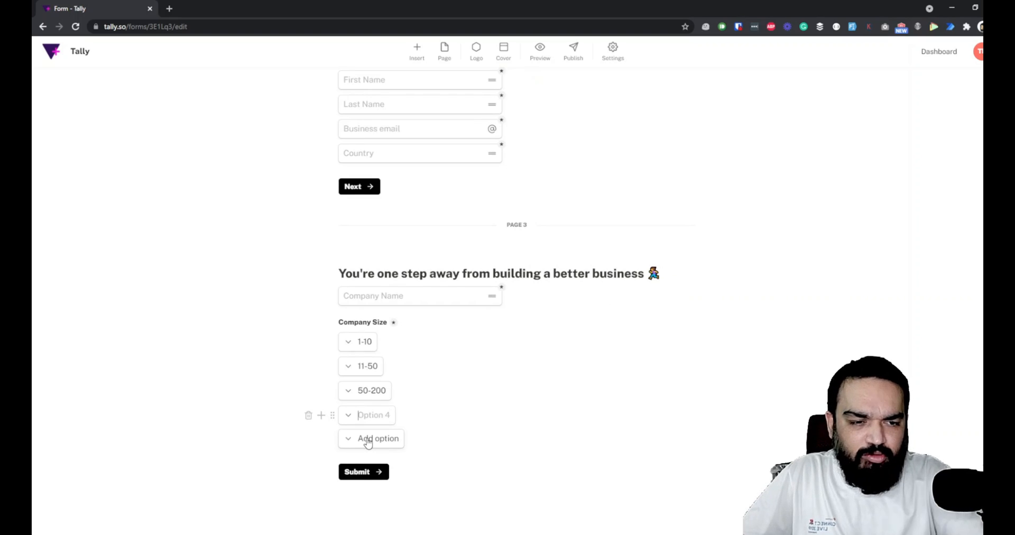
{"action": "type", "text": "200+"}
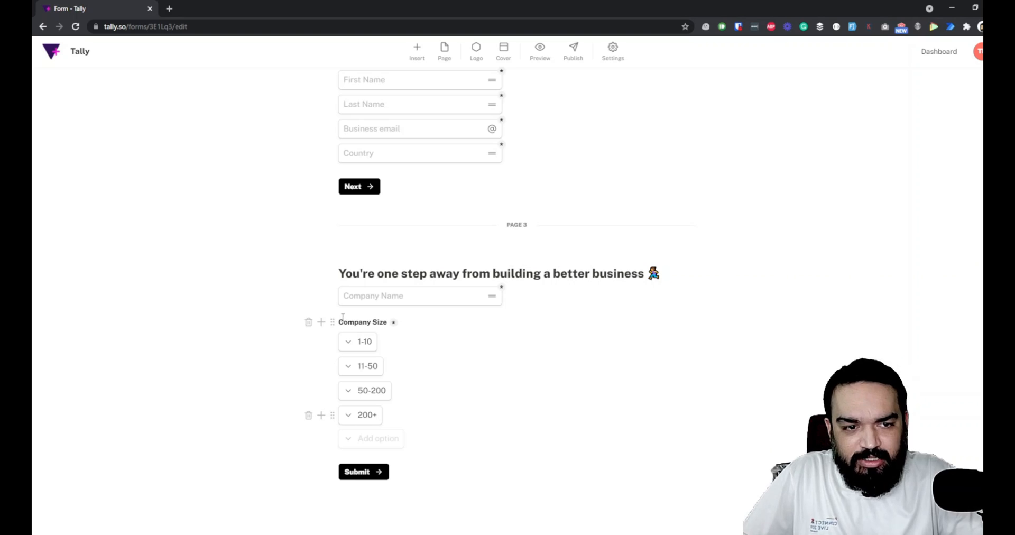
{"action": "mouse_move", "coordinate": [331, 342]}
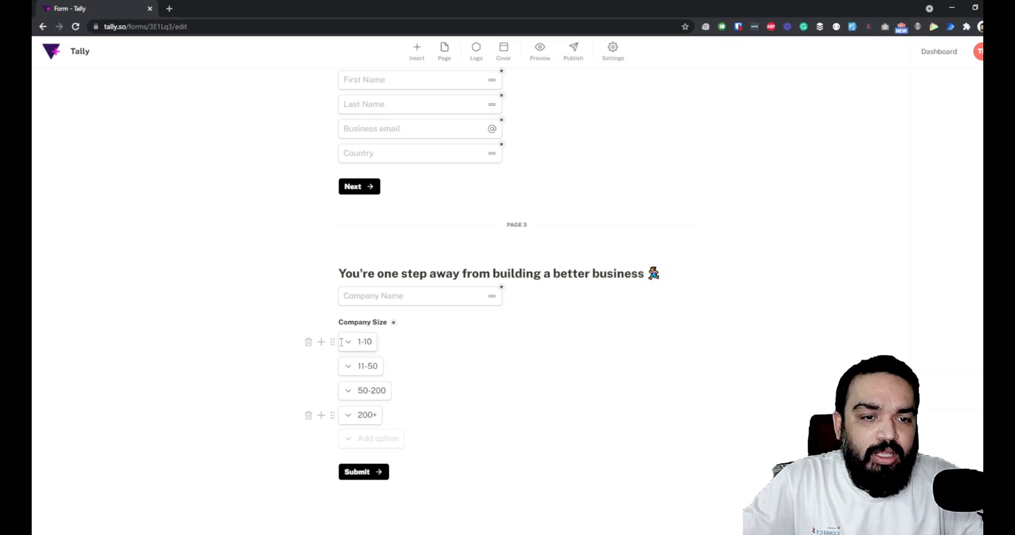
{"action": "mouse_move", "coordinate": [321, 415]}
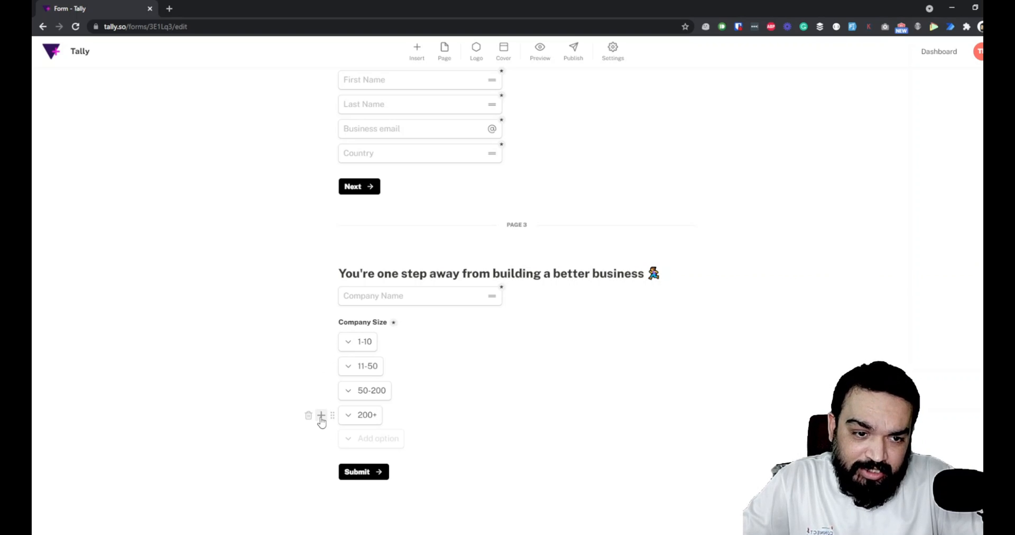
- Insert a non-required phone number field with placeholder 'Phone Number' below the dropdown
{"action": "left_click", "coordinate": [320, 415]}
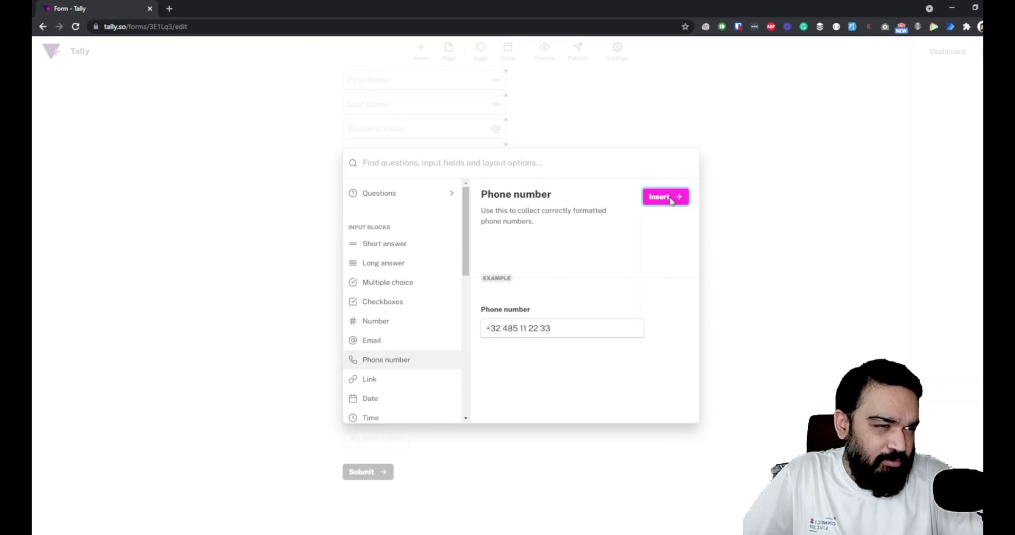
{"action": "left_click", "coordinate": [664, 196]}
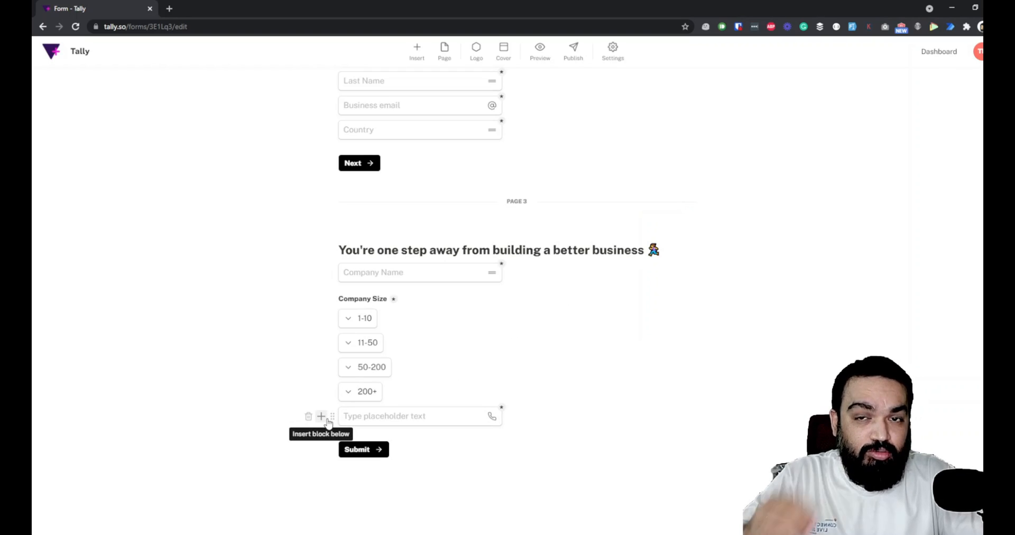
{"action": "mouse_move", "coordinate": [332, 416]}
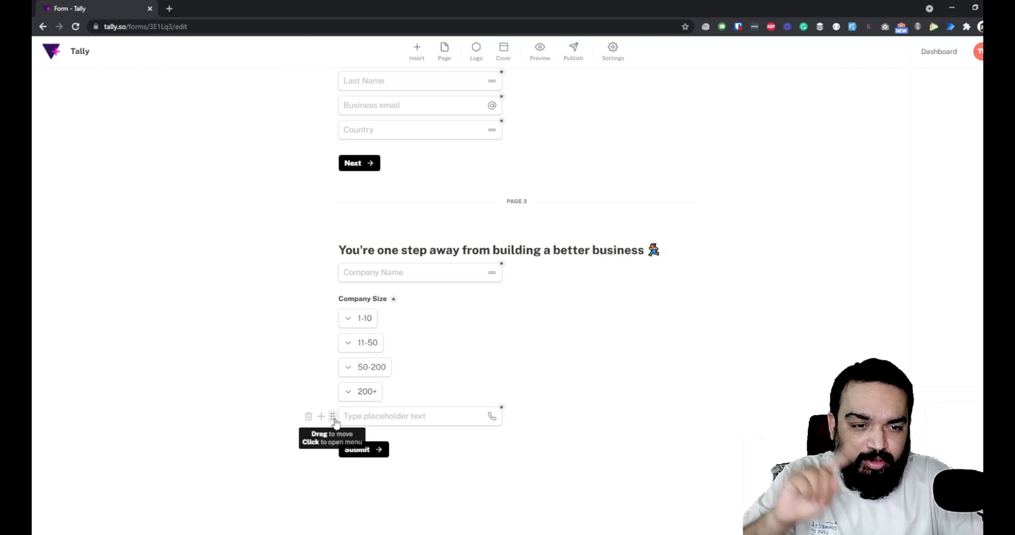
{"action": "left_click", "coordinate": [331, 416]}
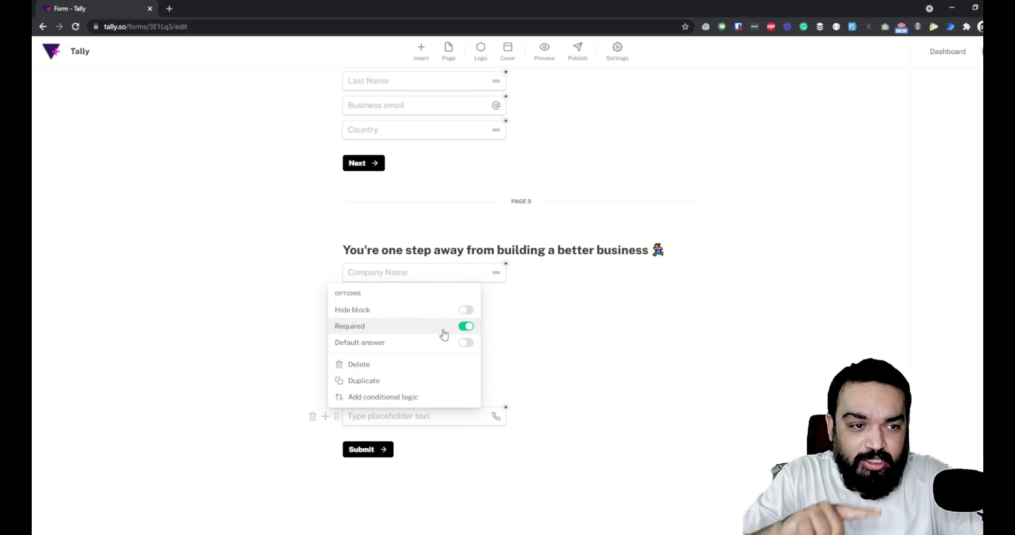
{"action": "mouse_move", "coordinate": [380, 372]}
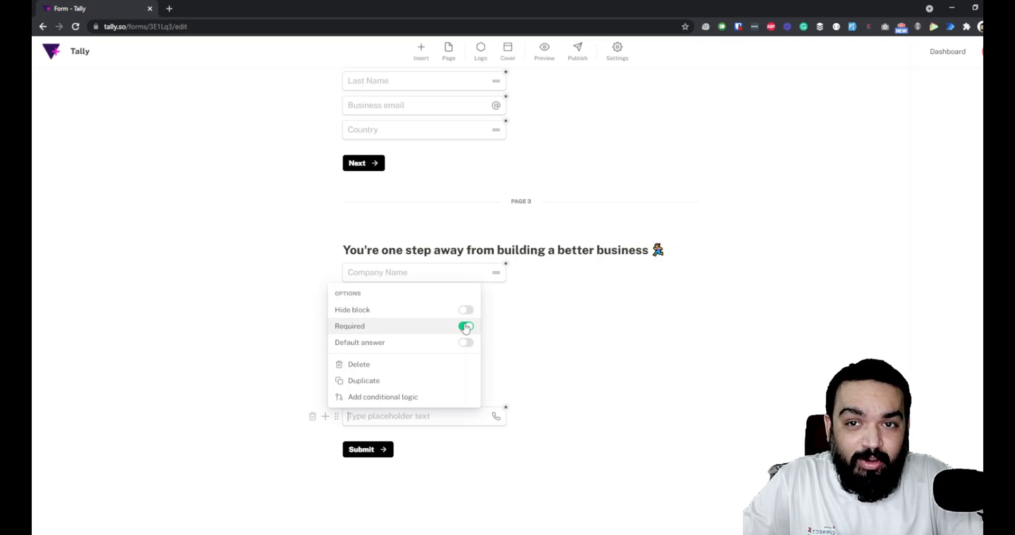
{"action": "left_click", "coordinate": [467, 326]}
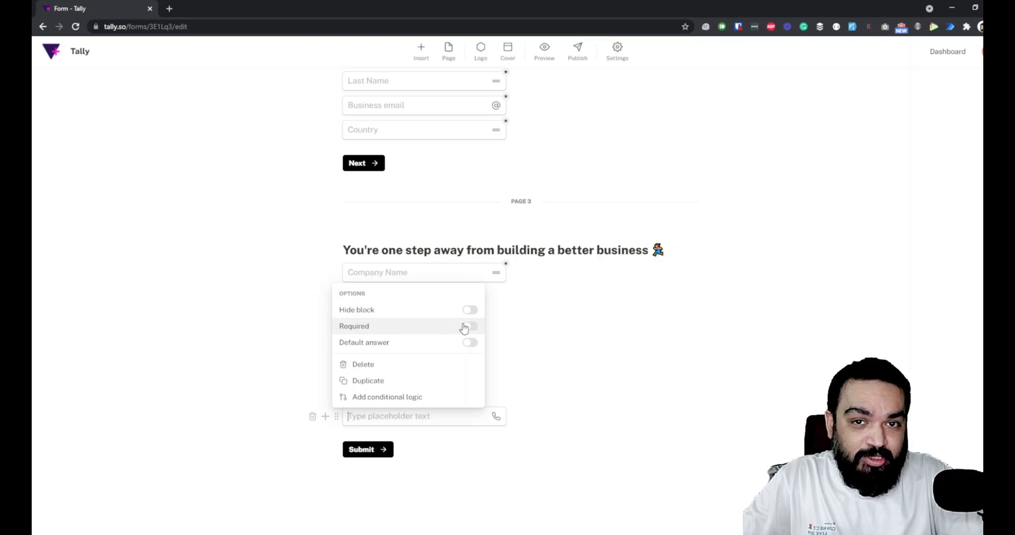
{"action": "mouse_move", "coordinate": [469, 350]}
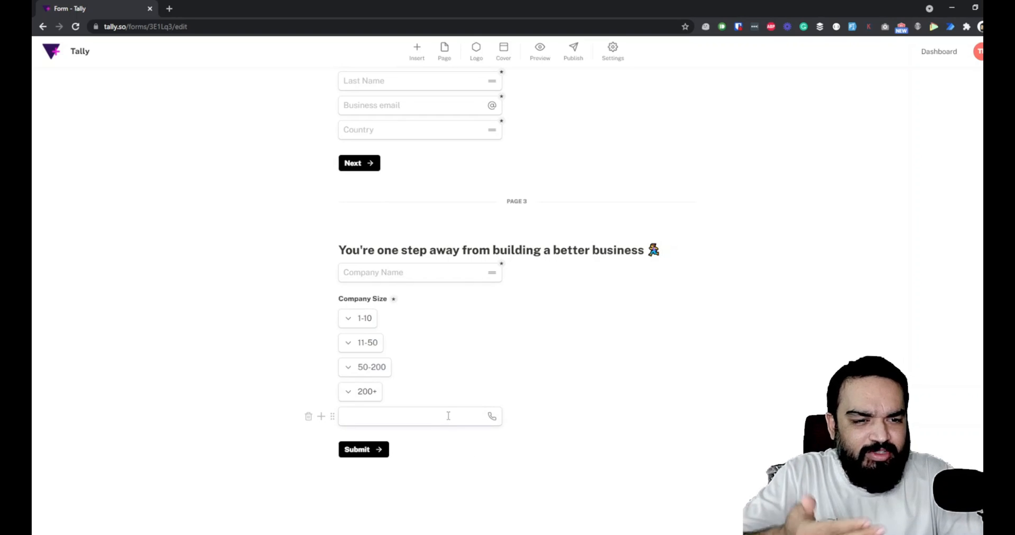
{"action": "type", "text": "Phone Number"}
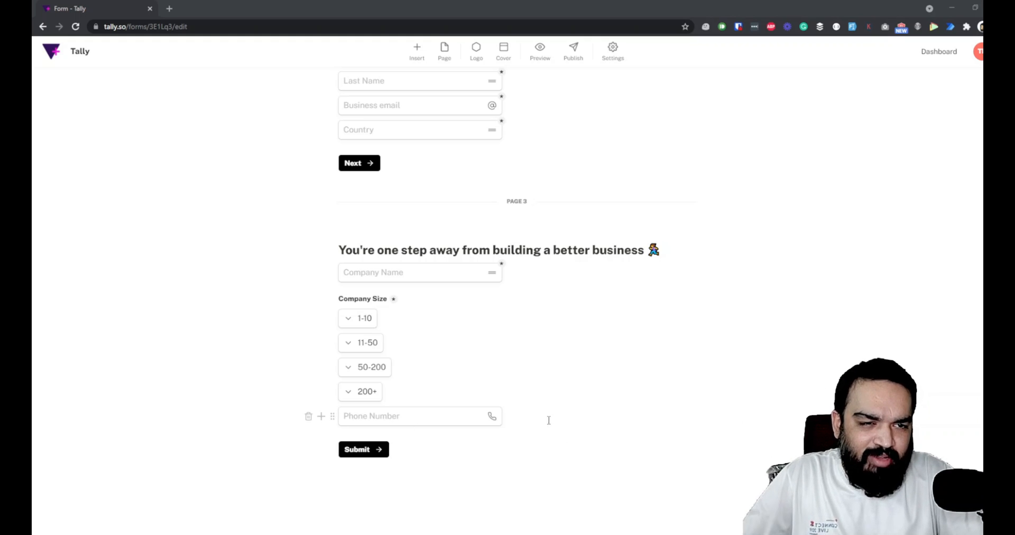
{"action": "mouse_move", "coordinate": [323, 424]}
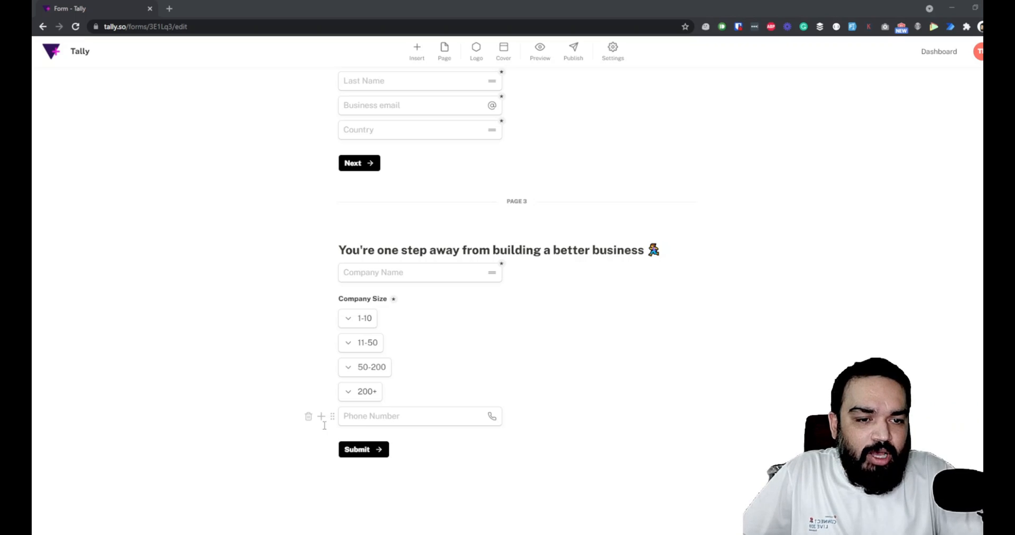
- Add the 'By proceeding…' consent text and underline Terms of Service and Privacy Policy
{"action": "left_click", "coordinate": [320, 416]}
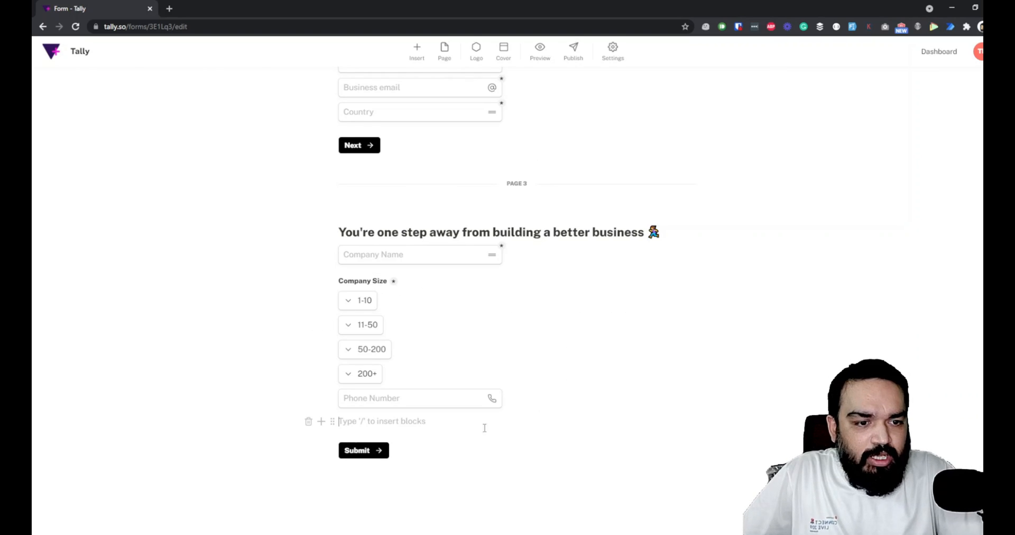
{"action": "type", "text": "By proceeding, you are to our Terms of Service and Privacy Policy."}
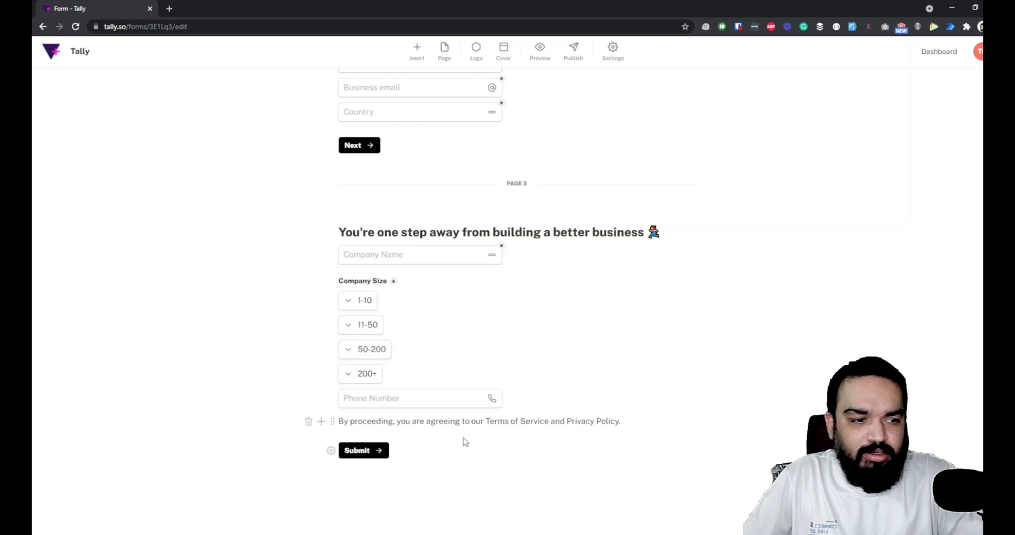
{"action": "double_click", "coordinate": [516, 421]}
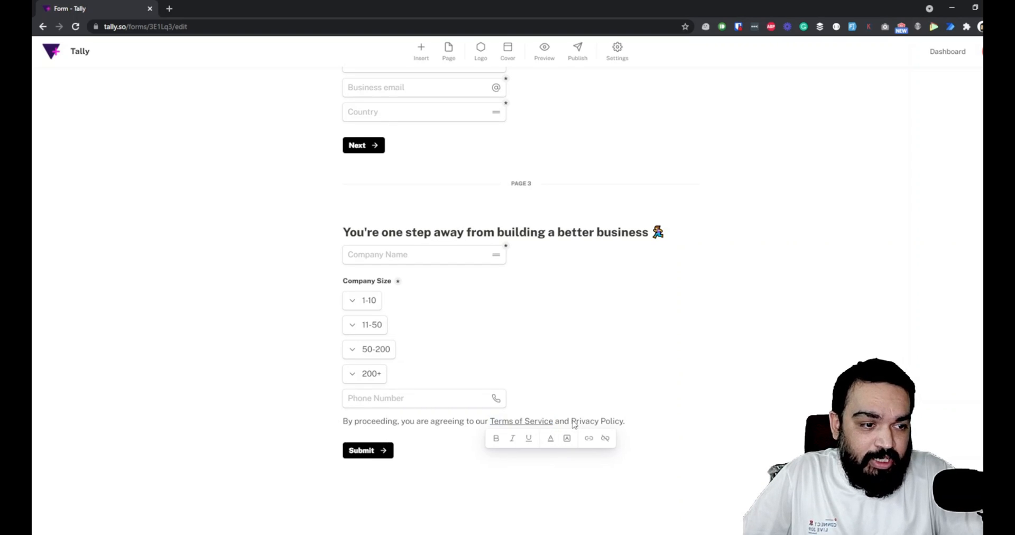
{"action": "double_click", "coordinate": [597, 421]}
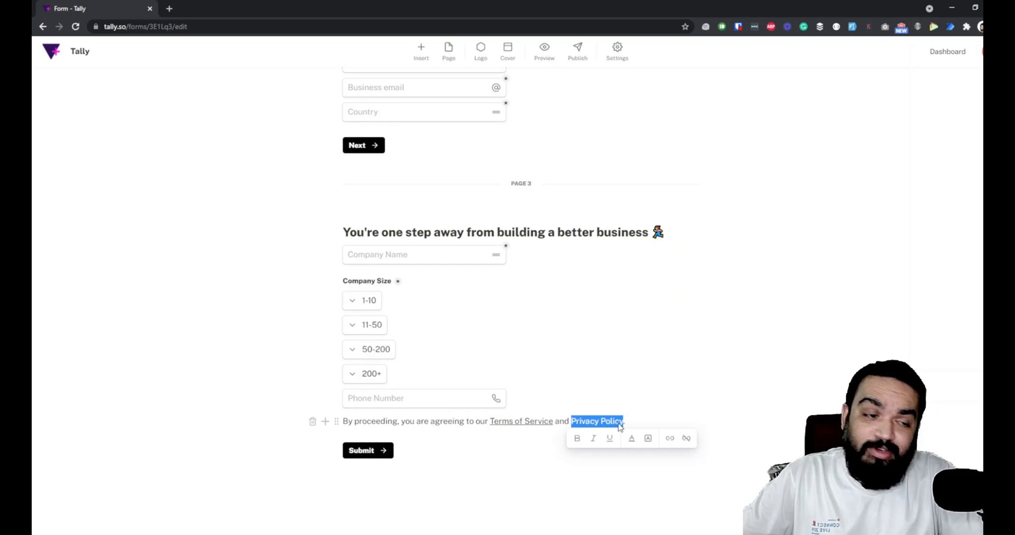
{"action": "mouse_move", "coordinate": [609, 438]}
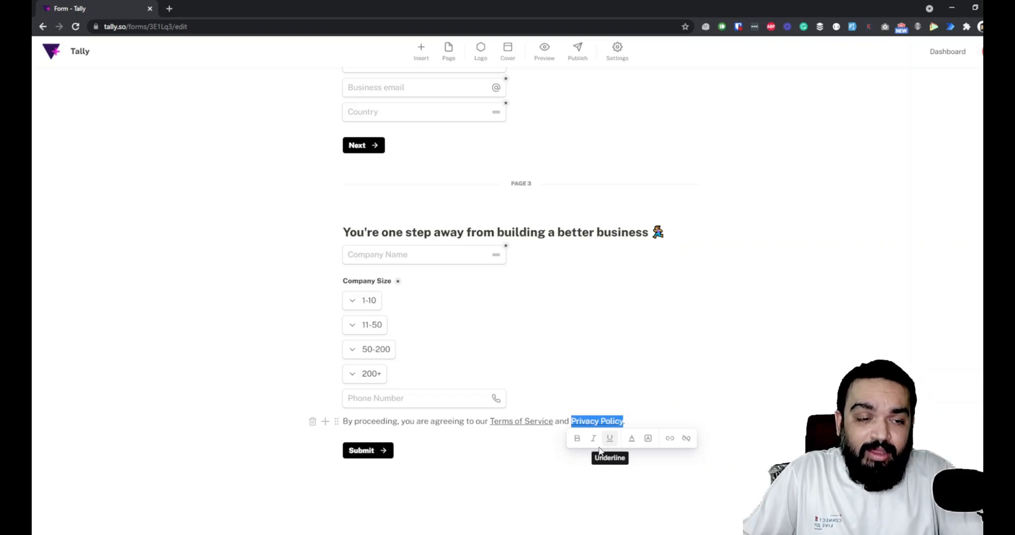
{"action": "mouse_move", "coordinate": [468, 446]}
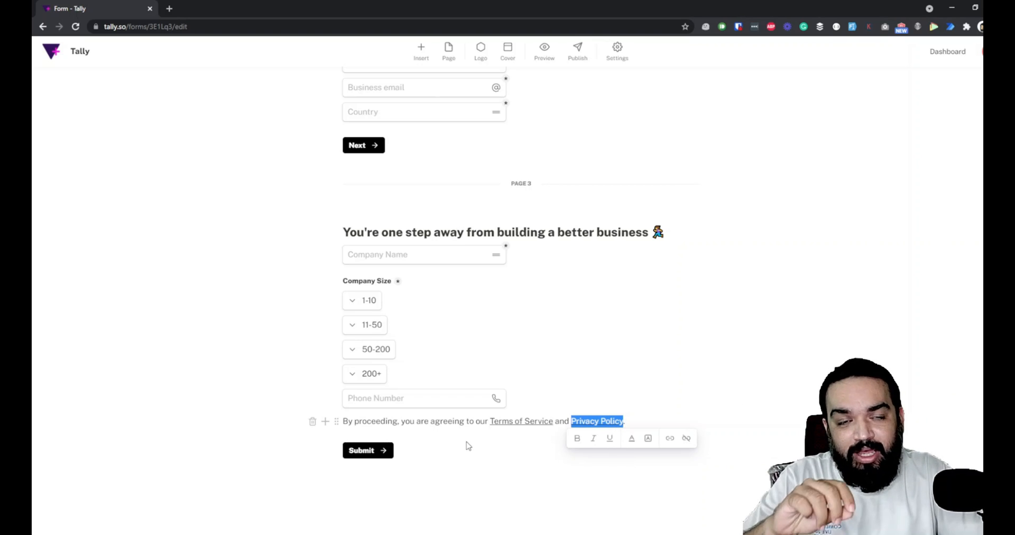
{"action": "mouse_move", "coordinate": [608, 438]}
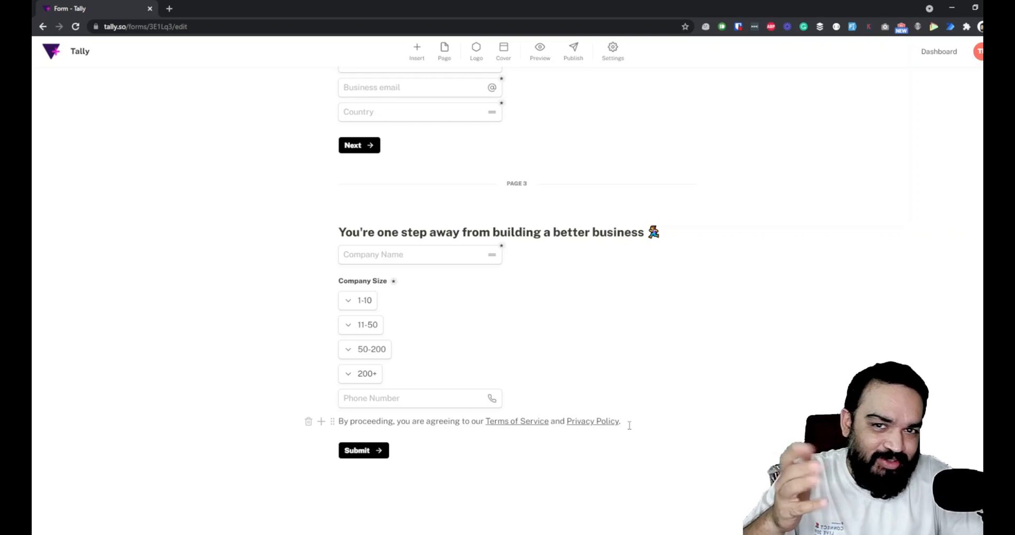
{"action": "mouse_move", "coordinate": [330, 451]}
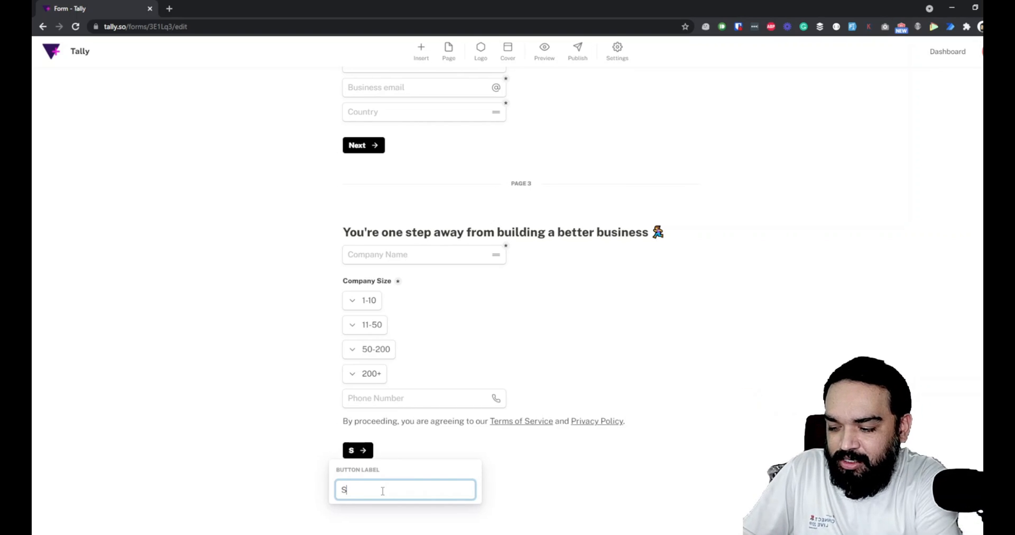
- Relabel the third page's final button to 'Start my trial'
{"action": "type", "text": "tart my tria"}
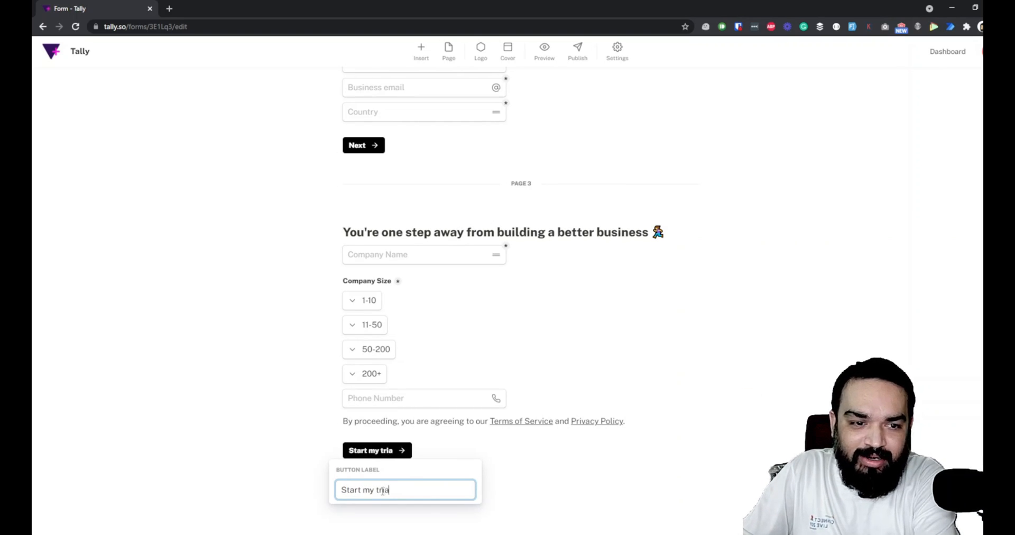
{"action": "scroll", "scroll_direction": "up", "scroll_amount": 3}
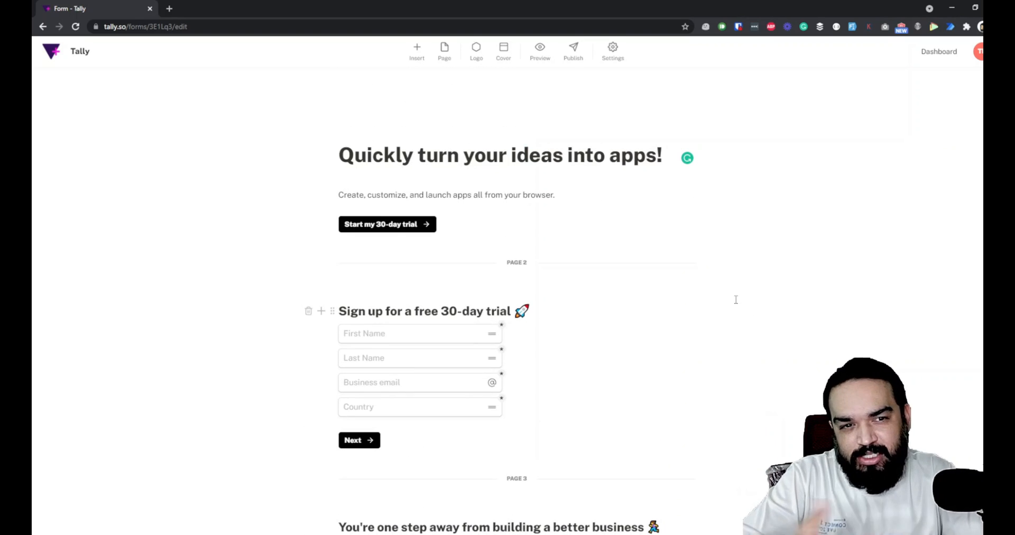
{"action": "scroll", "scroll_direction": "down", "scroll_amount": 3}
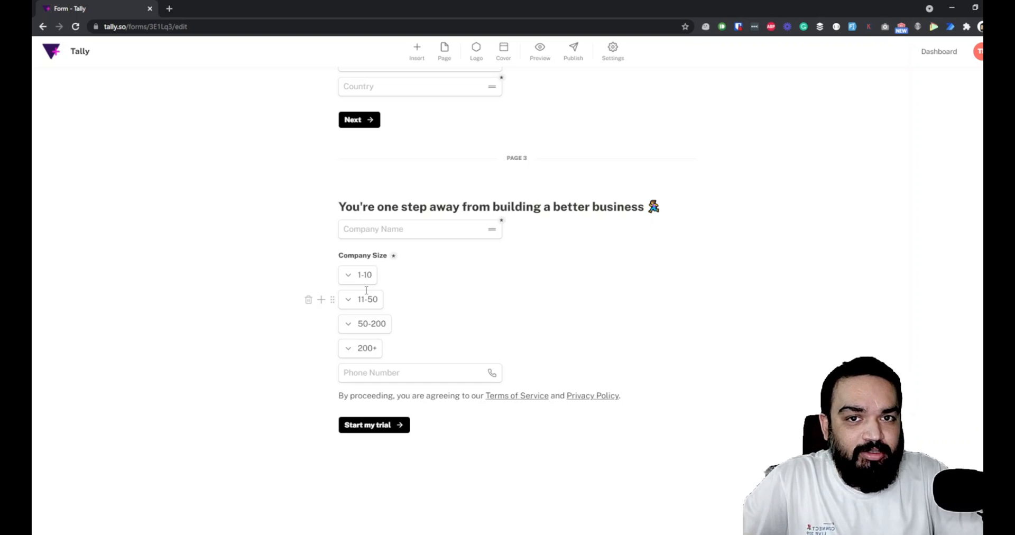
{"action": "mouse_move", "coordinate": [334, 396]}
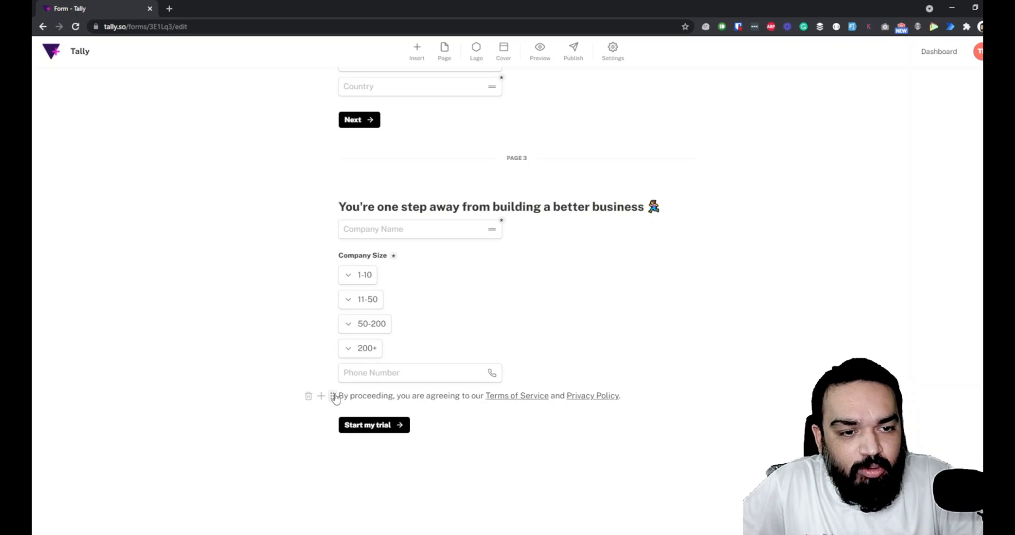
- Open the insert-block list below the consent text and scroll to Advanced blocks
{"action": "left_click", "coordinate": [321, 396]}
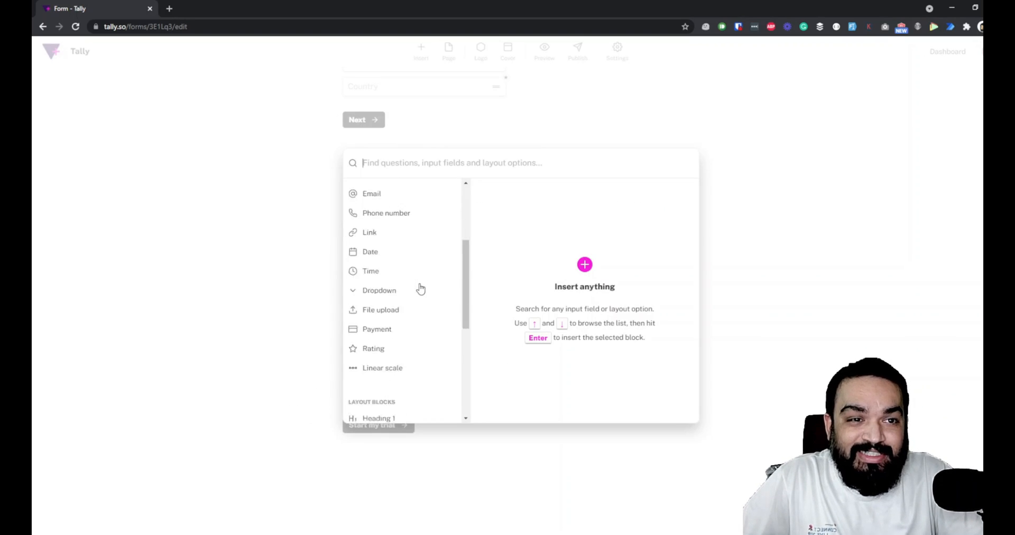
{"action": "scroll", "scroll_direction": "down", "scroll_amount": 3}
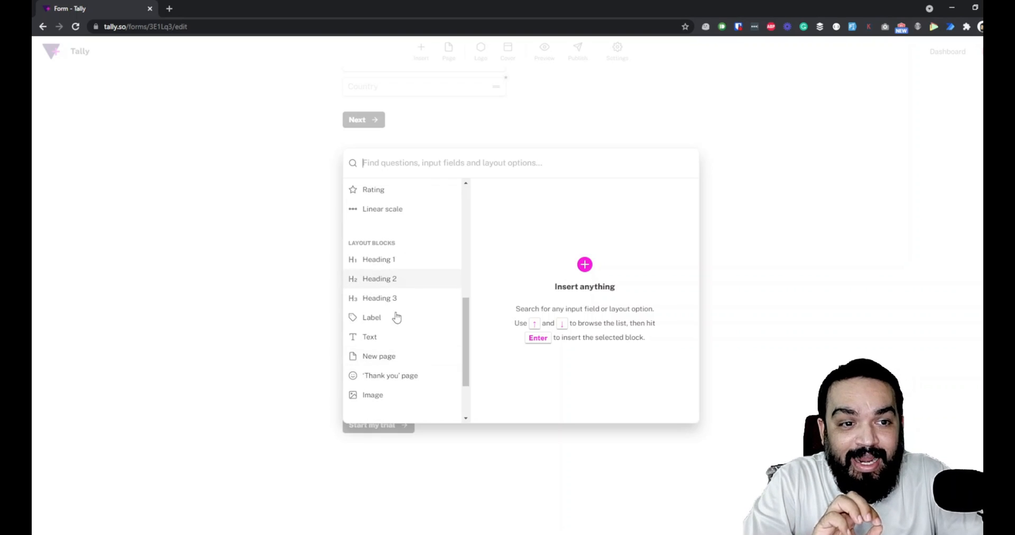
{"action": "scroll", "scroll_direction": "down", "scroll_amount": 3}
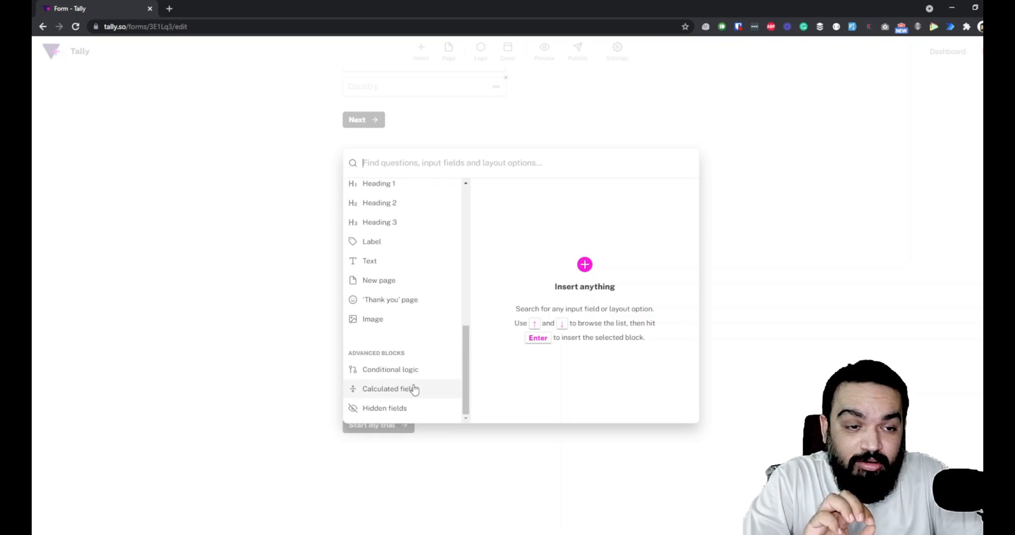
{"action": "mouse_move", "coordinate": [391, 369]}
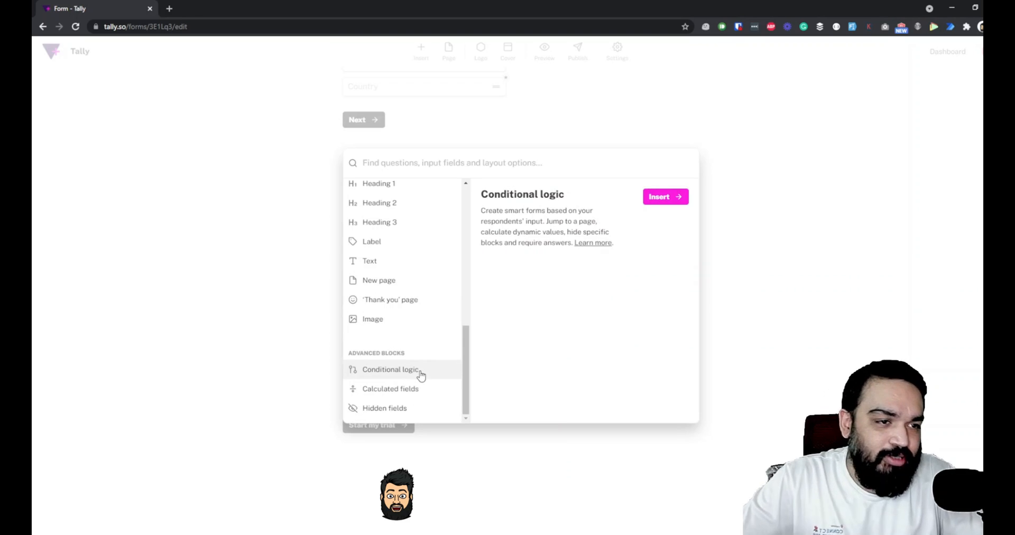
- Insert a conditional logic block with the condition Company Size is 1-10
{"action": "left_click", "coordinate": [663, 196]}
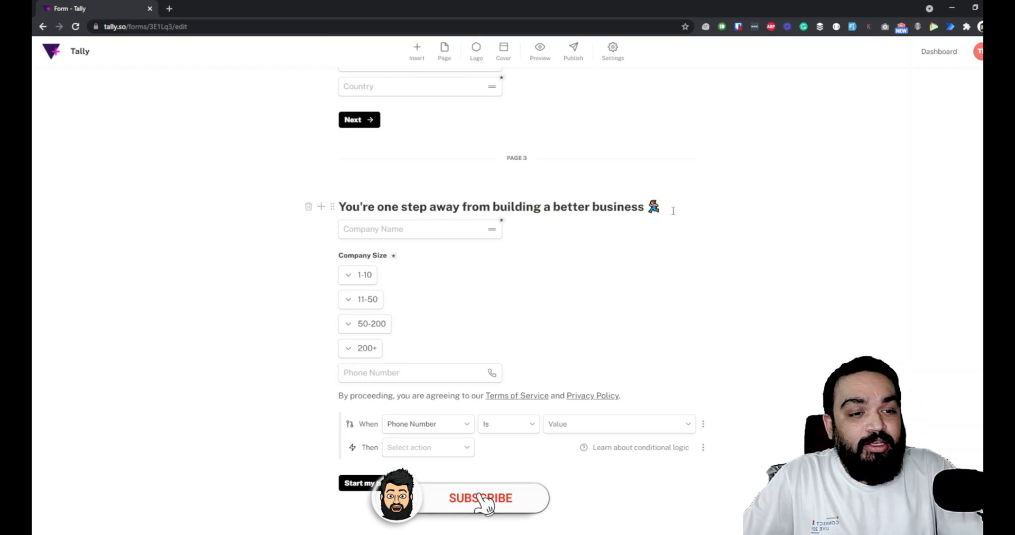
{"action": "left_click", "coordinate": [427, 424]}
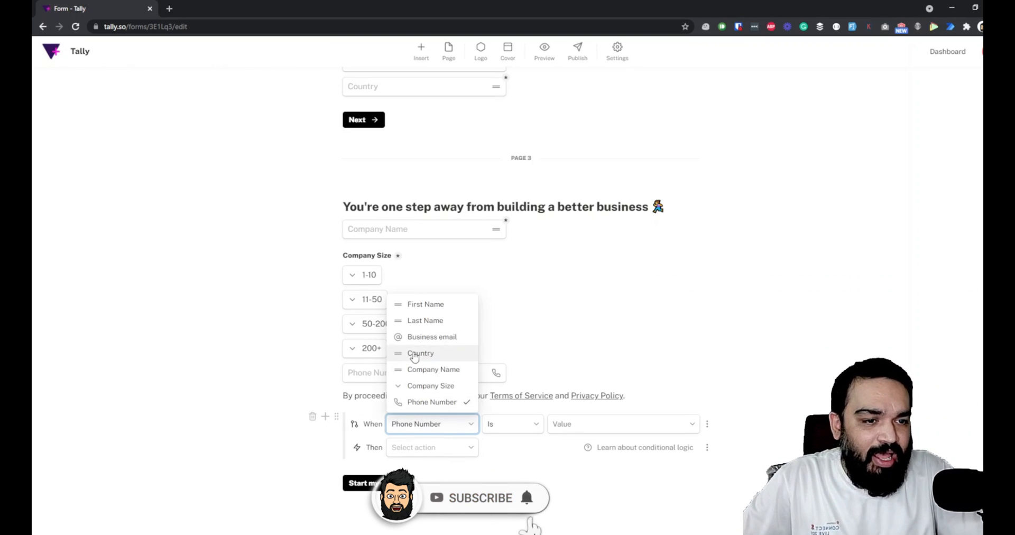
{"action": "left_click", "coordinate": [433, 369]}
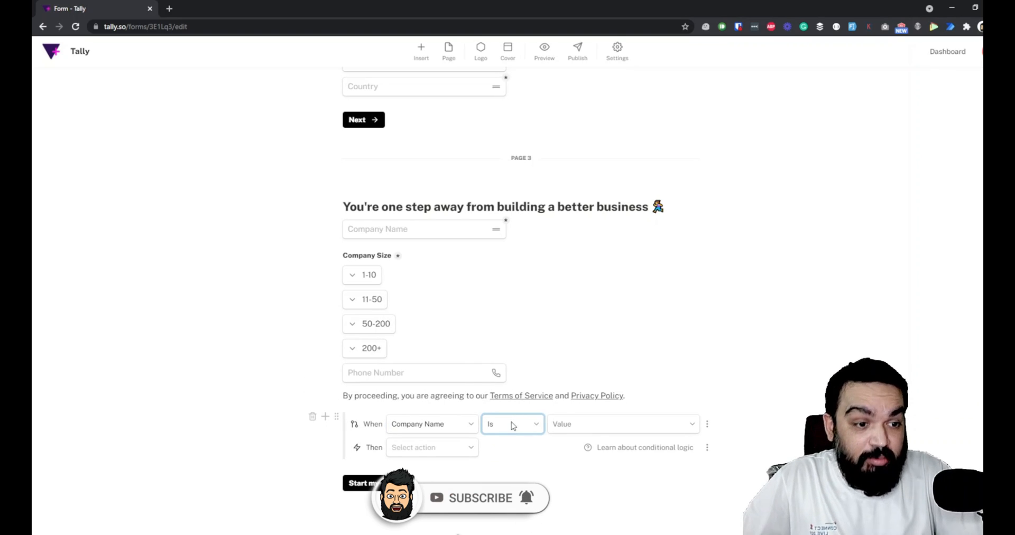
{"action": "left_click", "coordinate": [512, 423]}
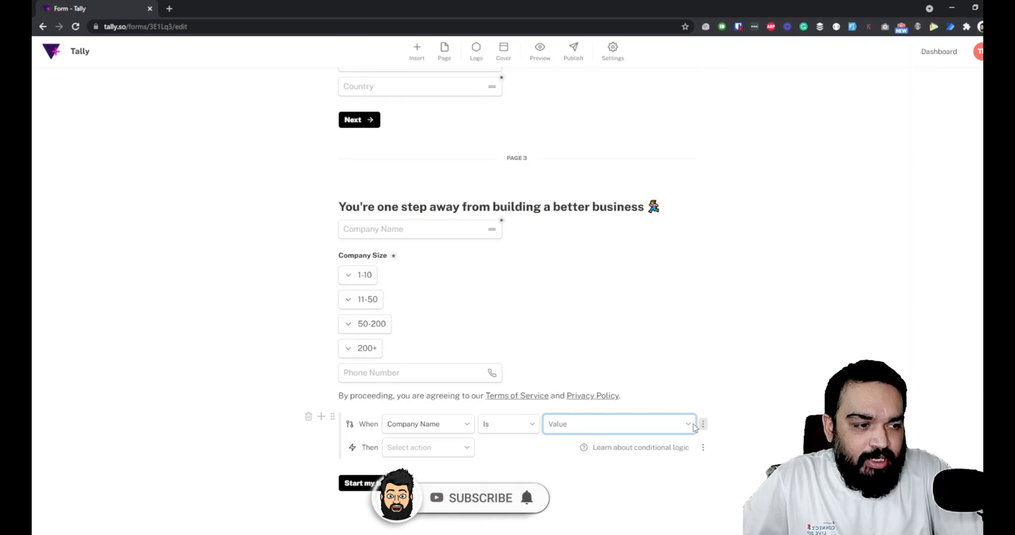
{"action": "left_click", "coordinate": [617, 423]}
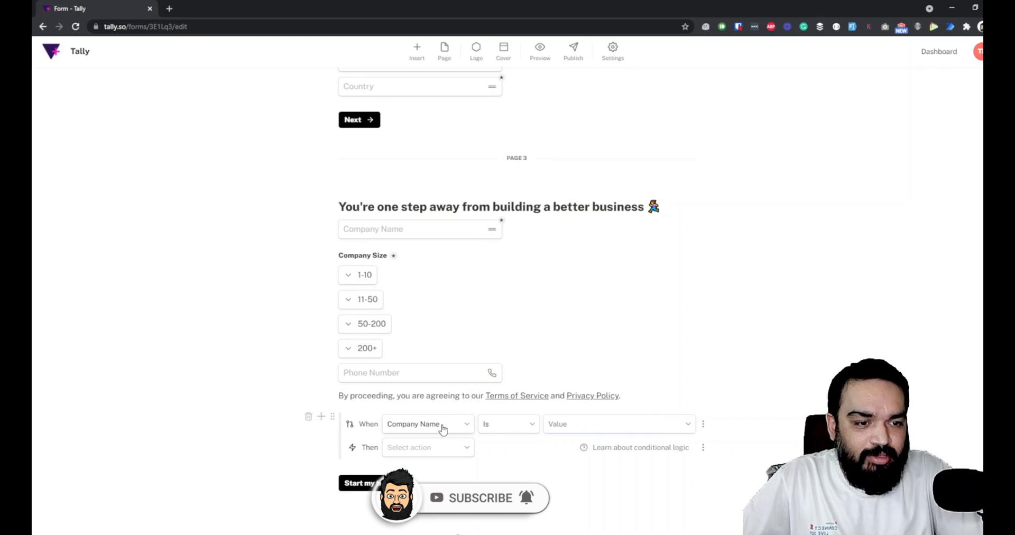
{"action": "left_click", "coordinate": [427, 423]}
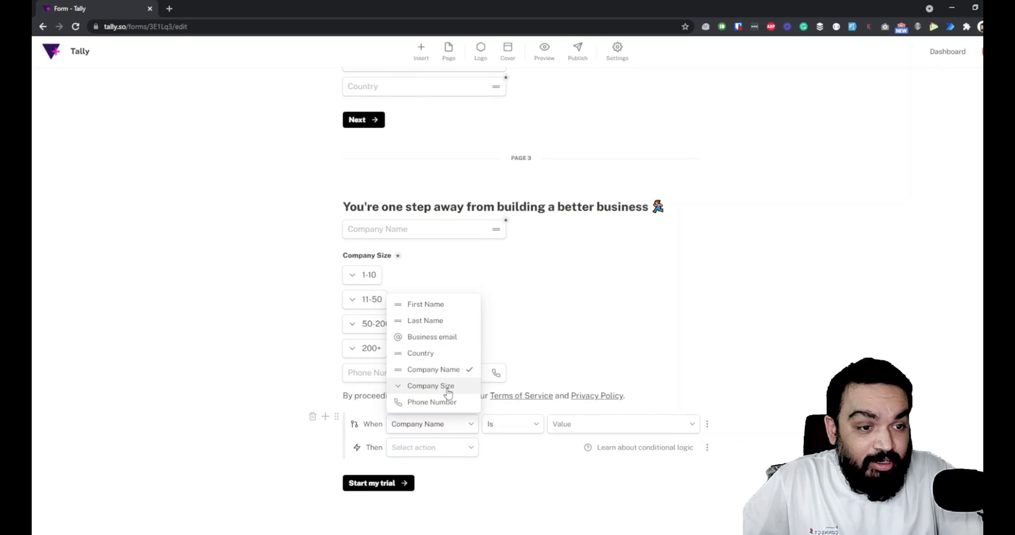
{"action": "left_click", "coordinate": [431, 385]}
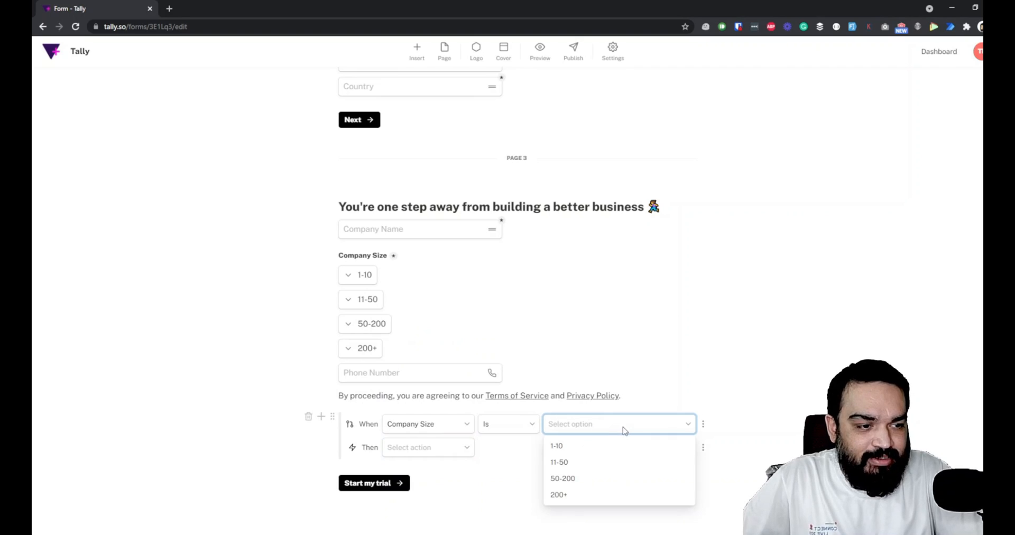
{"action": "left_click", "coordinate": [556, 445]}
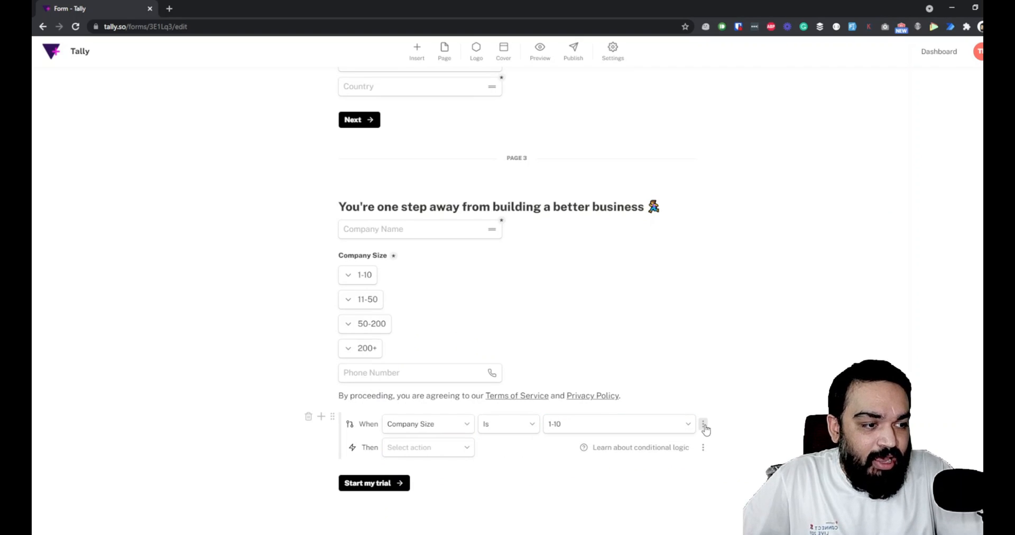
- Add an Or condition for Company Size 11-50 and set the action to Jump to page
{"action": "left_click", "coordinate": [703, 423]}
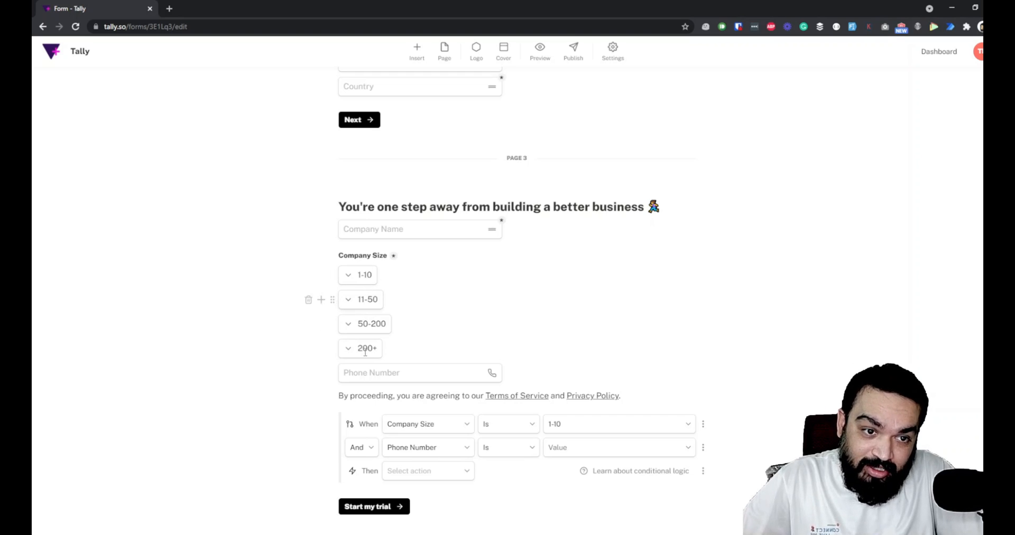
{"action": "left_click", "coordinate": [360, 446]}
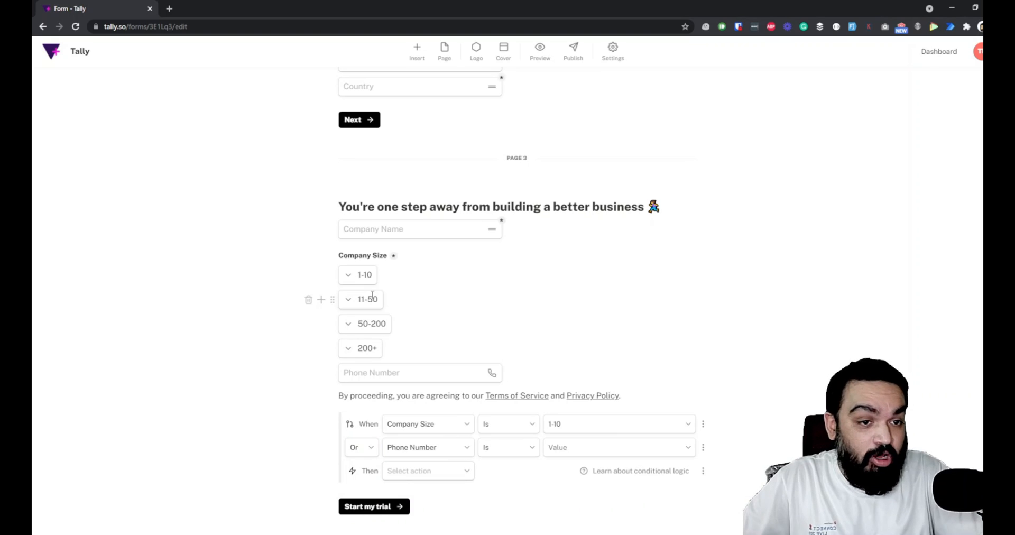
{"action": "left_click", "coordinate": [427, 447]}
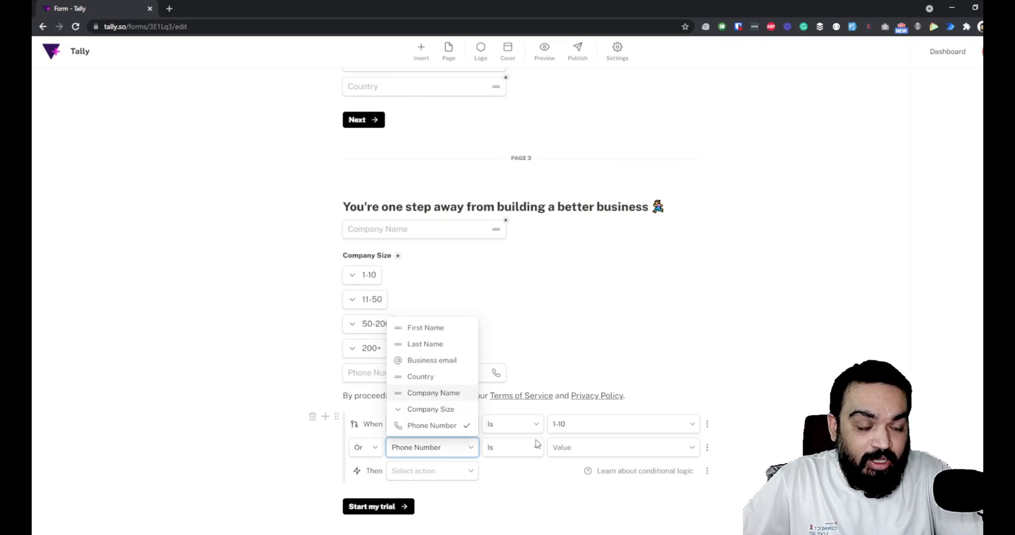
{"action": "left_click", "coordinate": [430, 409]}
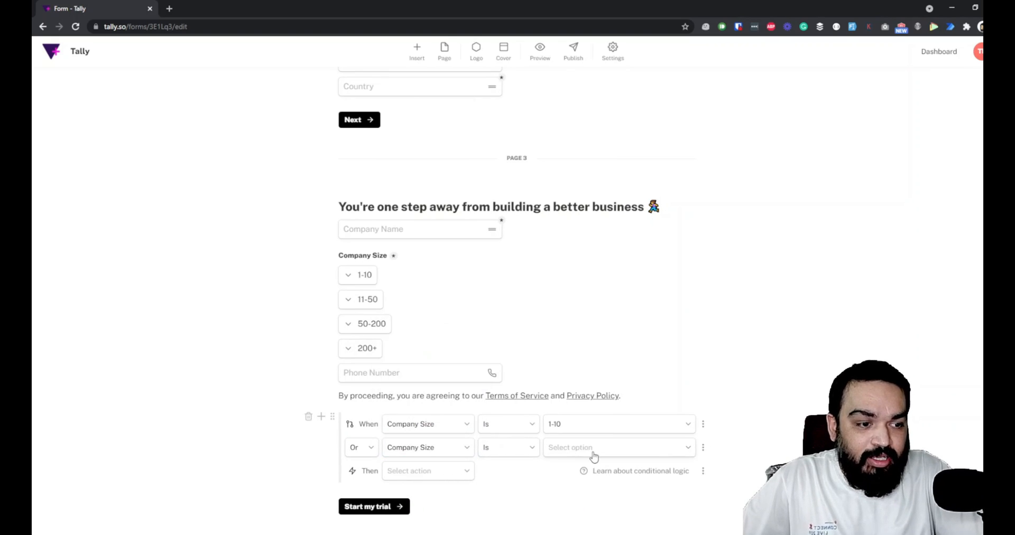
{"action": "left_click", "coordinate": [617, 447]}
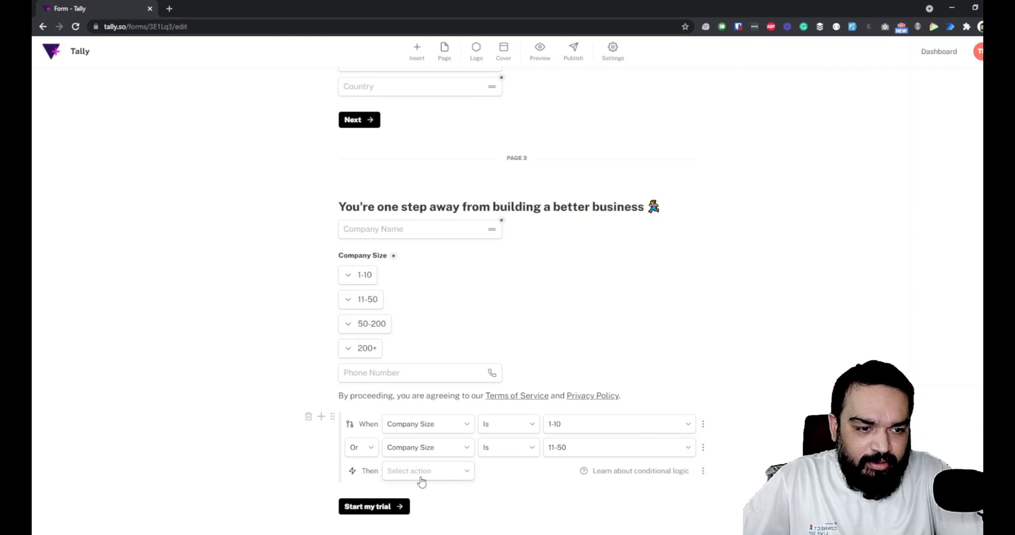
{"action": "left_click", "coordinate": [427, 470]}
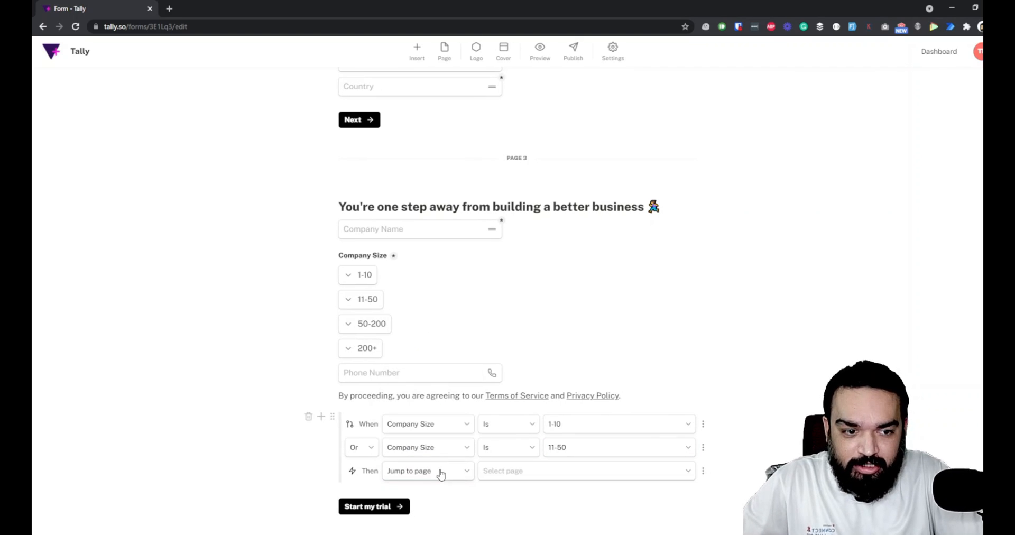
{"action": "left_click", "coordinate": [427, 471]}
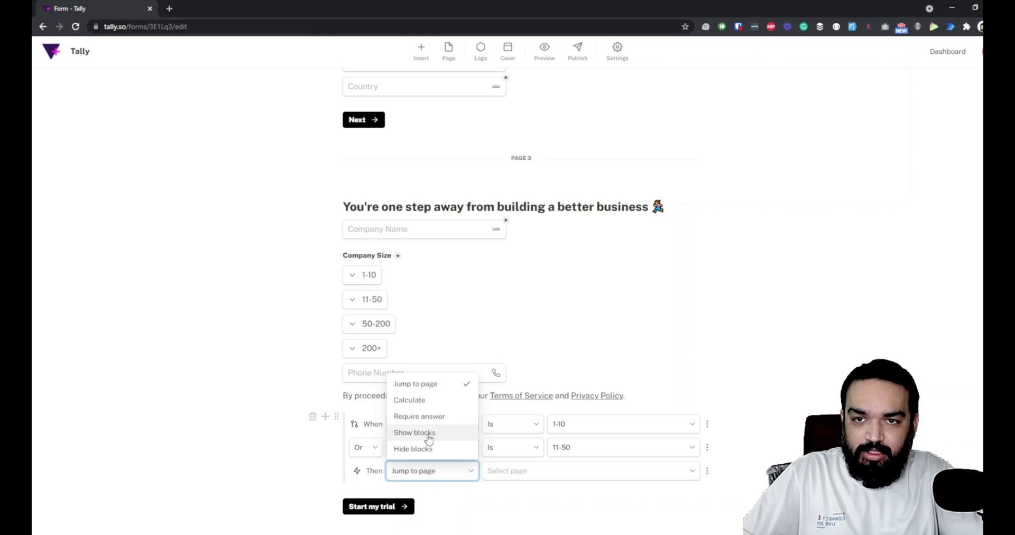
{"action": "mouse_move", "coordinate": [419, 416]}
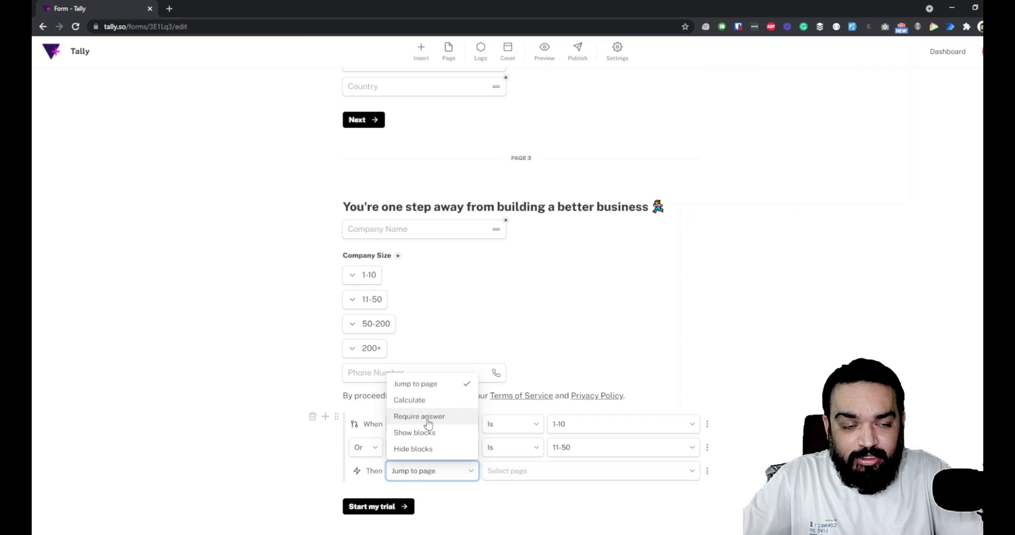
{"action": "mouse_move", "coordinate": [414, 432]}
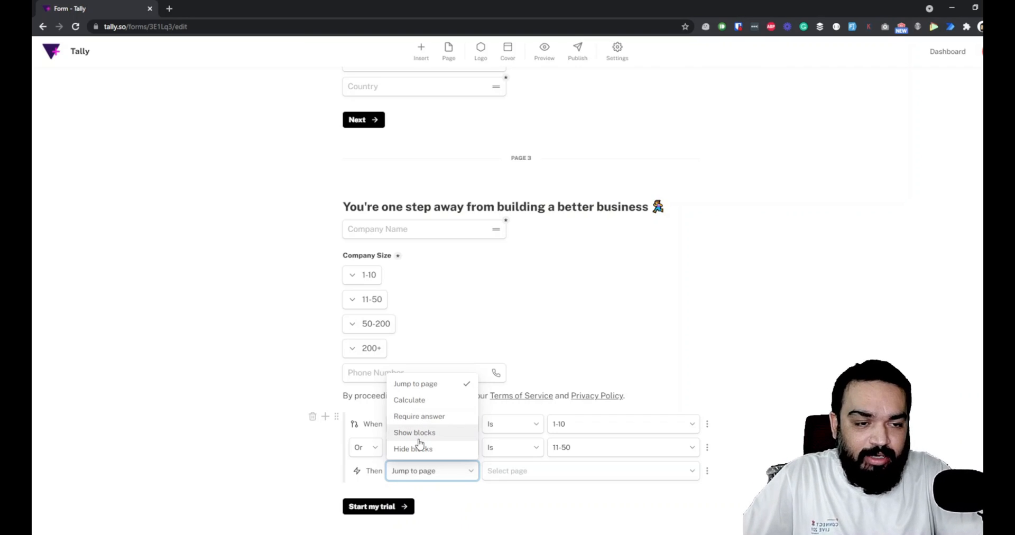
{"action": "mouse_move", "coordinate": [371, 322]}
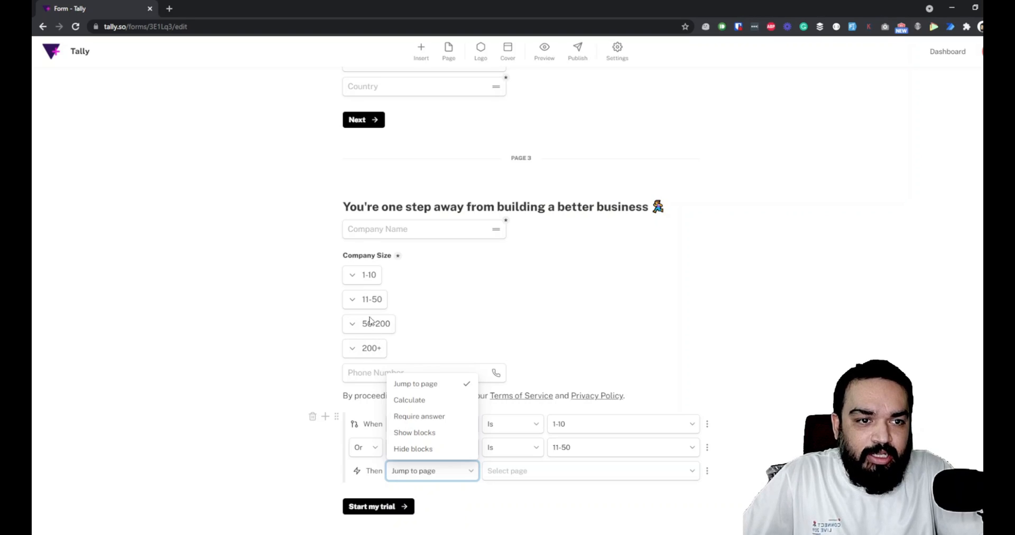
{"action": "mouse_move", "coordinate": [452, 175]}
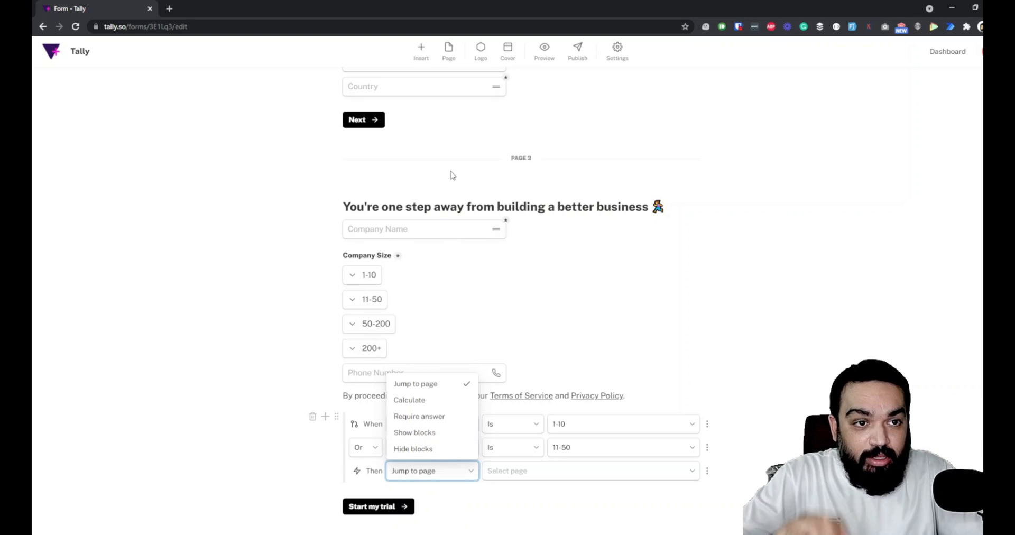
{"action": "mouse_move", "coordinate": [444, 251]}
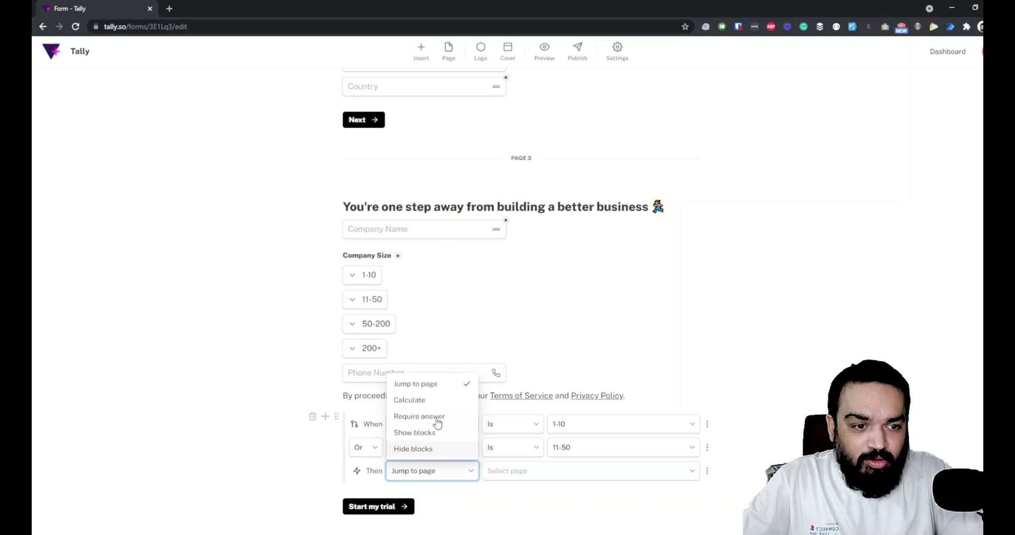
{"action": "mouse_move", "coordinate": [445, 387]}
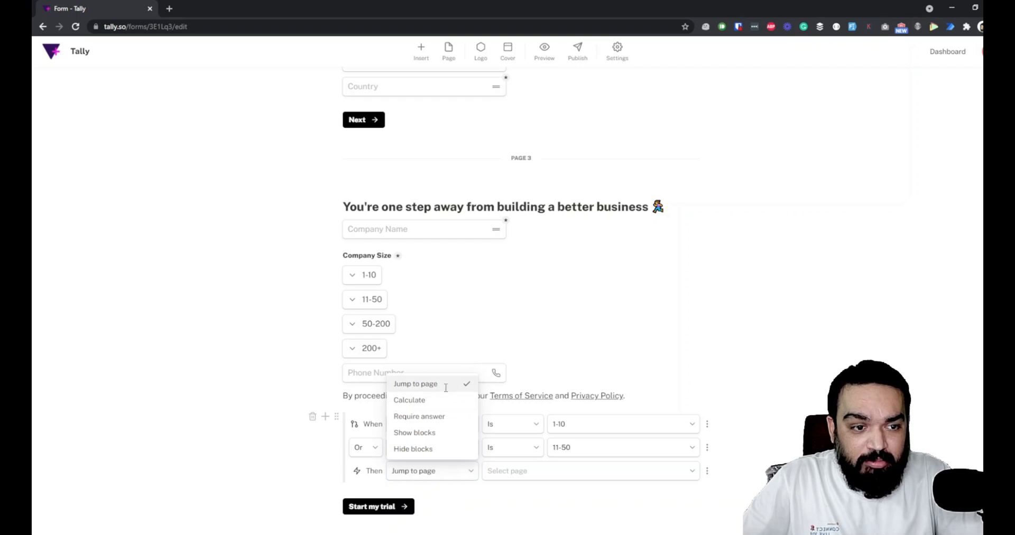
{"action": "left_click", "coordinate": [416, 383]}
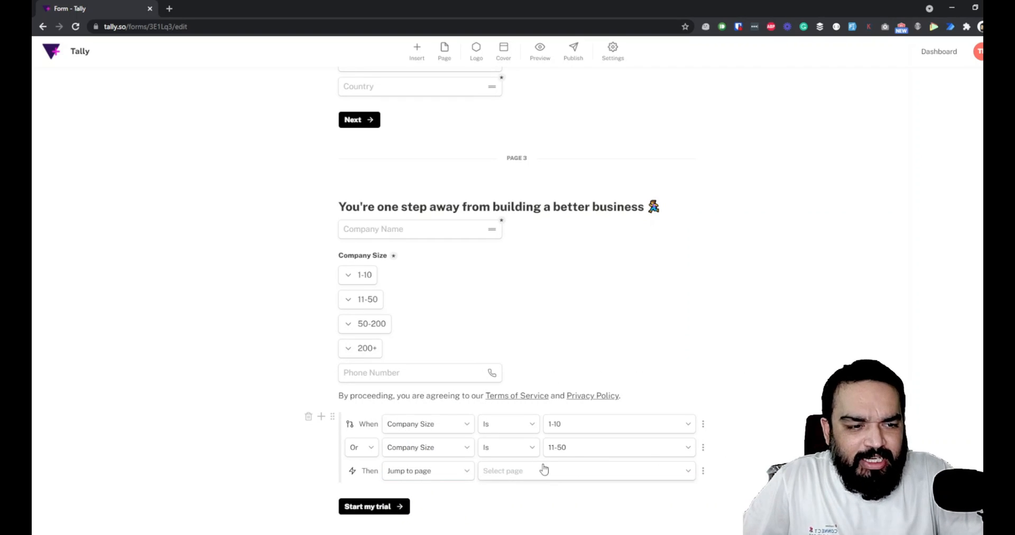
- Make Page 4 a thank-you page headed 'Thank you for your interest!'
{"action": "scroll", "scroll_direction": "down", "scroll_amount": 3}
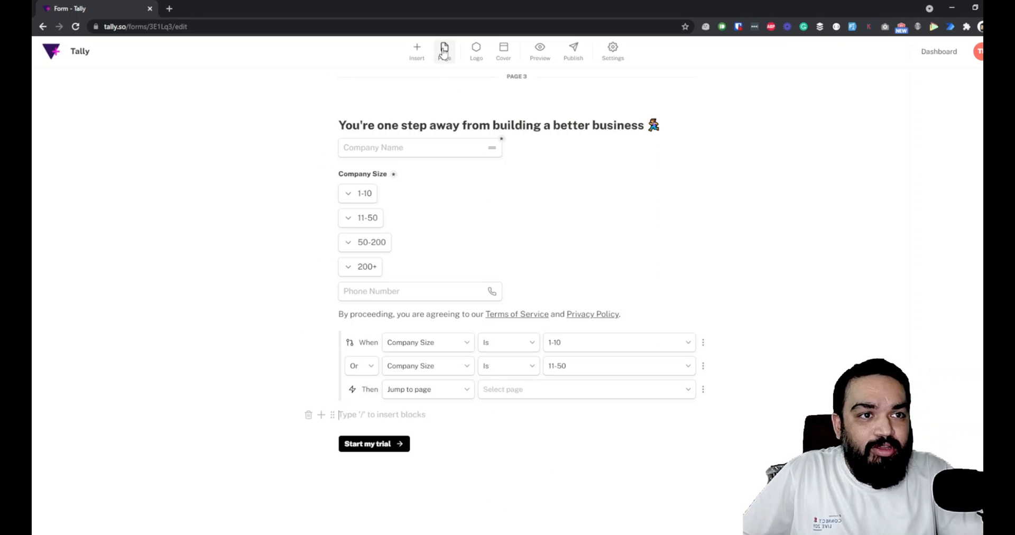
{"action": "scroll", "scroll_direction": "down", "scroll_amount": 3}
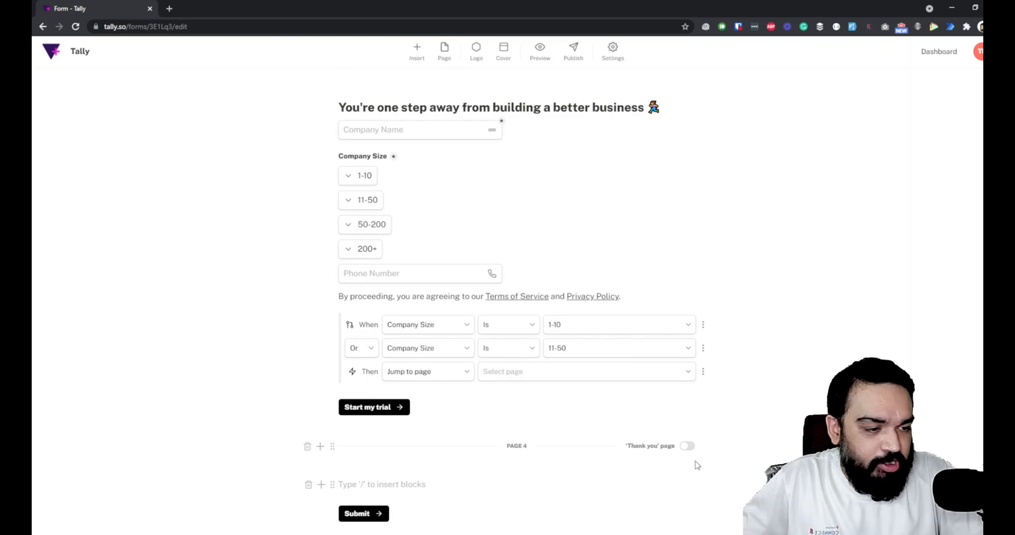
{"action": "left_click", "coordinate": [686, 446]}
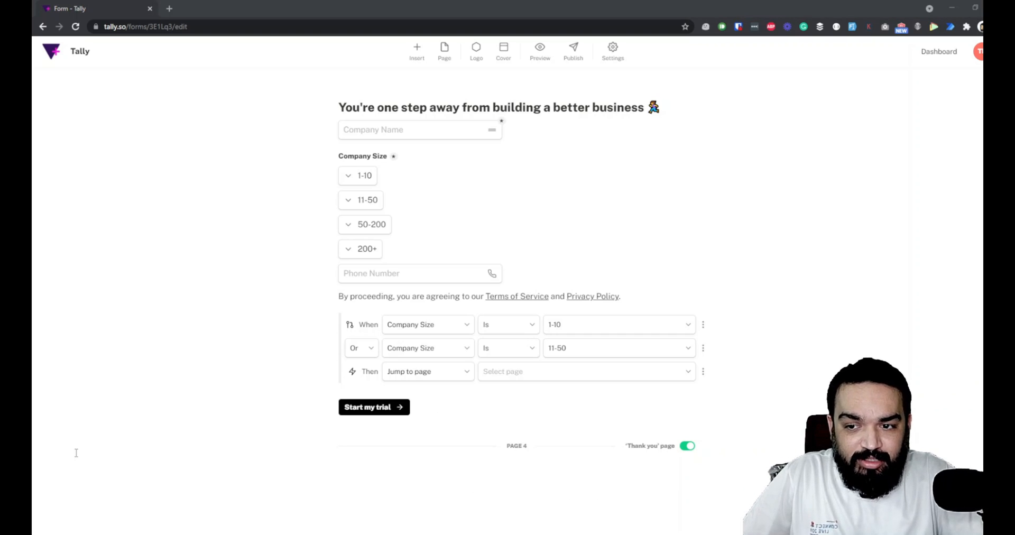
{"action": "left_click", "coordinate": [417, 52]}
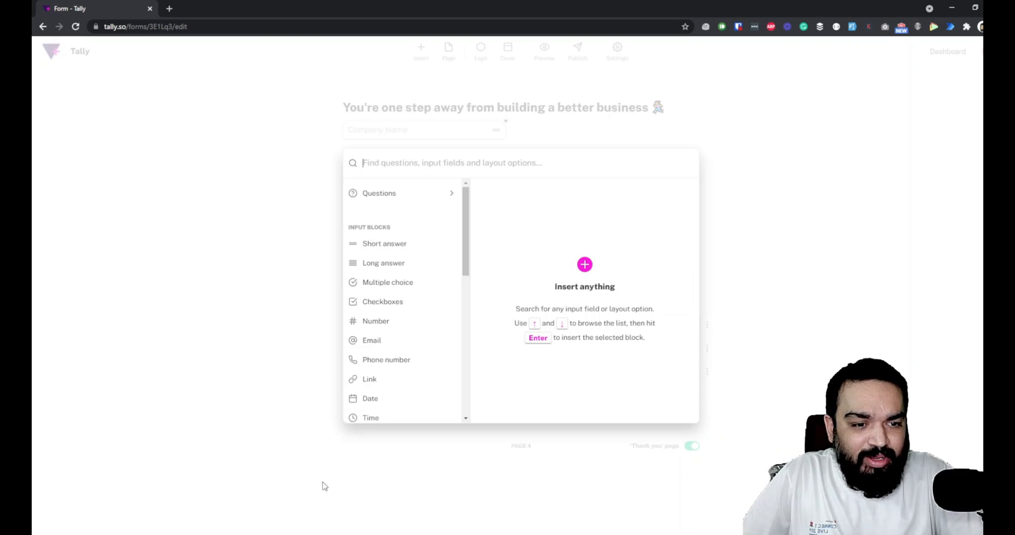
{"action": "scroll", "scroll_direction": "down", "scroll_amount": 3}
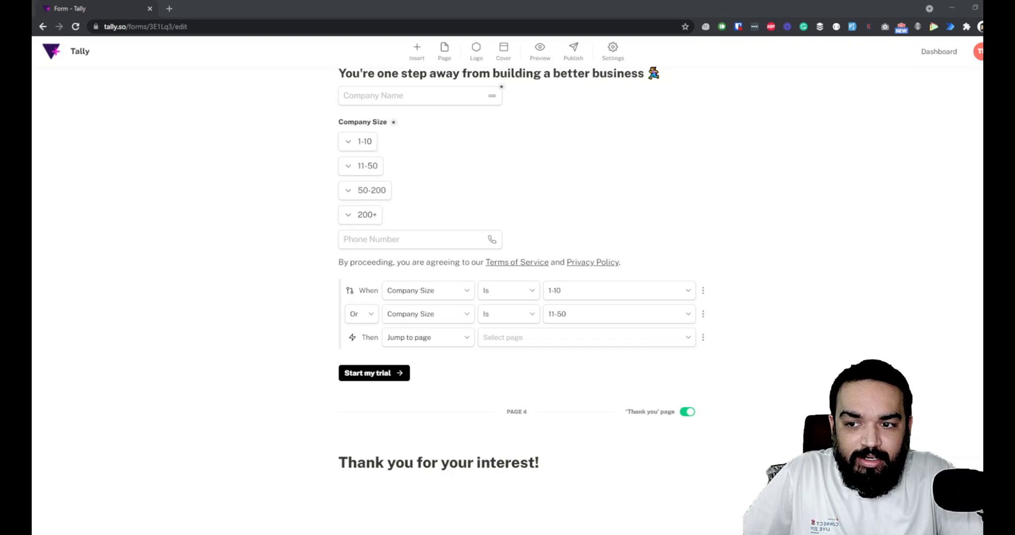
- Add a text block on the thank-you page ending with 'Happy Building! 🔥'
{"action": "left_click", "coordinate": [416, 50]}
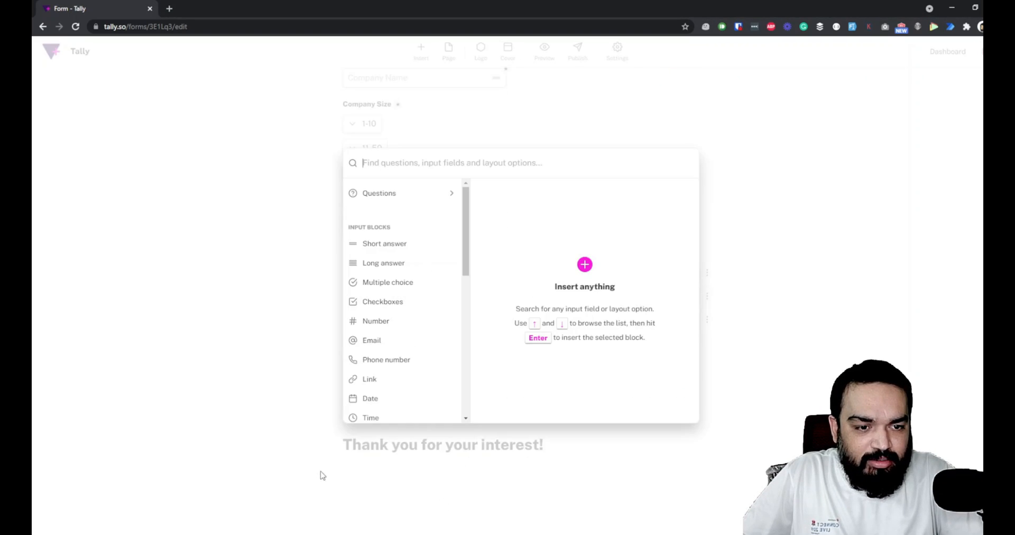
{"action": "scroll", "scroll_direction": "down", "scroll_amount": 3}
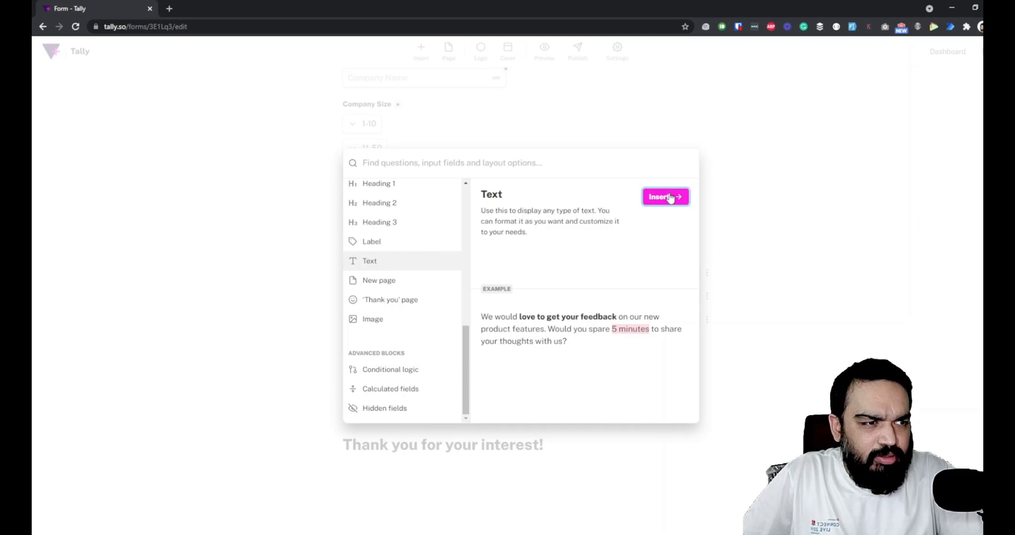
{"action": "left_click", "coordinate": [665, 196]}
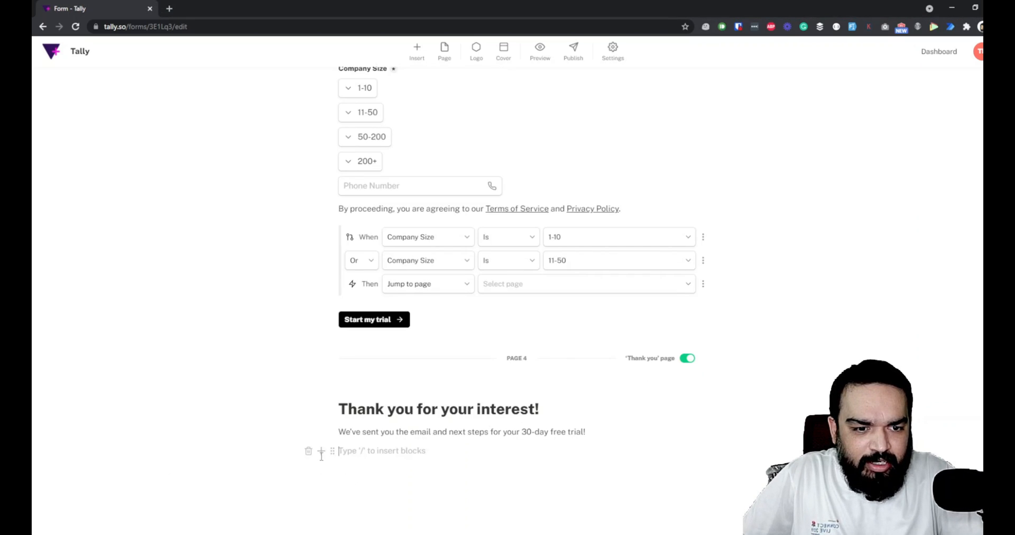
{"action": "type", "text": "Happy Building! 🔥"}
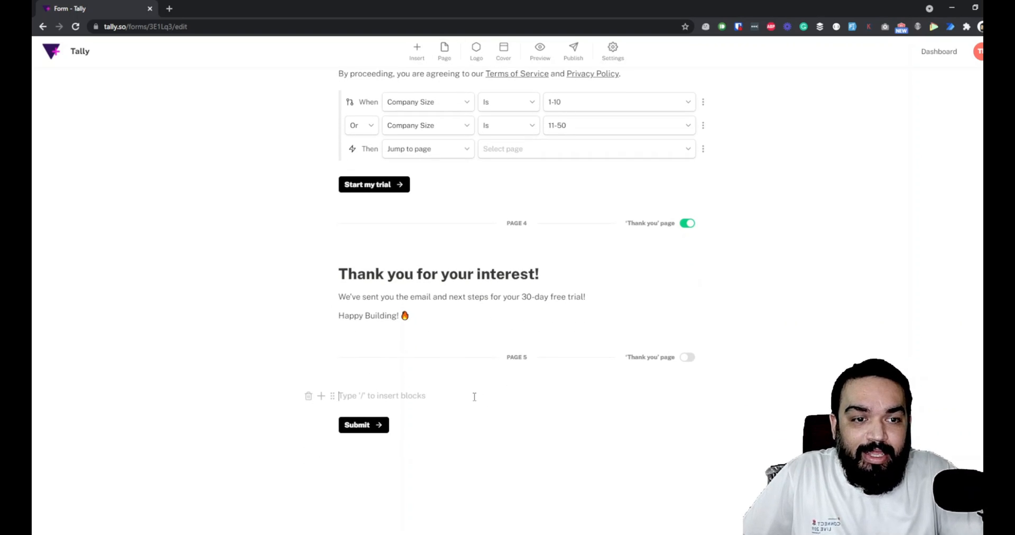
{"action": "mouse_move", "coordinate": [513, 101]}
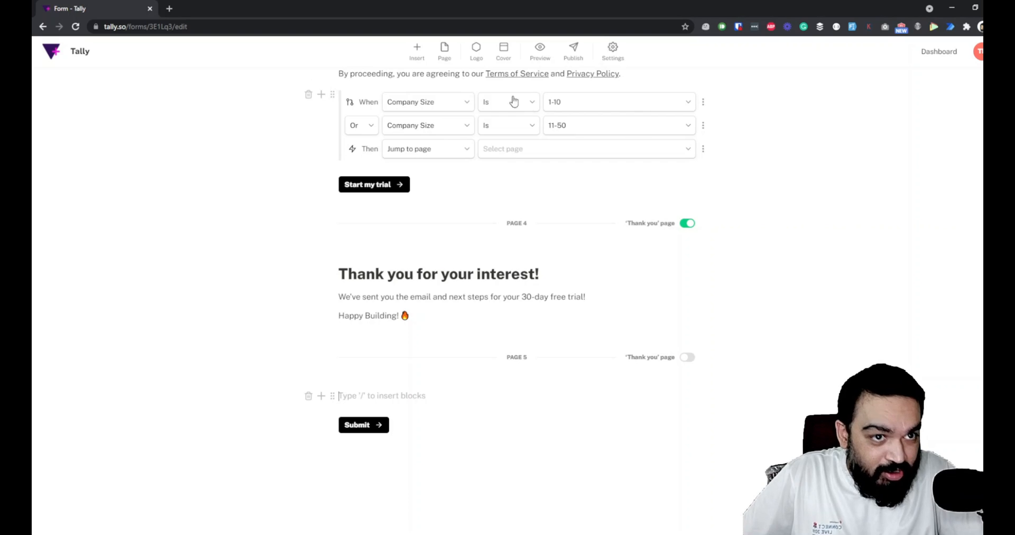
{"action": "mouse_move", "coordinate": [530, 149]}
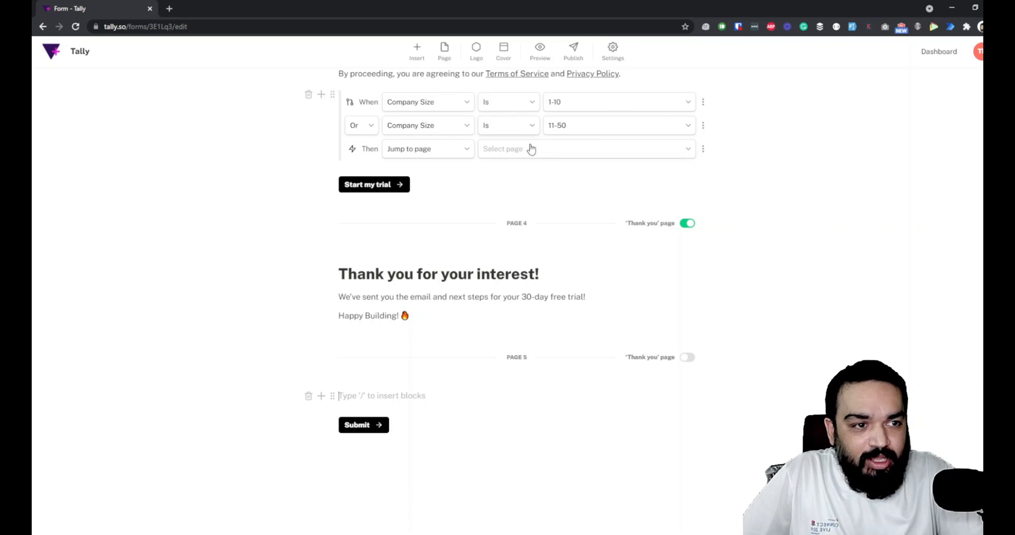
- Set the jump rule's destination page to Page 5
{"action": "left_click", "coordinate": [585, 148]}
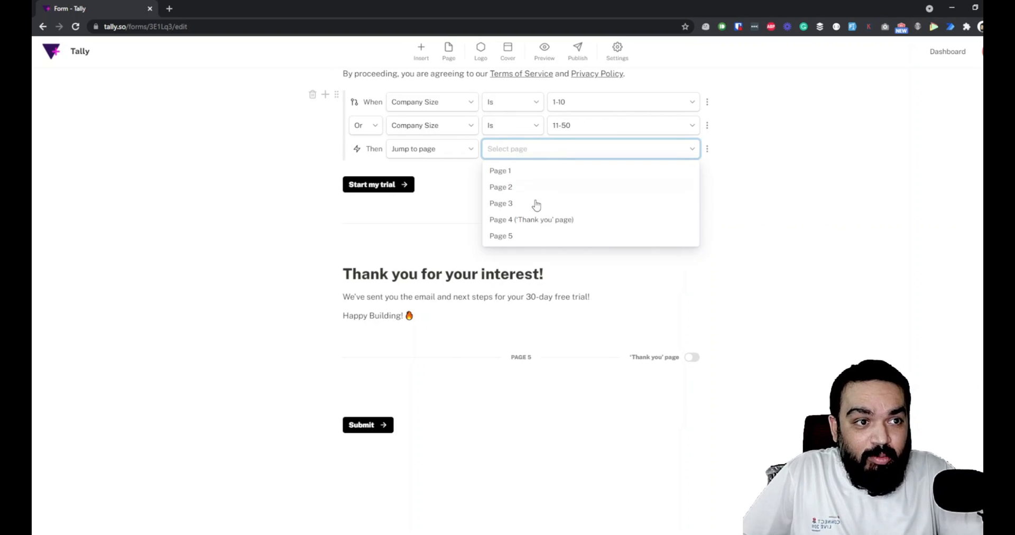
{"action": "left_click", "coordinate": [501, 235]}
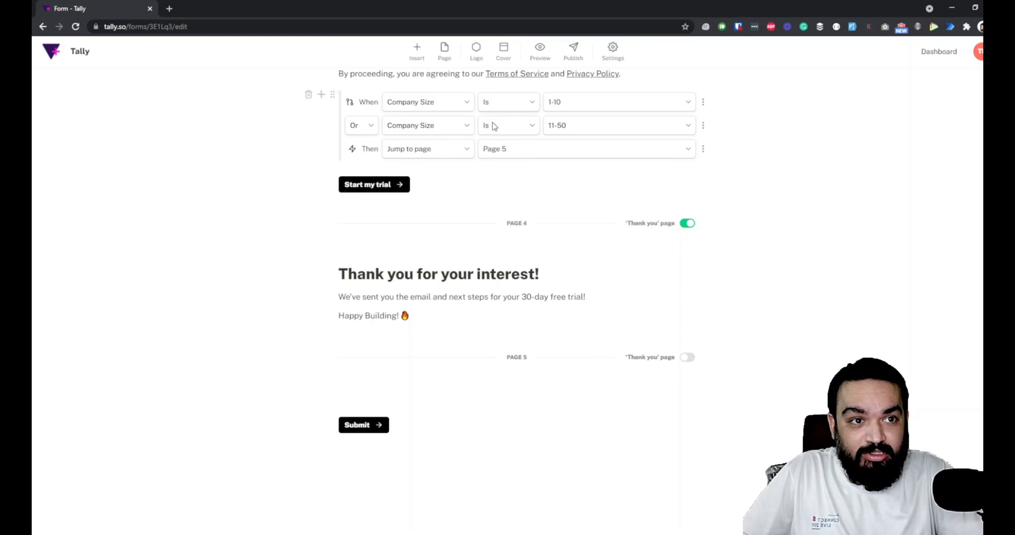
{"action": "mouse_move", "coordinate": [445, 104]}
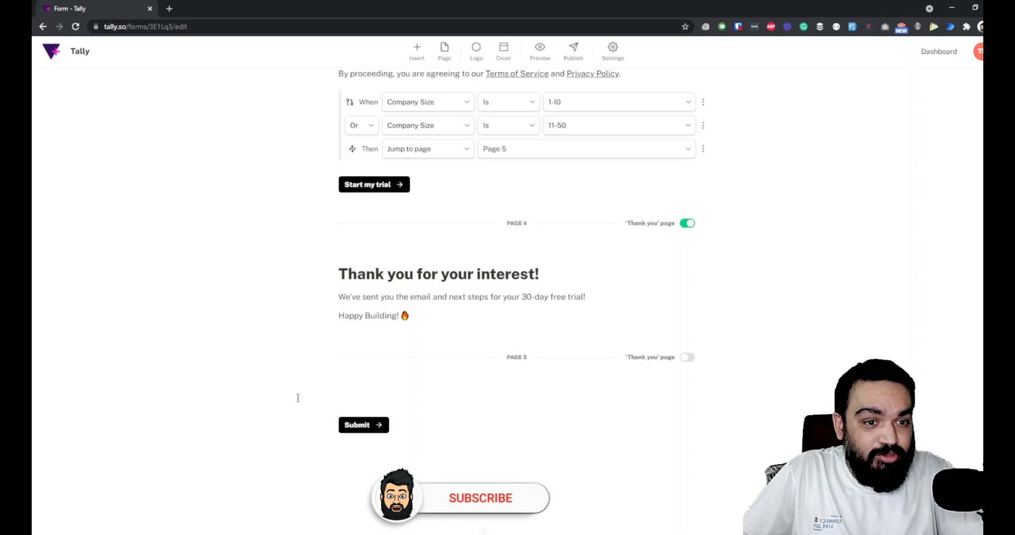
{"action": "mouse_move", "coordinate": [820, 31]}
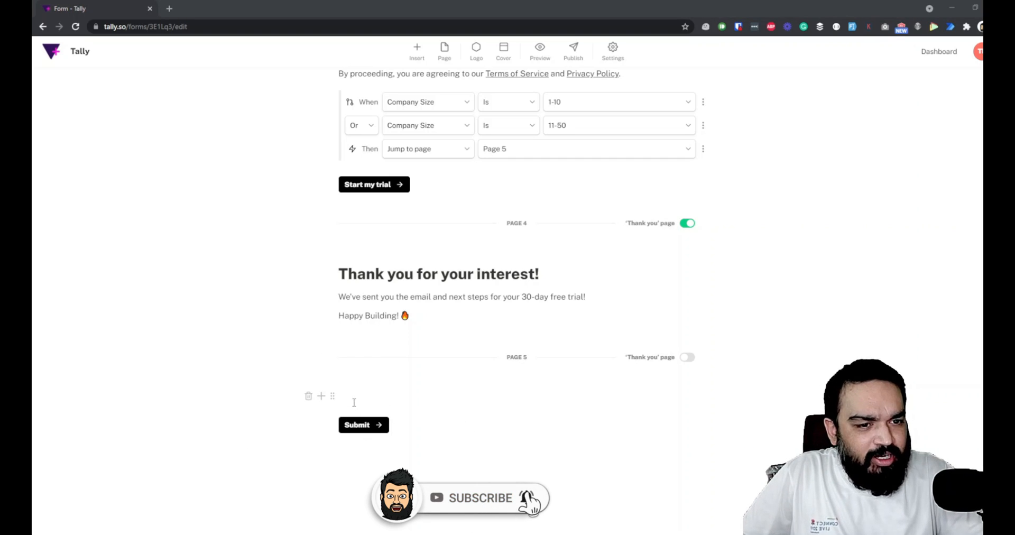
- Build Page 5 as a 'We're Sorry' thank-you page for companies of 50 or fewer
{"action": "left_click", "coordinate": [321, 396]}
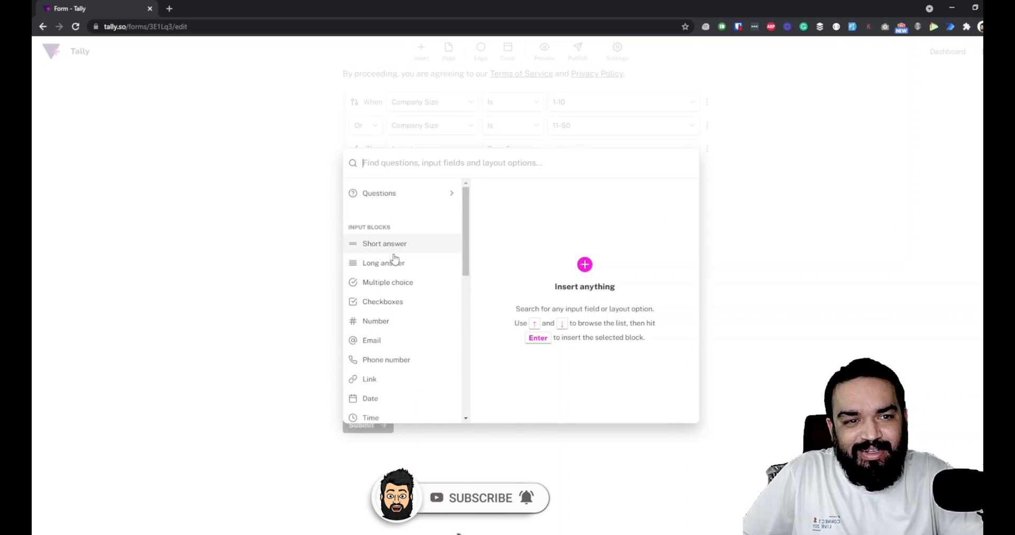
{"action": "scroll", "scroll_direction": "down", "scroll_amount": 3}
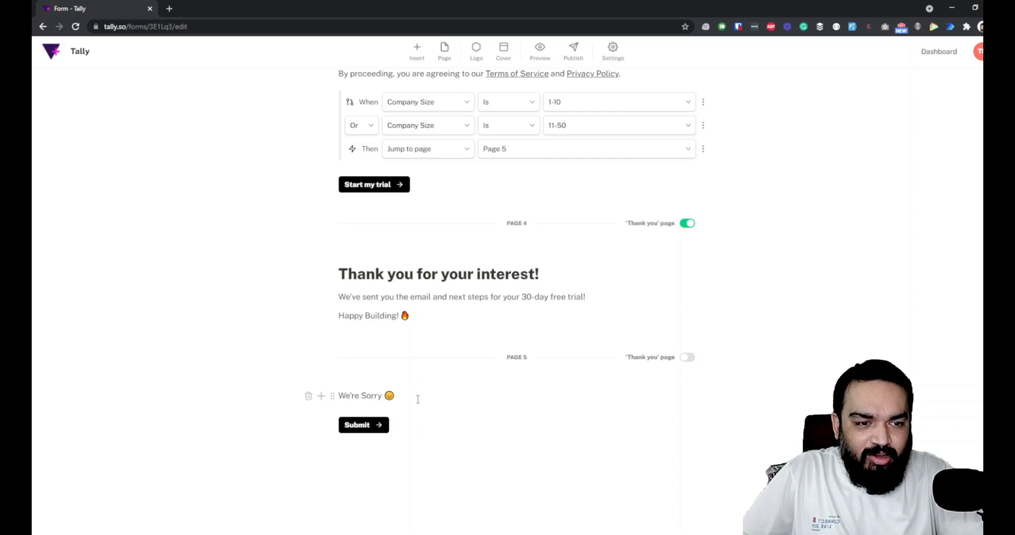
{"action": "left_click", "coordinate": [319, 396]}
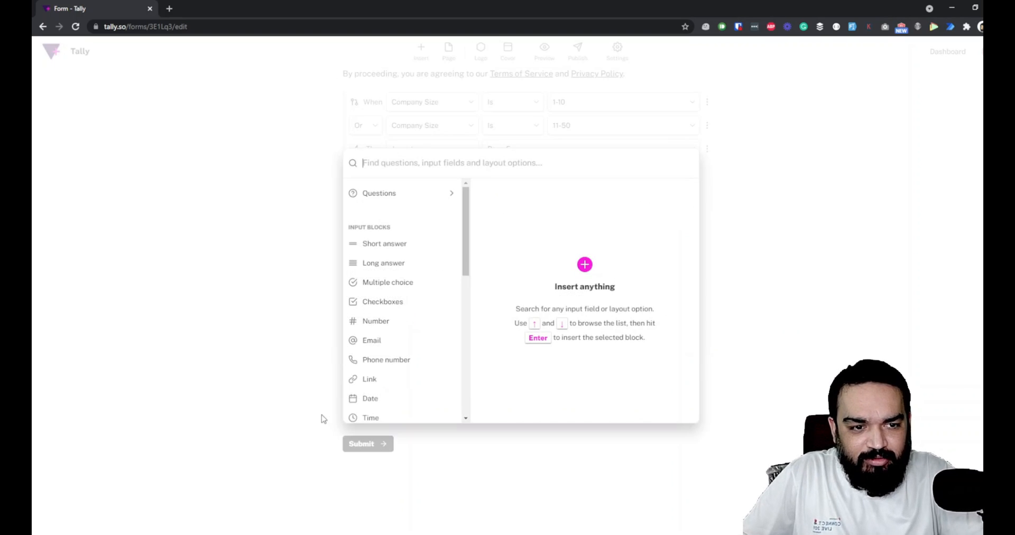
{"action": "scroll", "scroll_direction": "down", "scroll_amount": 3}
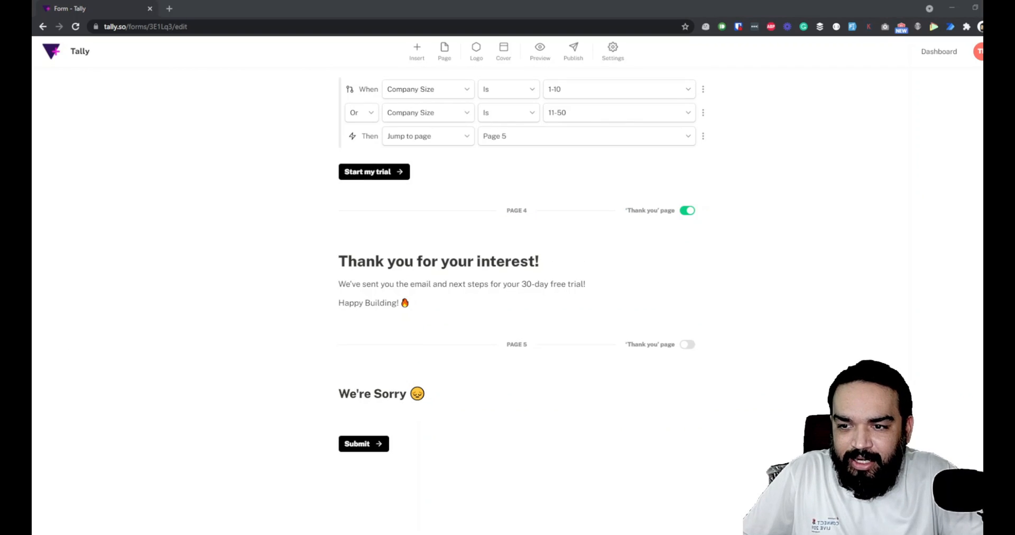
{"action": "mouse_move", "coordinate": [327, 457]}
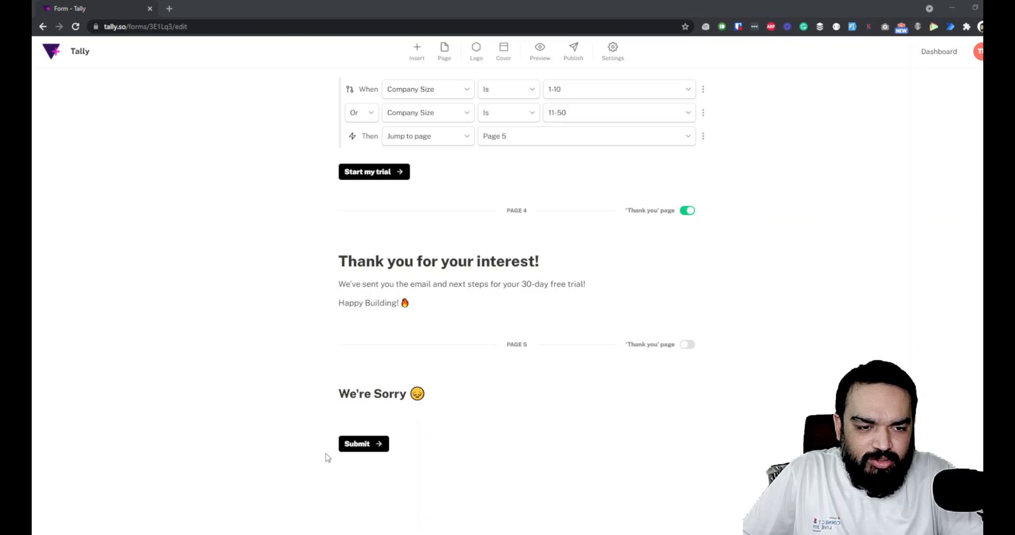
{"action": "left_click", "coordinate": [687, 340]}
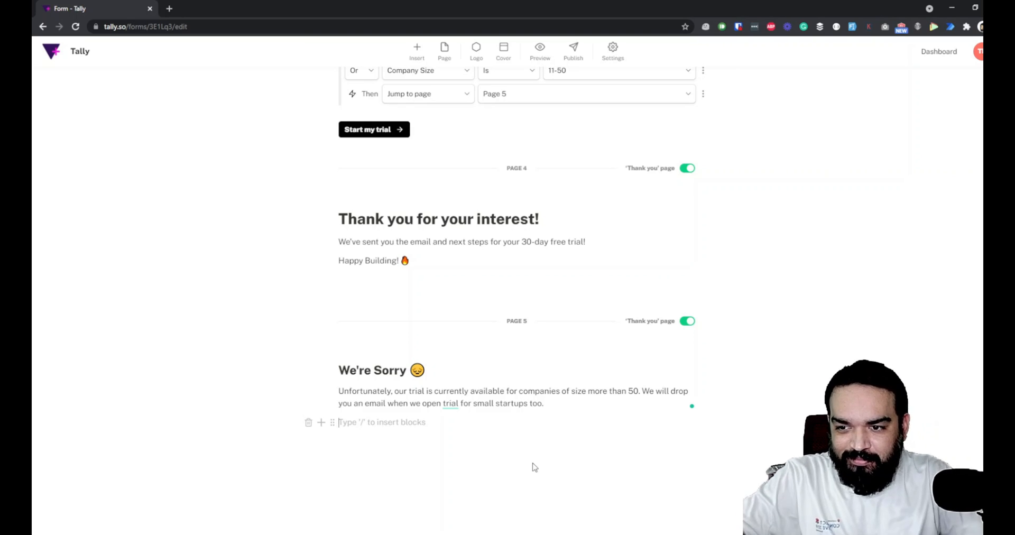
{"action": "scroll", "scroll_direction": "up", "scroll_amount": 3}
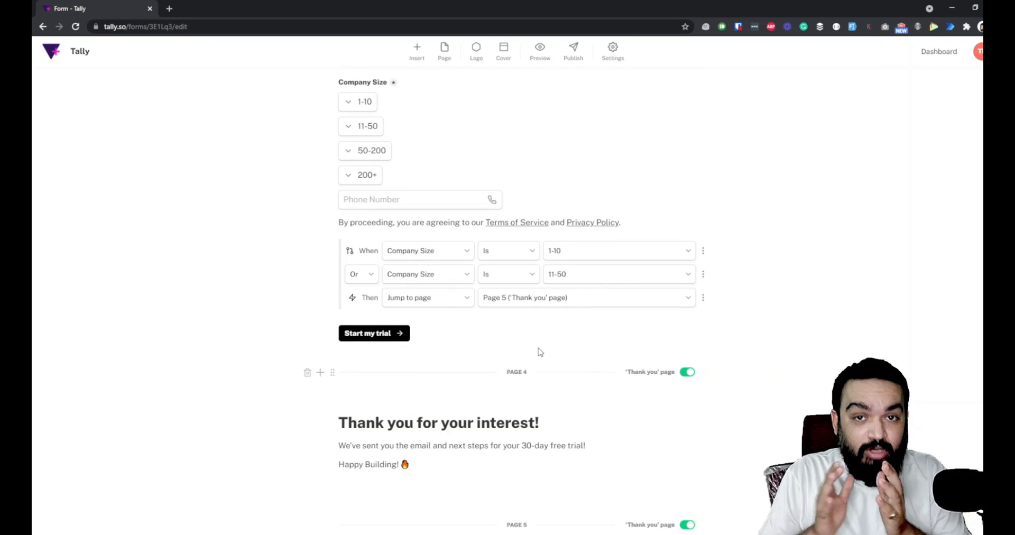
- Publish the trial form from the editor toolbar
{"action": "scroll", "scroll_direction": "down", "scroll_amount": 3}
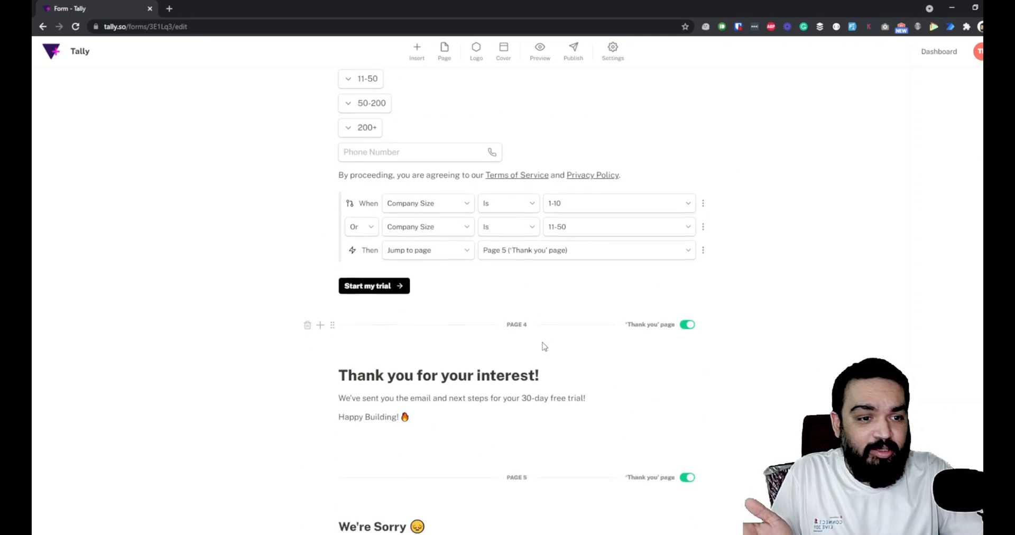
{"action": "scroll", "scroll_direction": "up", "scroll_amount": 3}
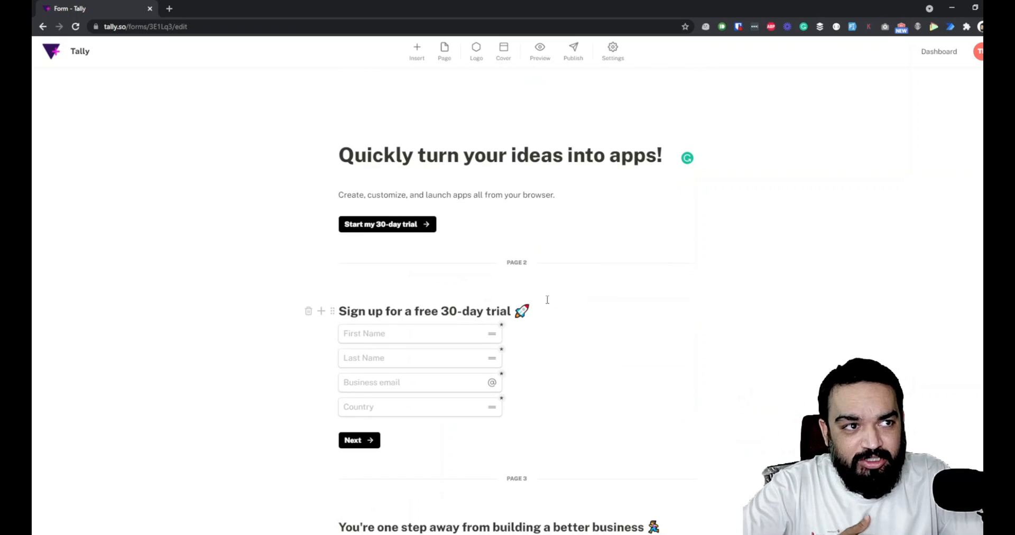
{"action": "mouse_move", "coordinate": [572, 51]}
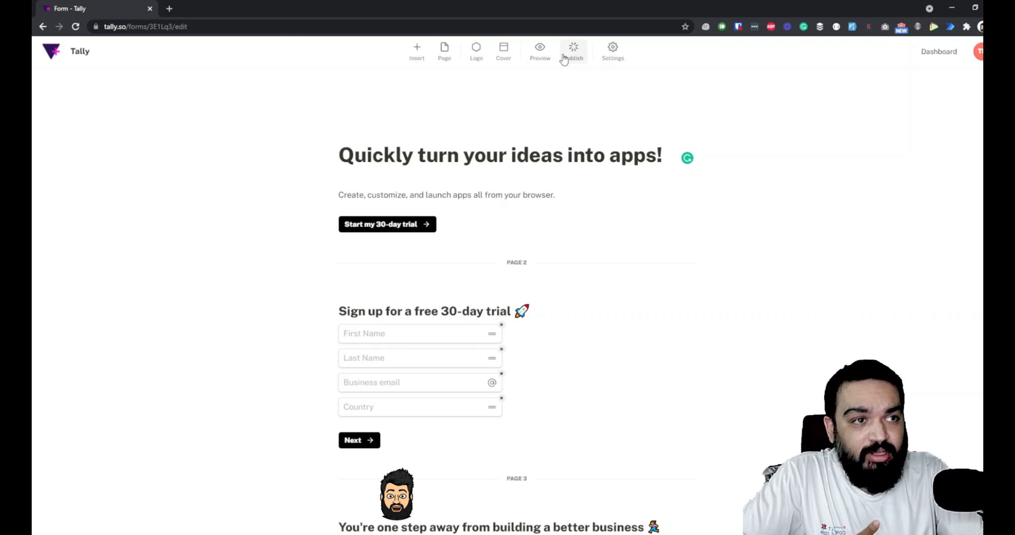
{"action": "left_click", "coordinate": [572, 51]}
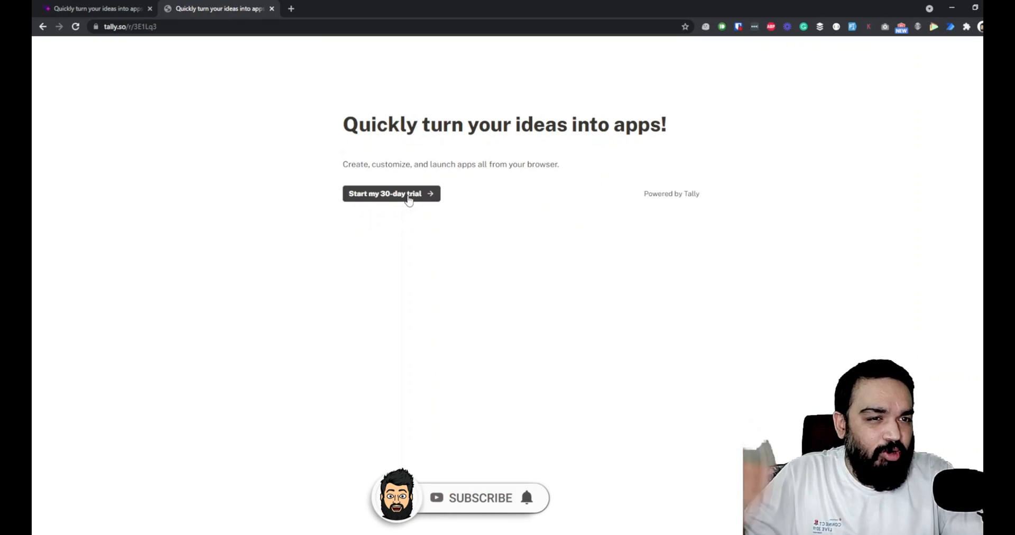
{"action": "left_click", "coordinate": [392, 193]}
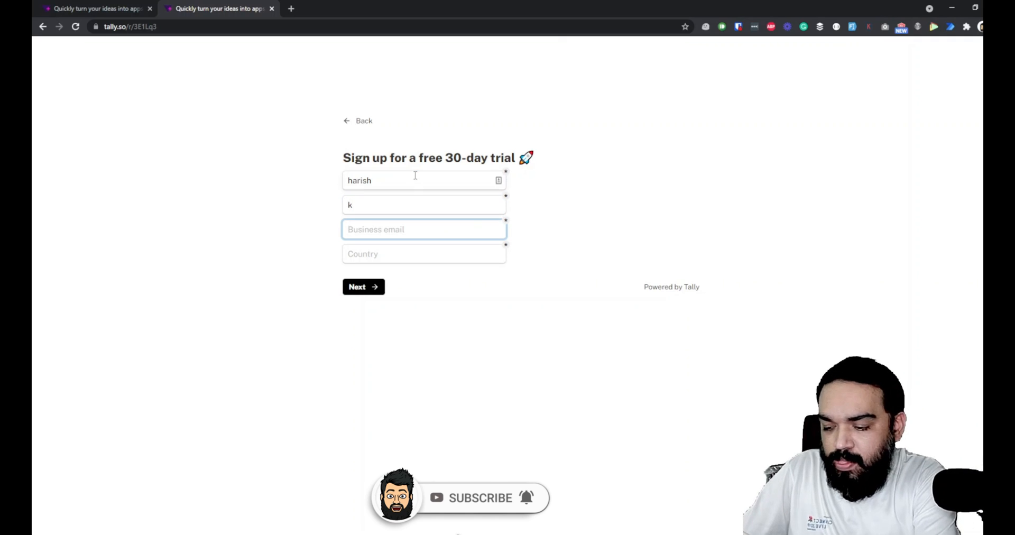
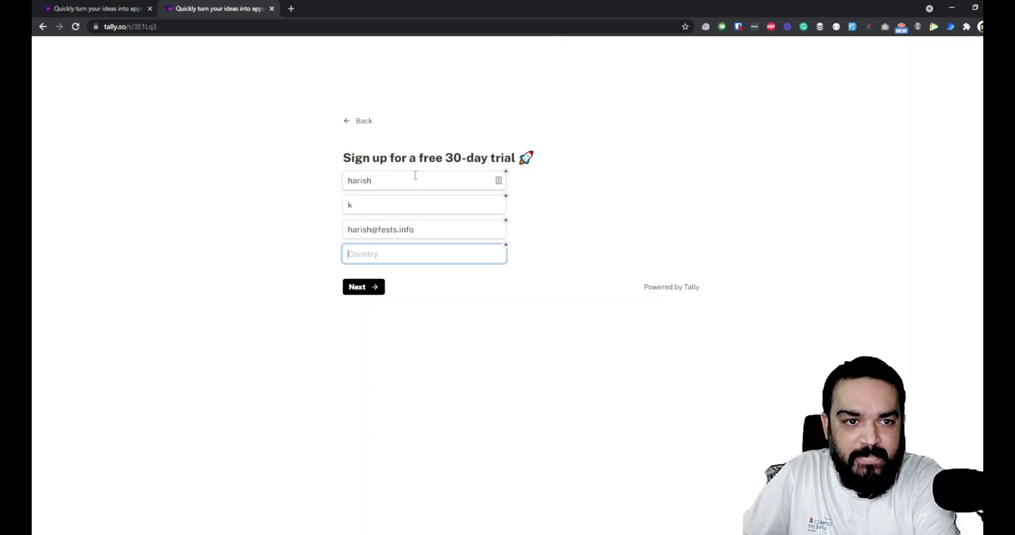
{"action": "type", "text": "India"}
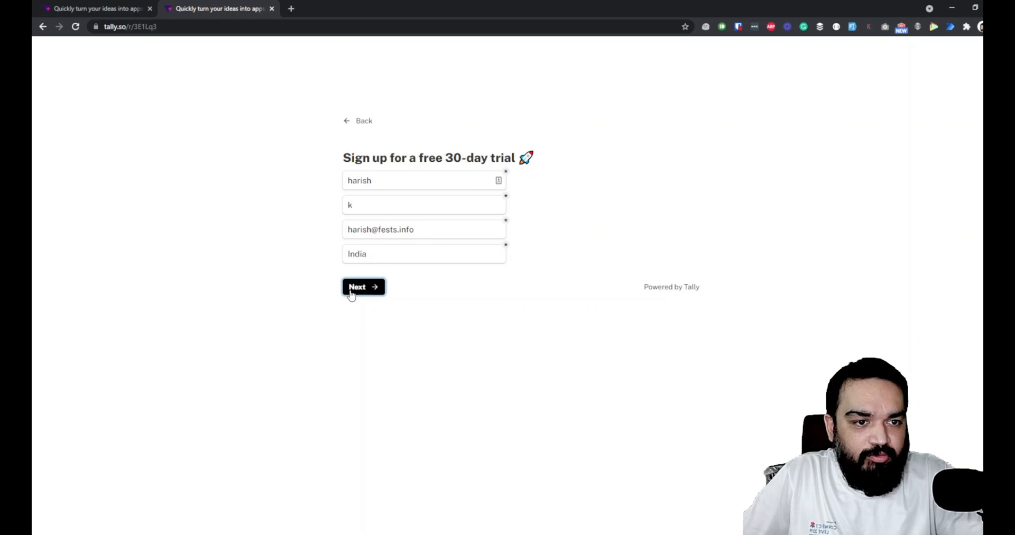
{"action": "left_click", "coordinate": [356, 287]}
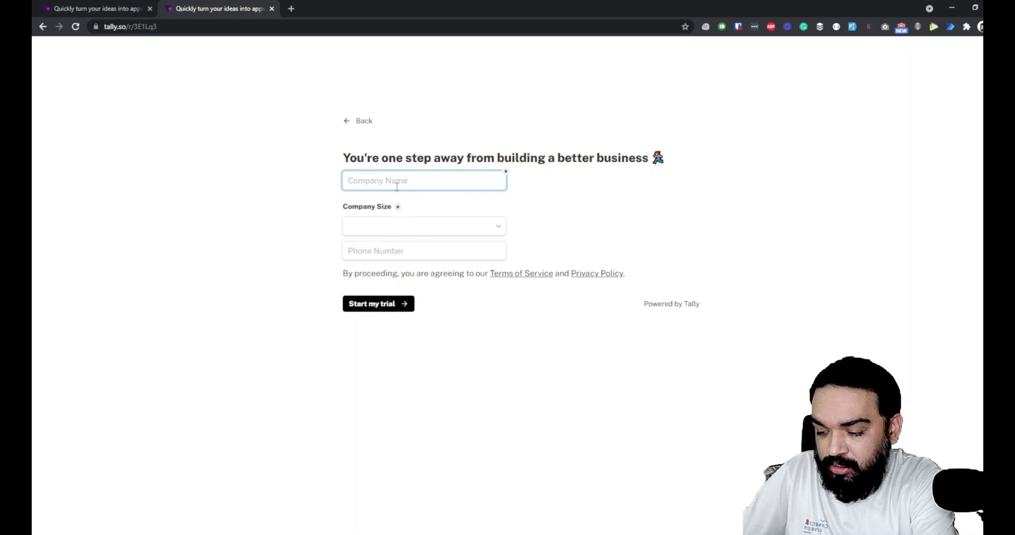
{"action": "type", "text": "Amazing Company"}
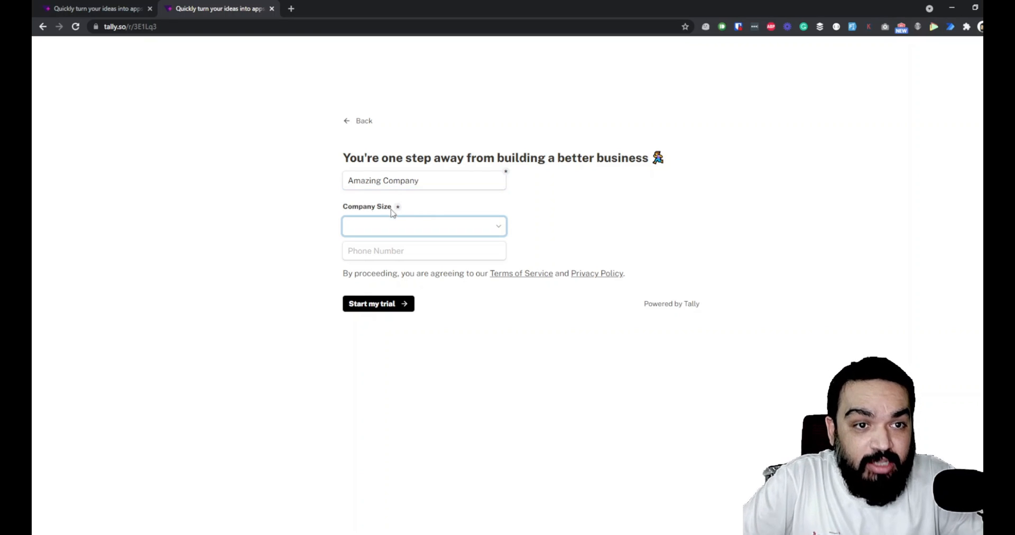
{"action": "mouse_move", "coordinate": [490, 271]}
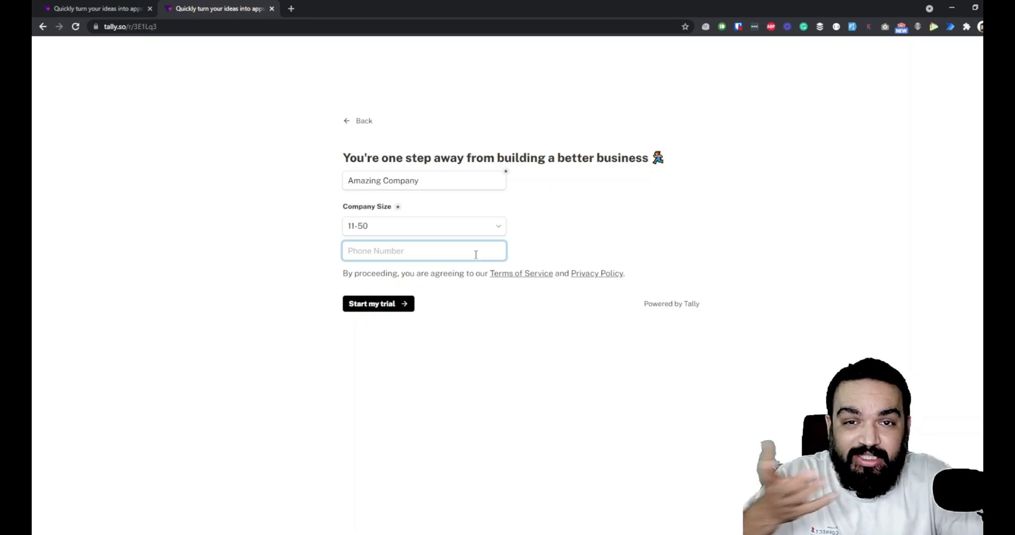
{"action": "left_click", "coordinate": [377, 303]}
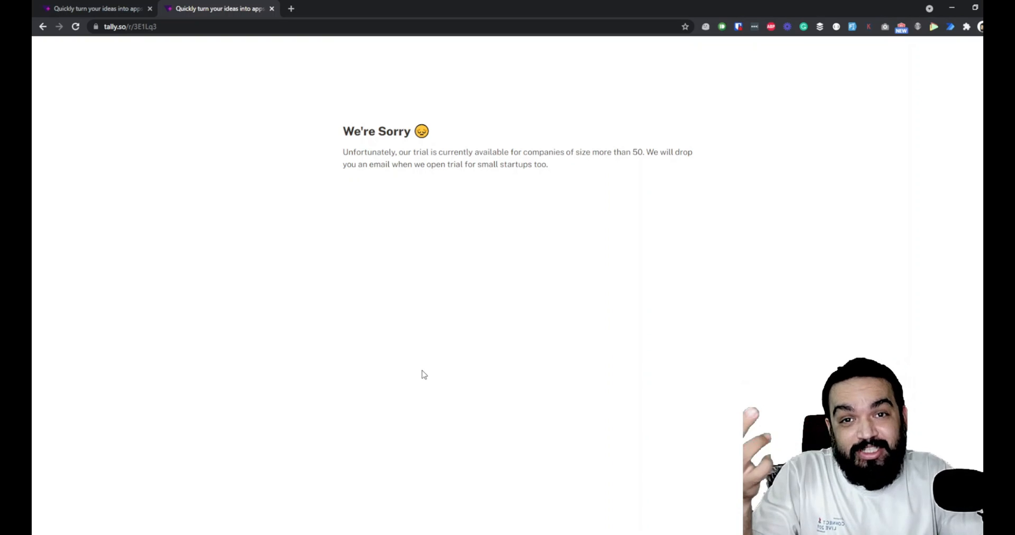
{"action": "mouse_move", "coordinate": [328, 147]}
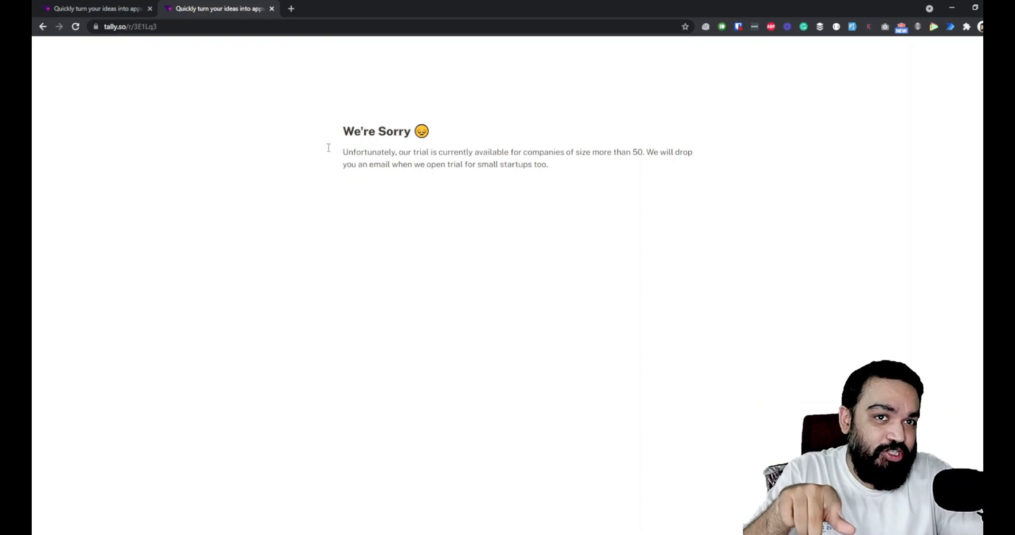
{"action": "left_click", "coordinate": [217, 8]}
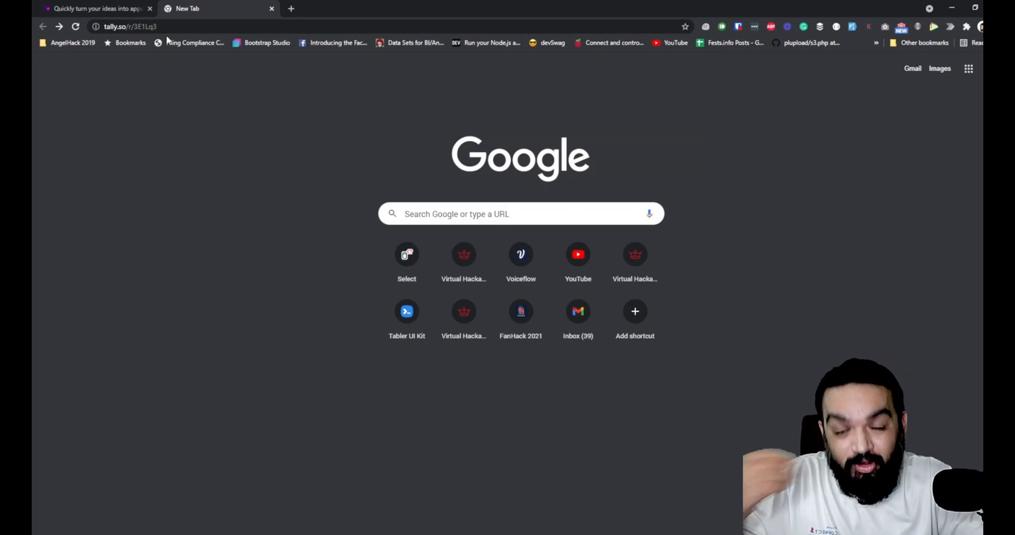
- Submit a second test as 'hari', India, 'Amazing Company', size 200+
{"action": "left_click", "coordinate": [218, 8]}
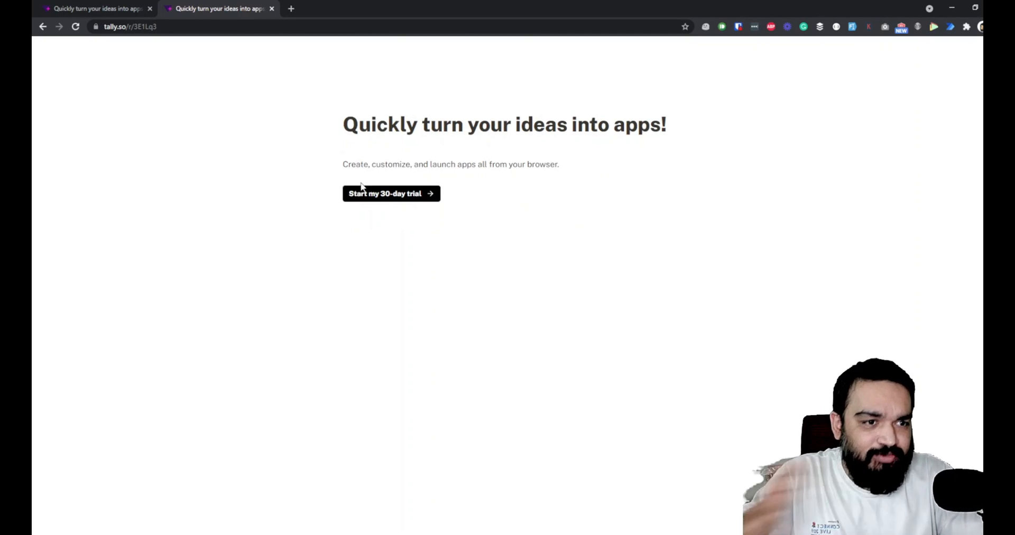
{"action": "left_click", "coordinate": [391, 193]}
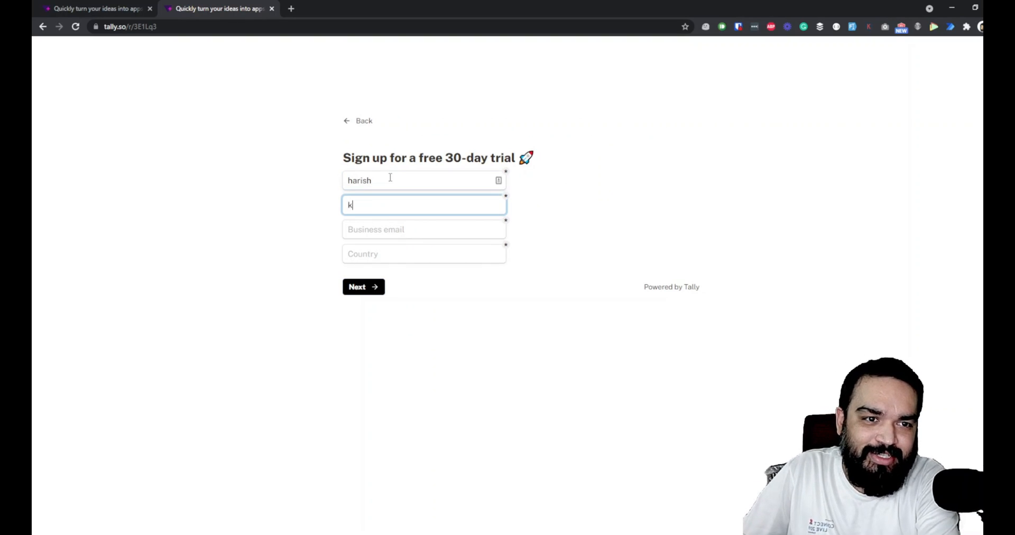
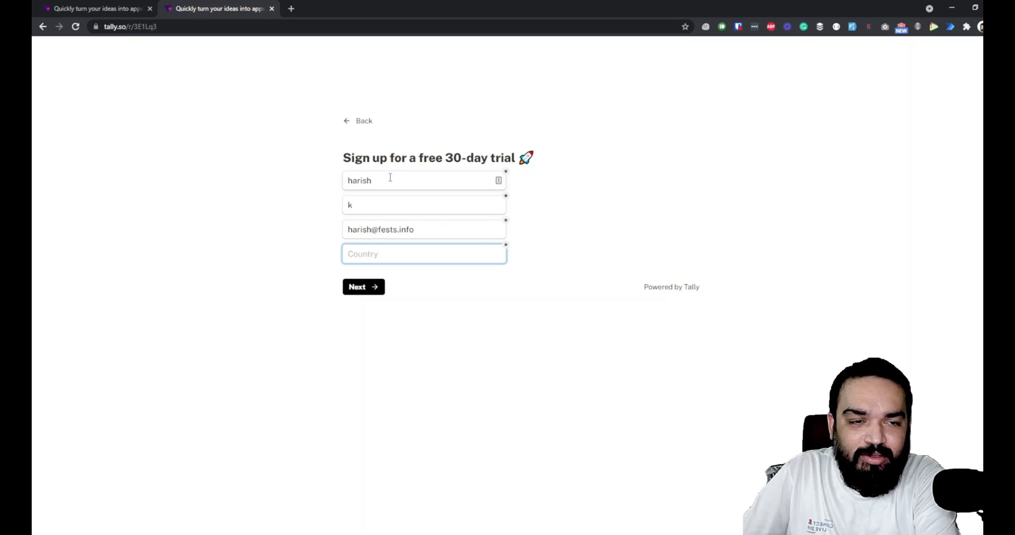
{"action": "type", "text": "India"}
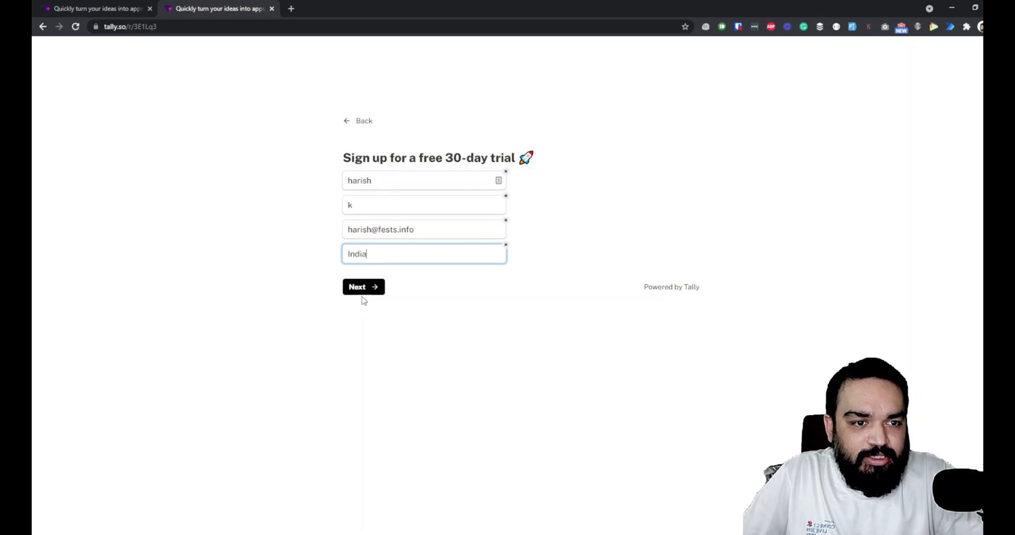
{"action": "left_click", "coordinate": [357, 287]}
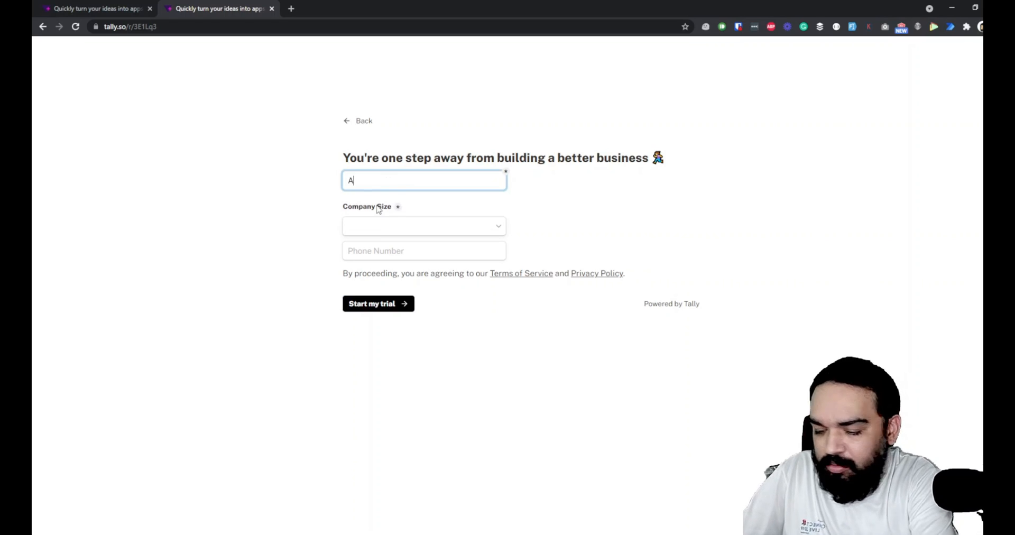
{"action": "type", "text": "Amazing Company"}
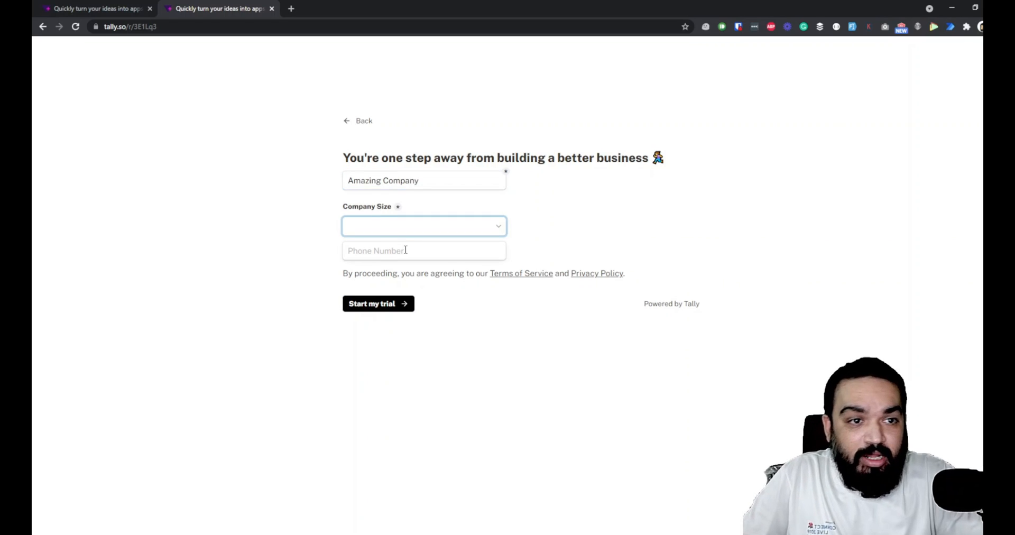
{"action": "left_click", "coordinate": [424, 225]}
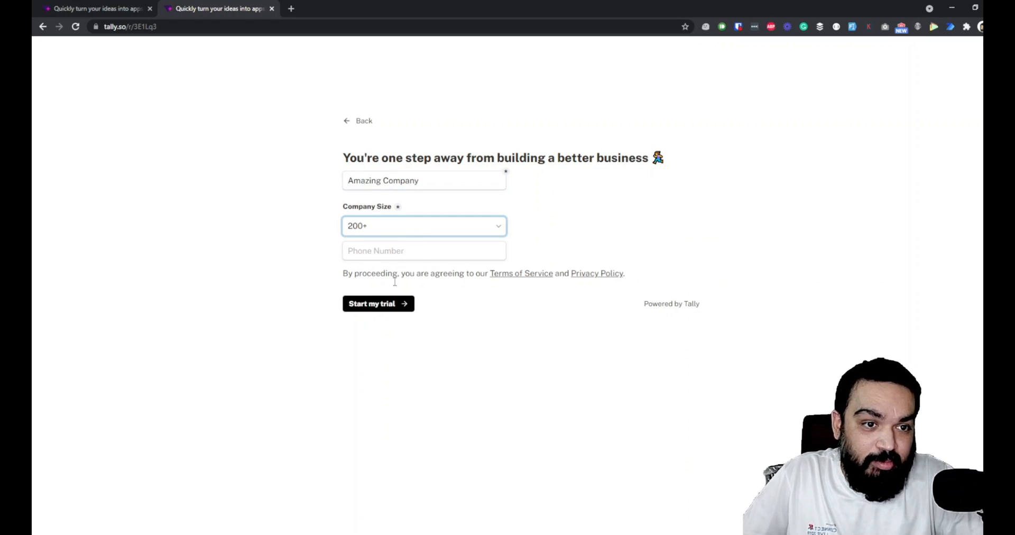
{"action": "left_click", "coordinate": [371, 303]}
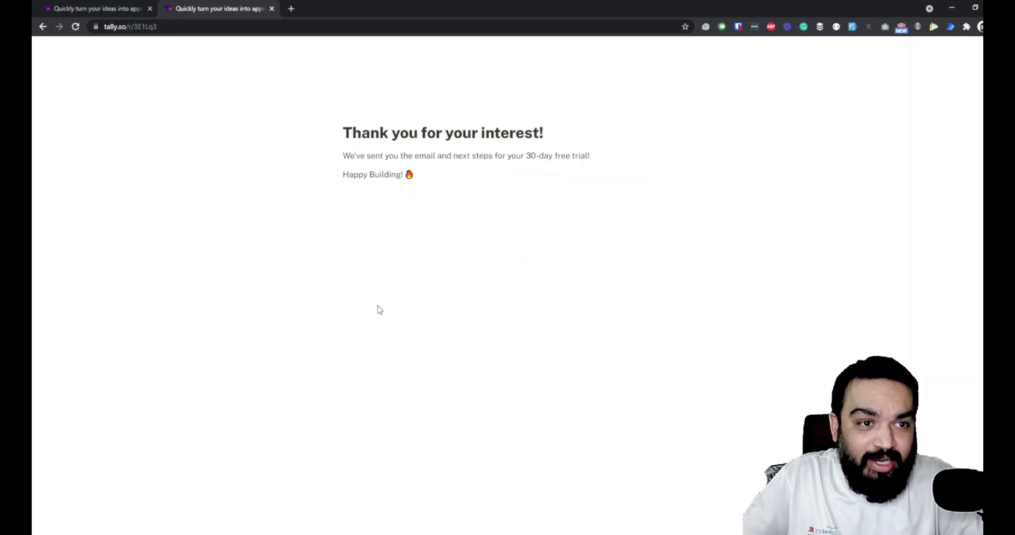
{"action": "mouse_move", "coordinate": [374, 349]}
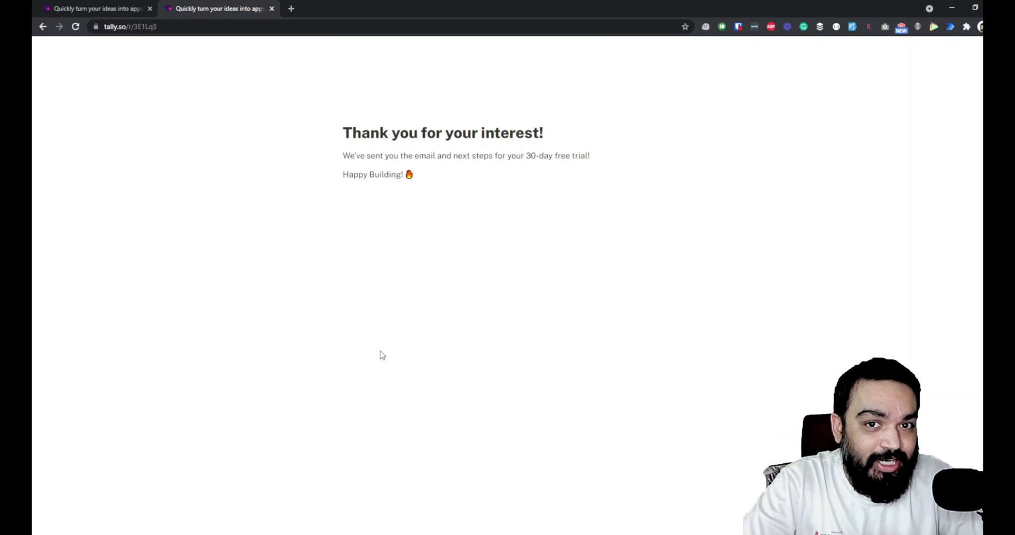
{"action": "mouse_move", "coordinate": [317, 117]}
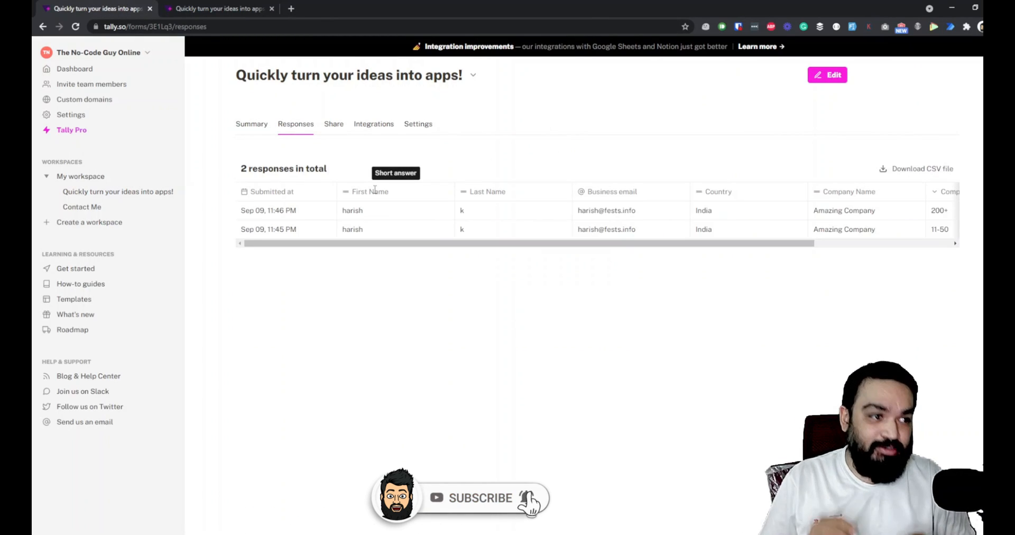
- Scroll the responses table right to reveal Company Size values 200+ and 11-50
{"action": "scroll", "scroll_direction": "right", "scroll_amount": 3}
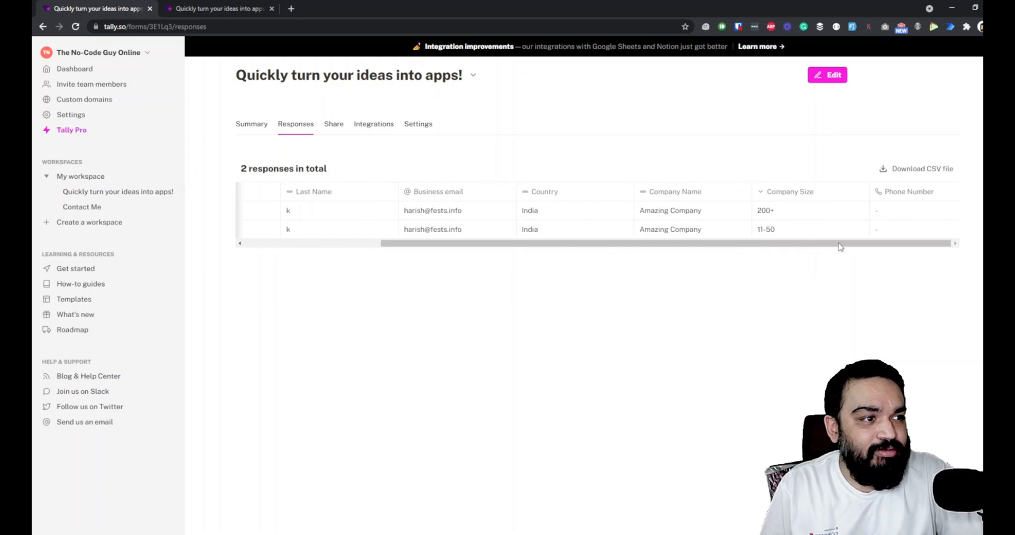
{"action": "mouse_move", "coordinate": [781, 223]}
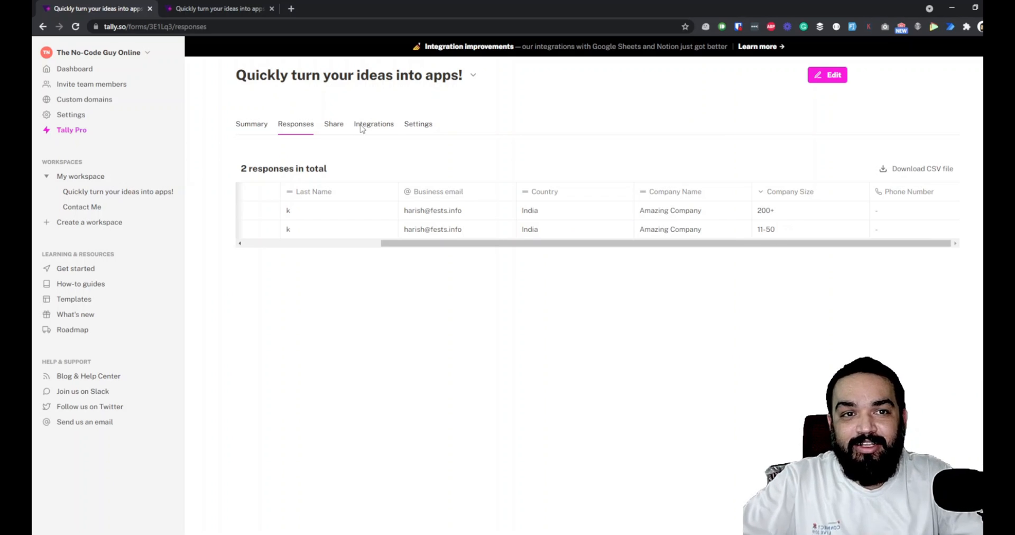
{"action": "mouse_move", "coordinate": [386, 156]}
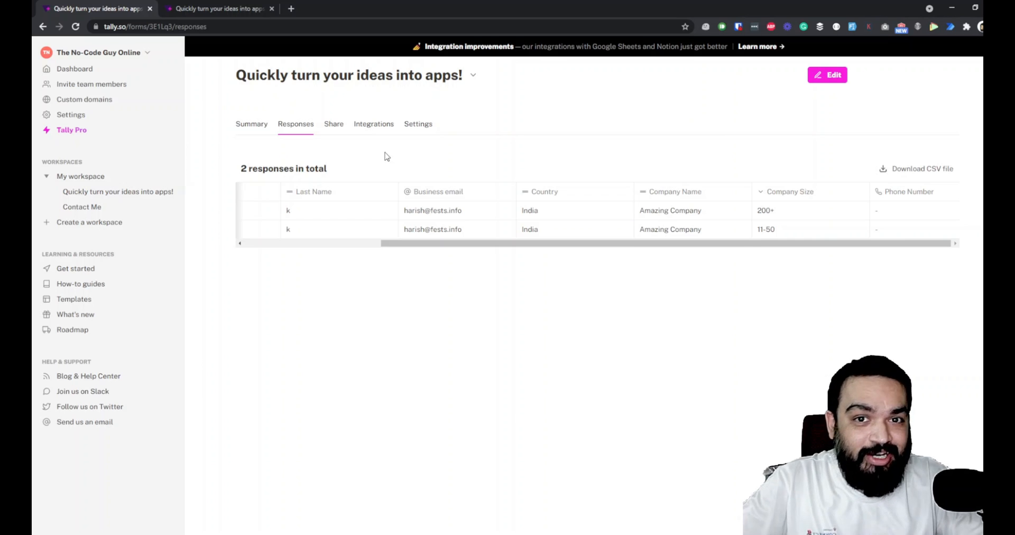